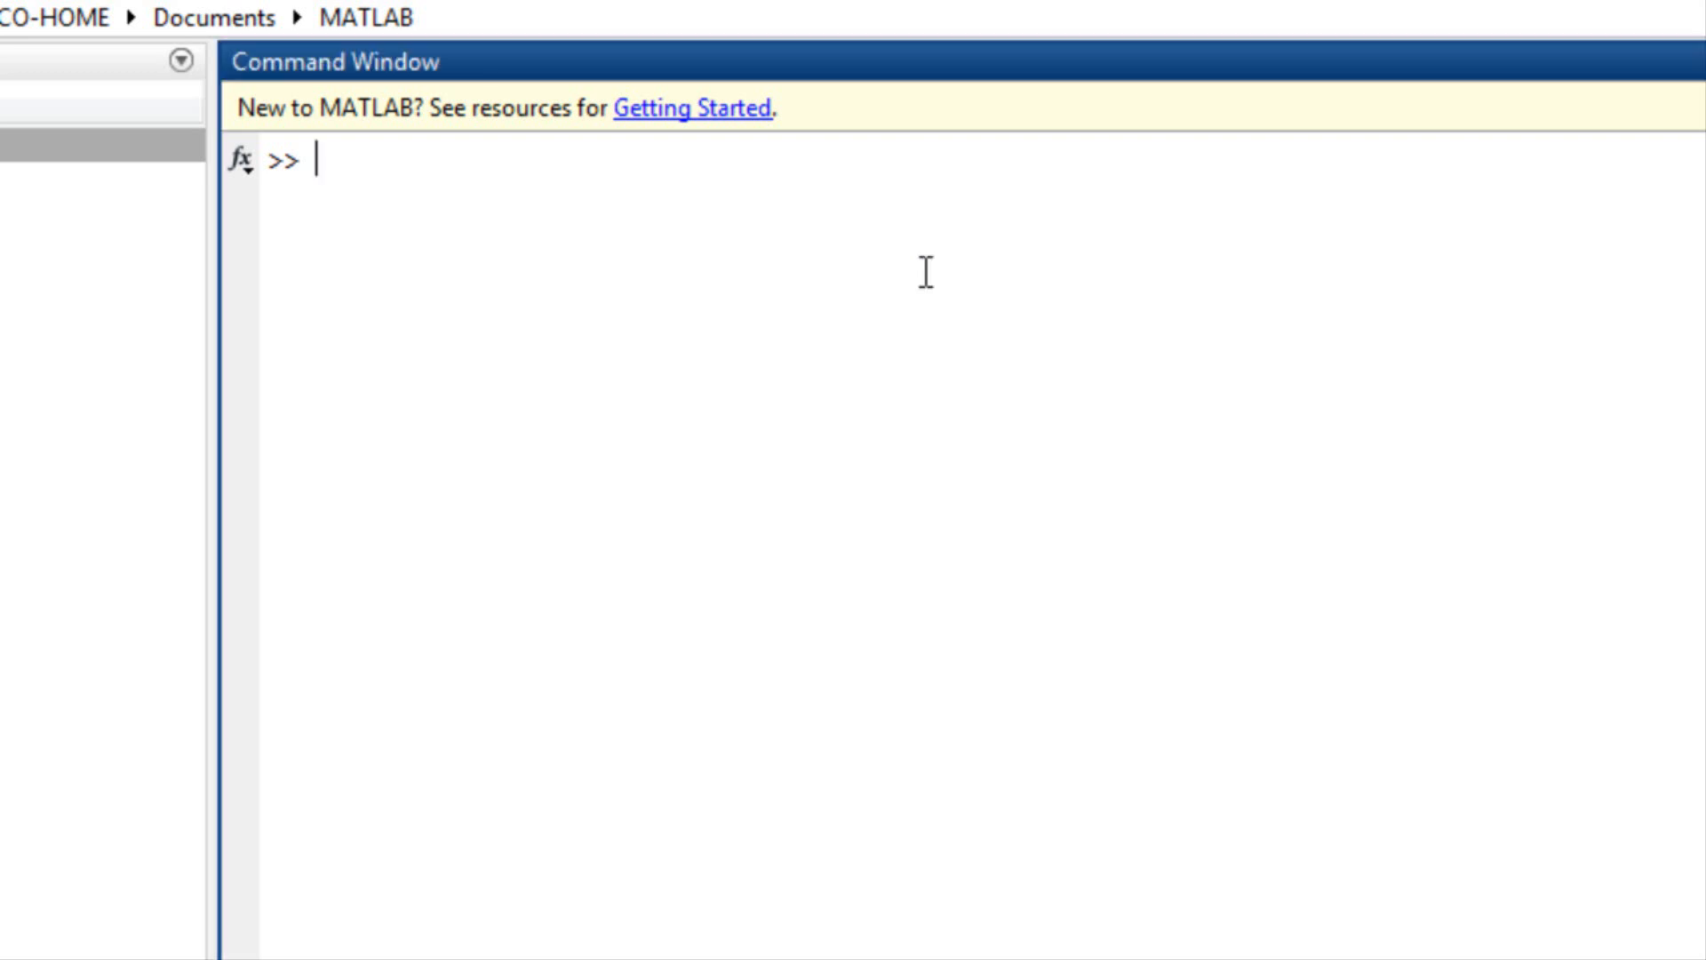
# Define the coefficient matrix A = [2 1; -4 6] and right-hand side B = [5; -2].
pyautogui.write('run im')
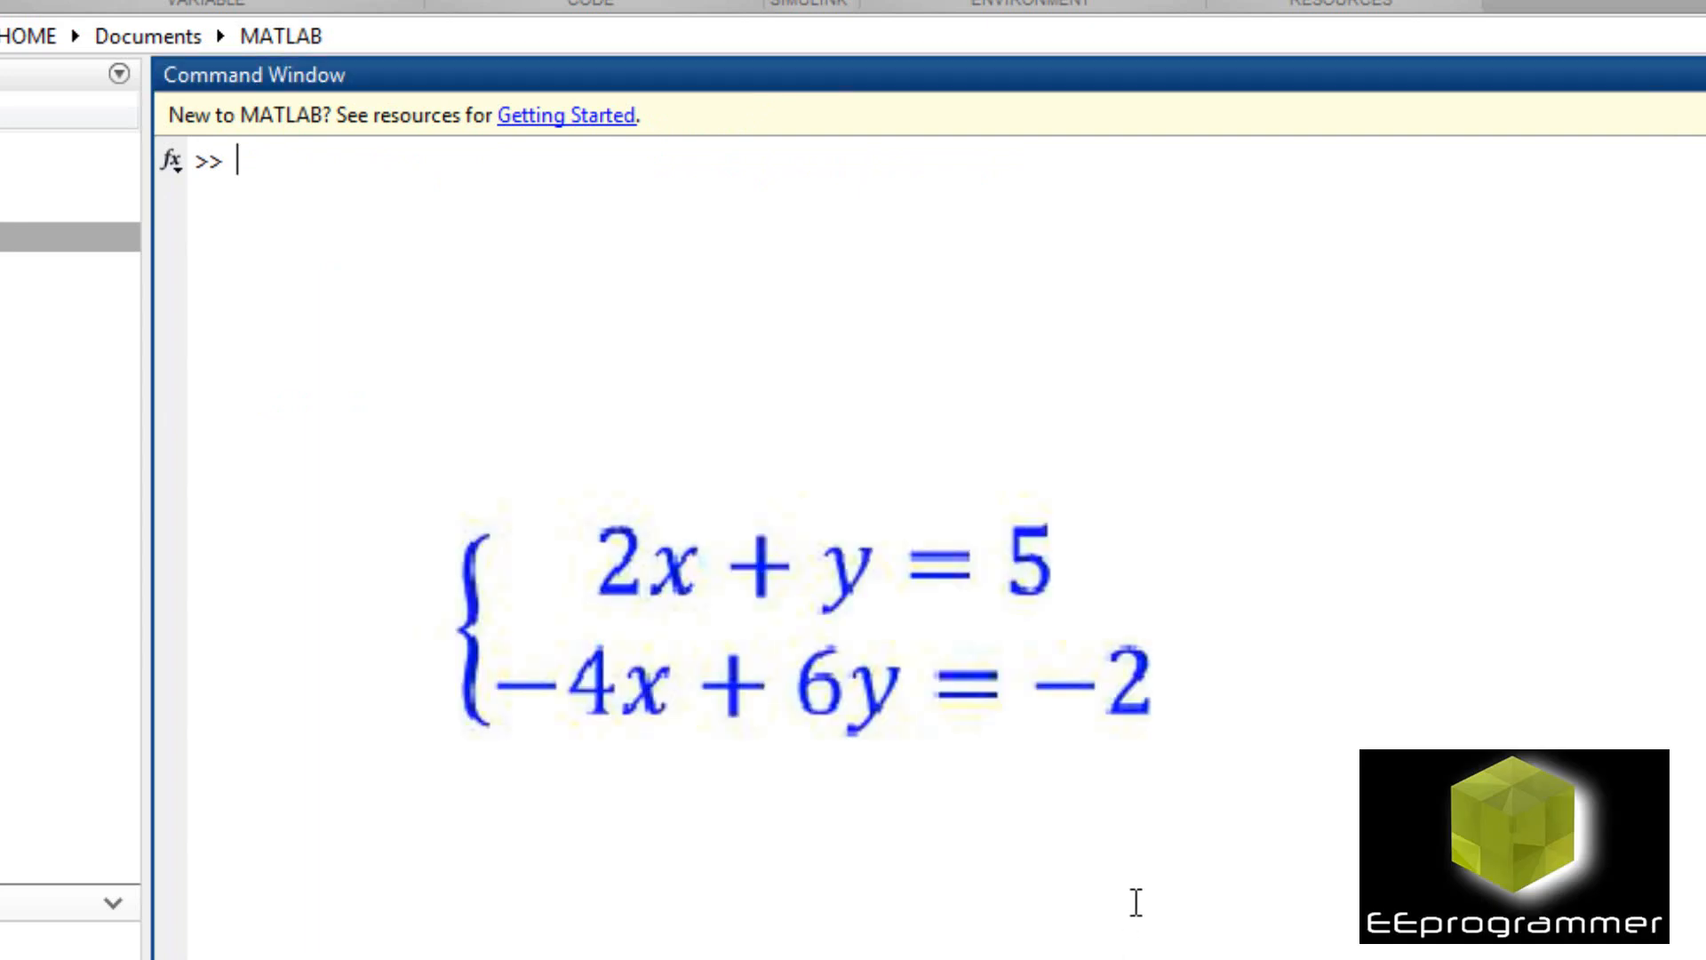
pyautogui.write('A =')
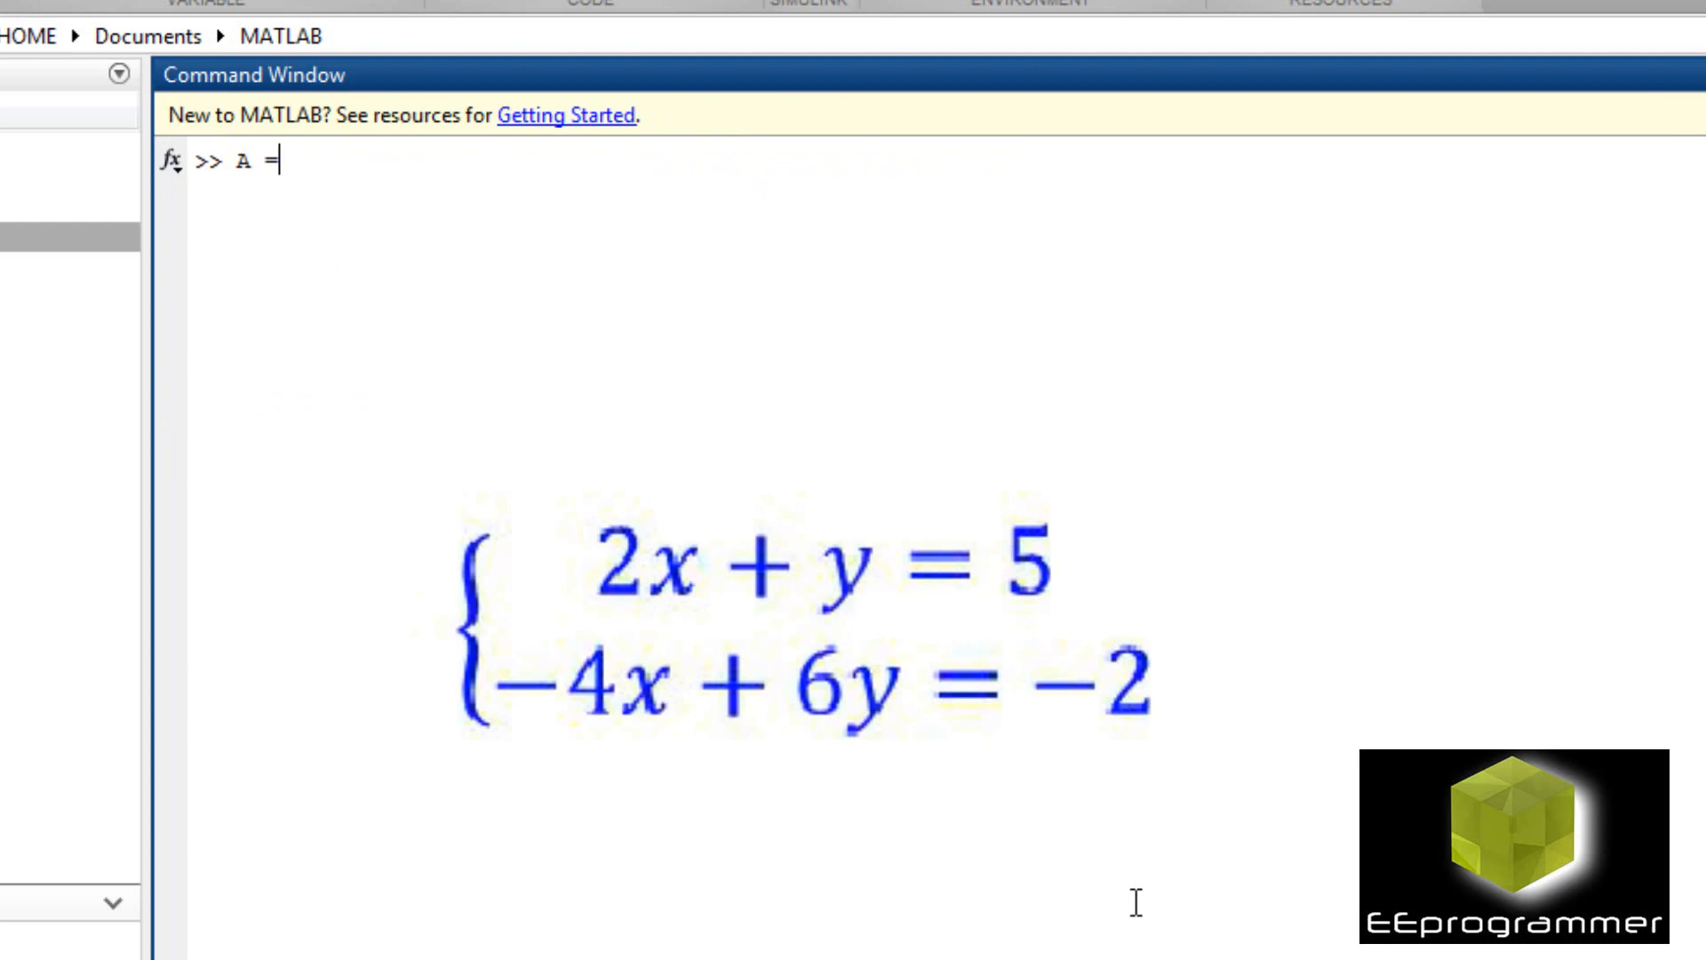
pyautogui.write('[')
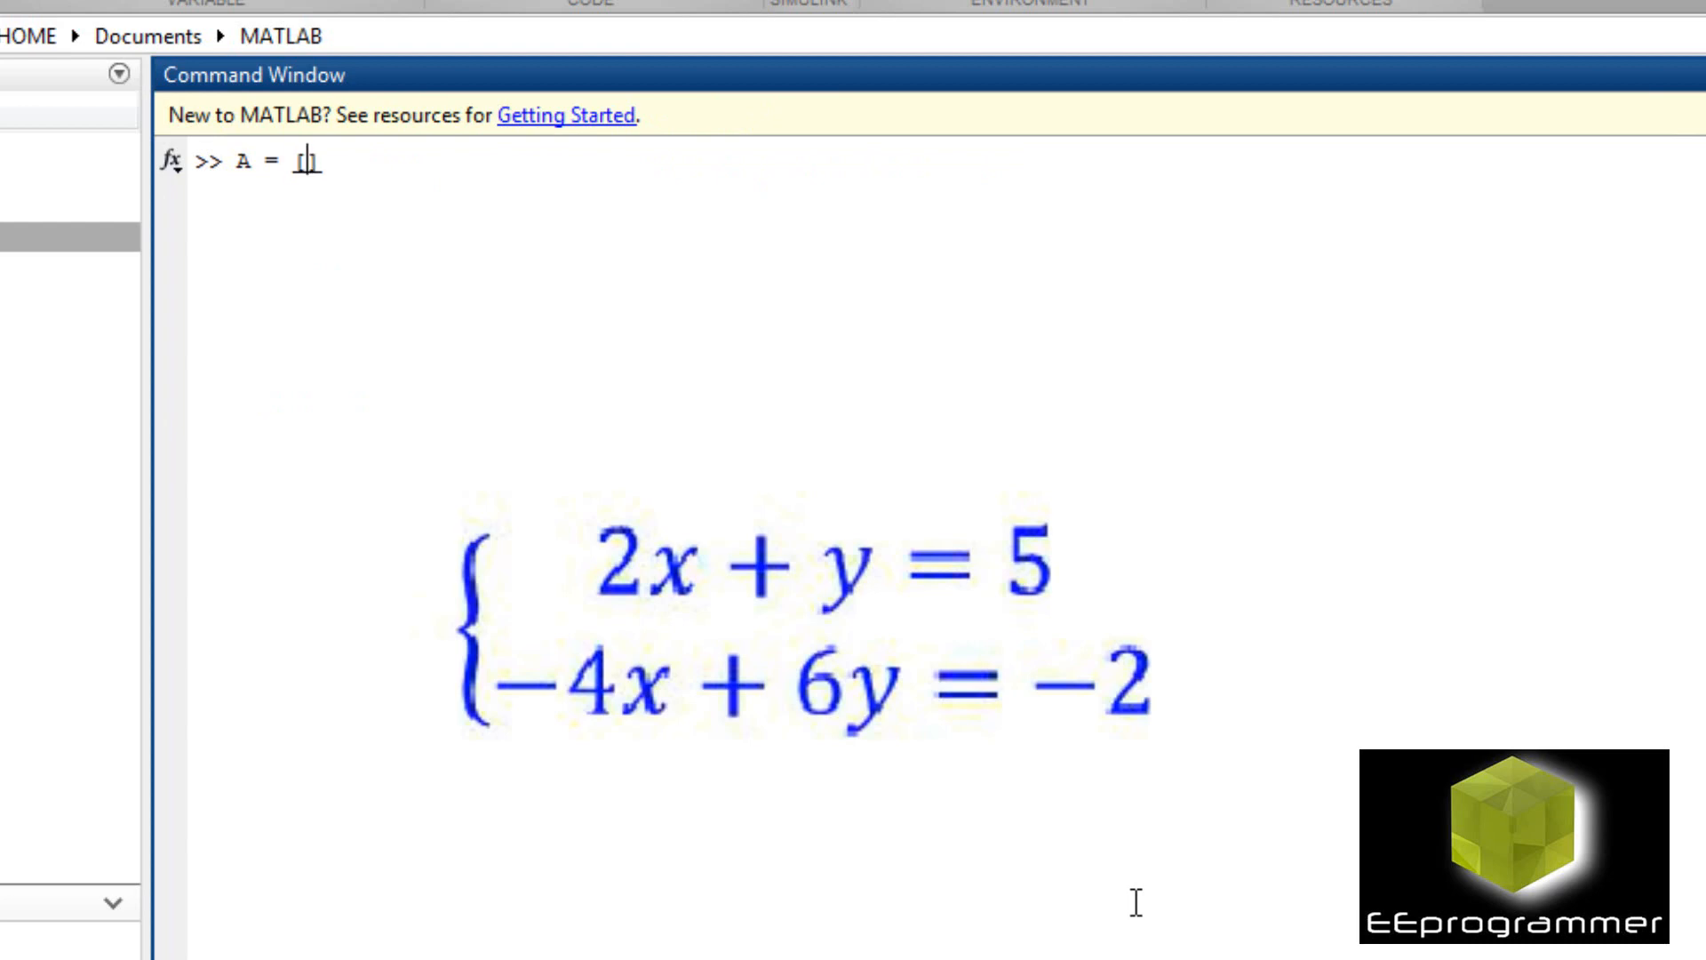
pyautogui.write('[2 1]')
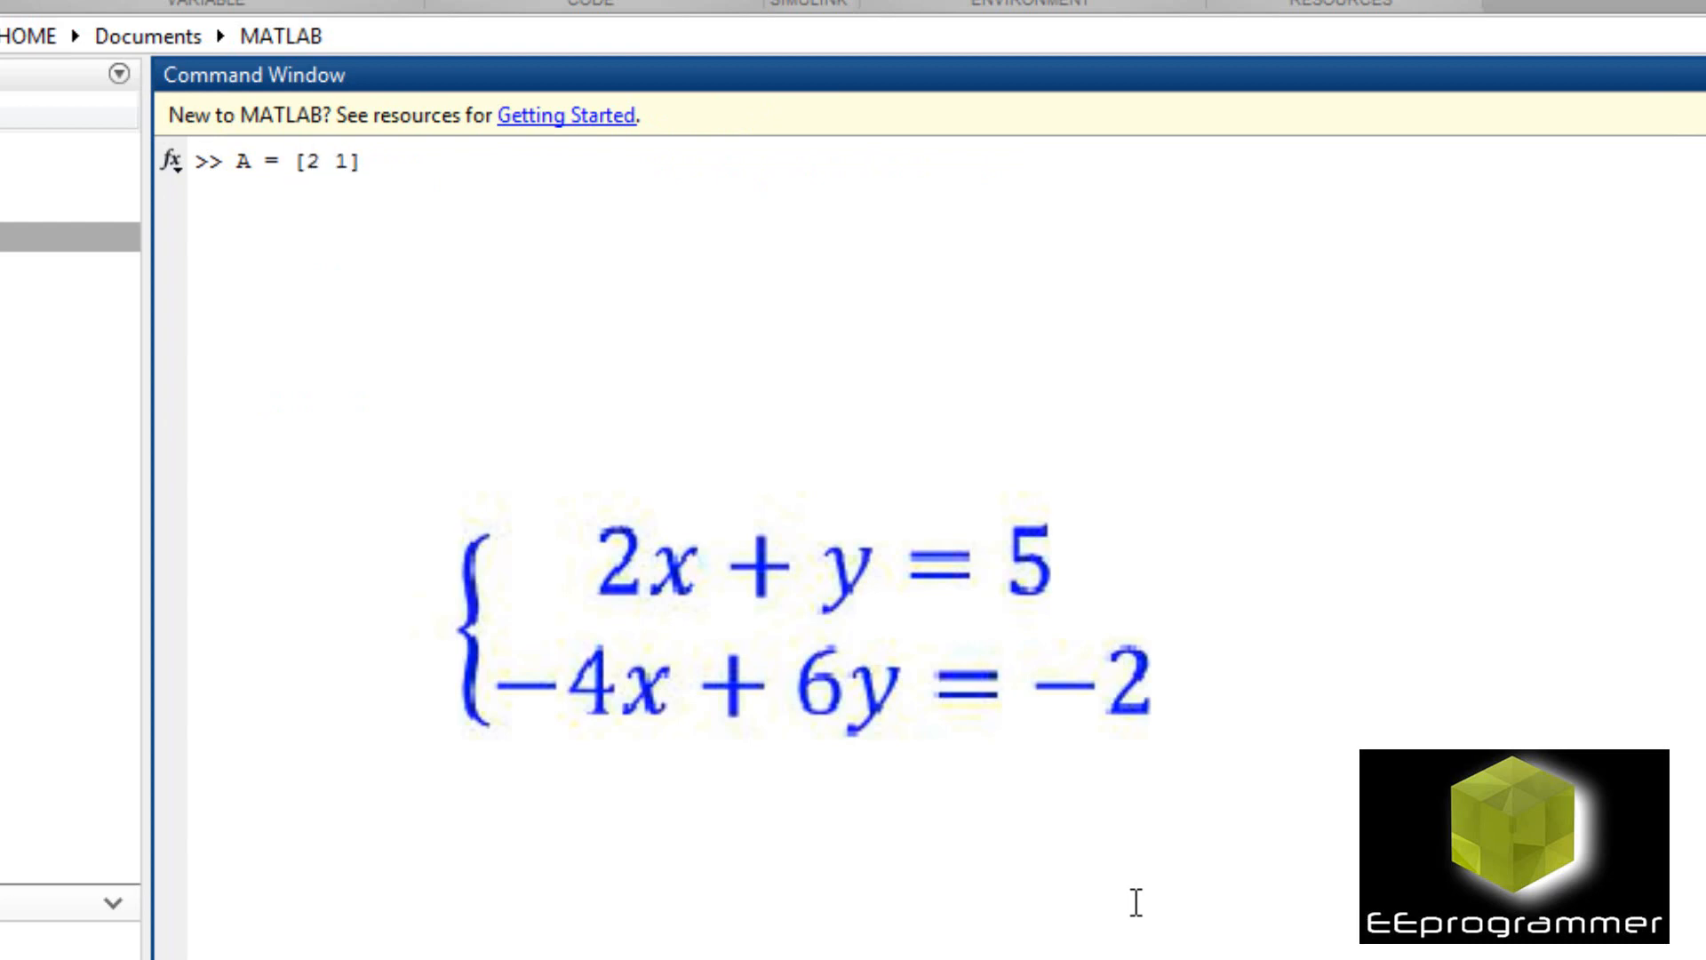
pyautogui.write('; -4')
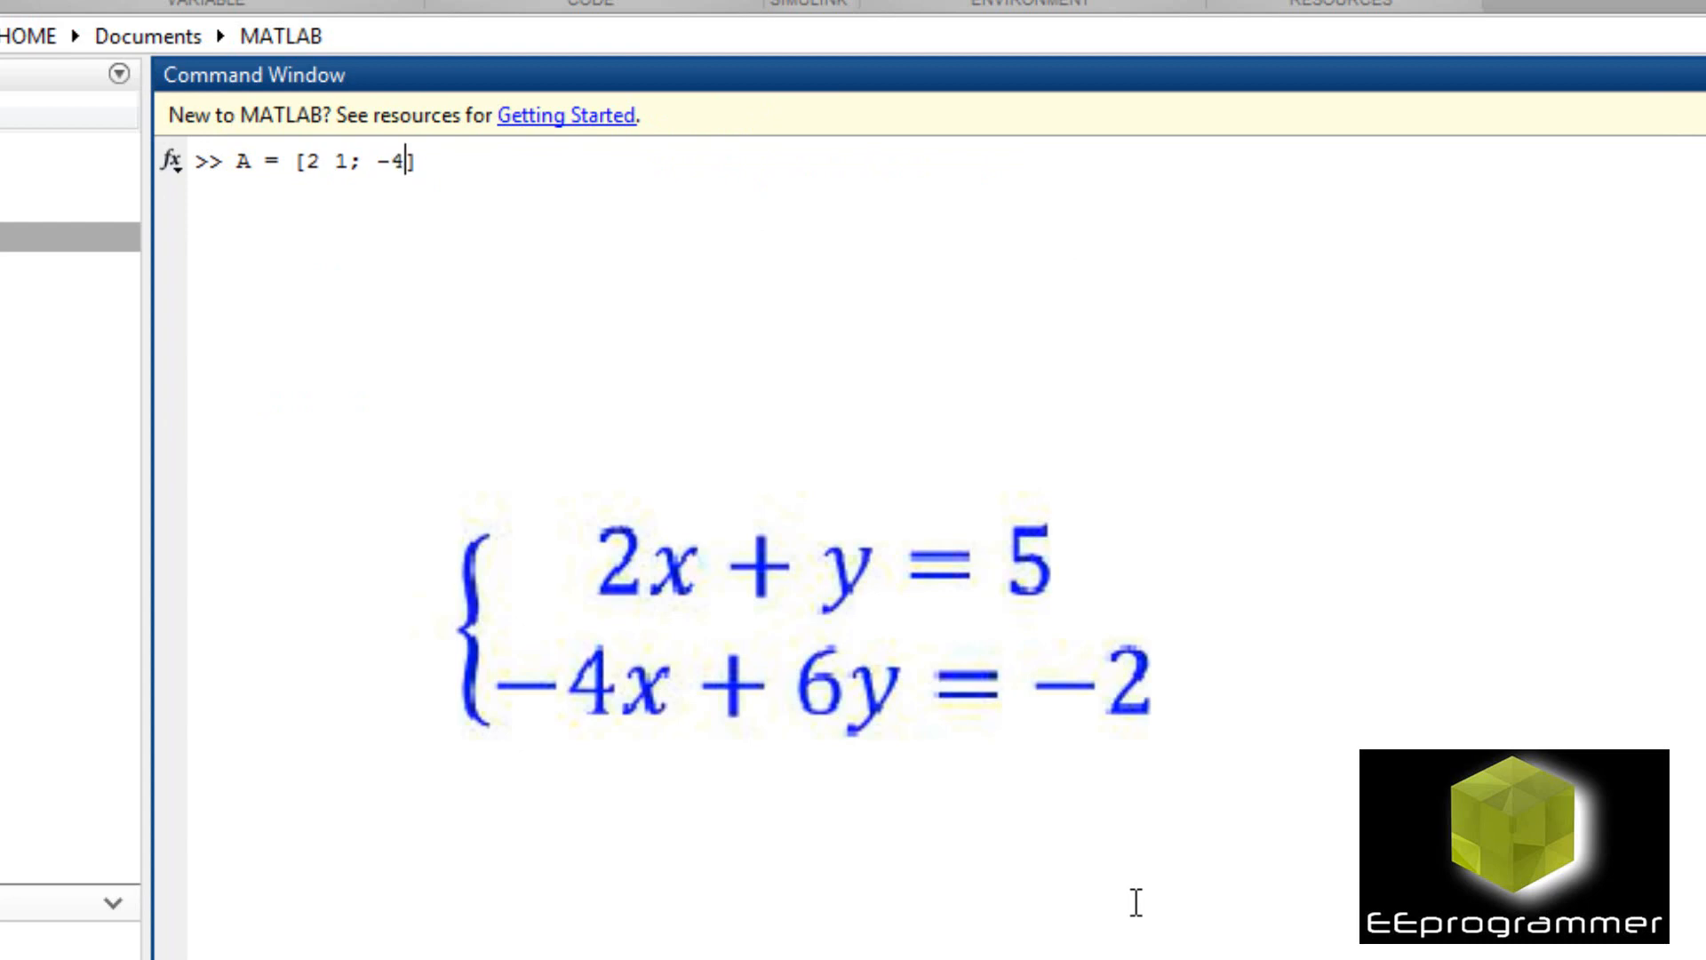
pyautogui.write('6]')
pyautogui.write('B')
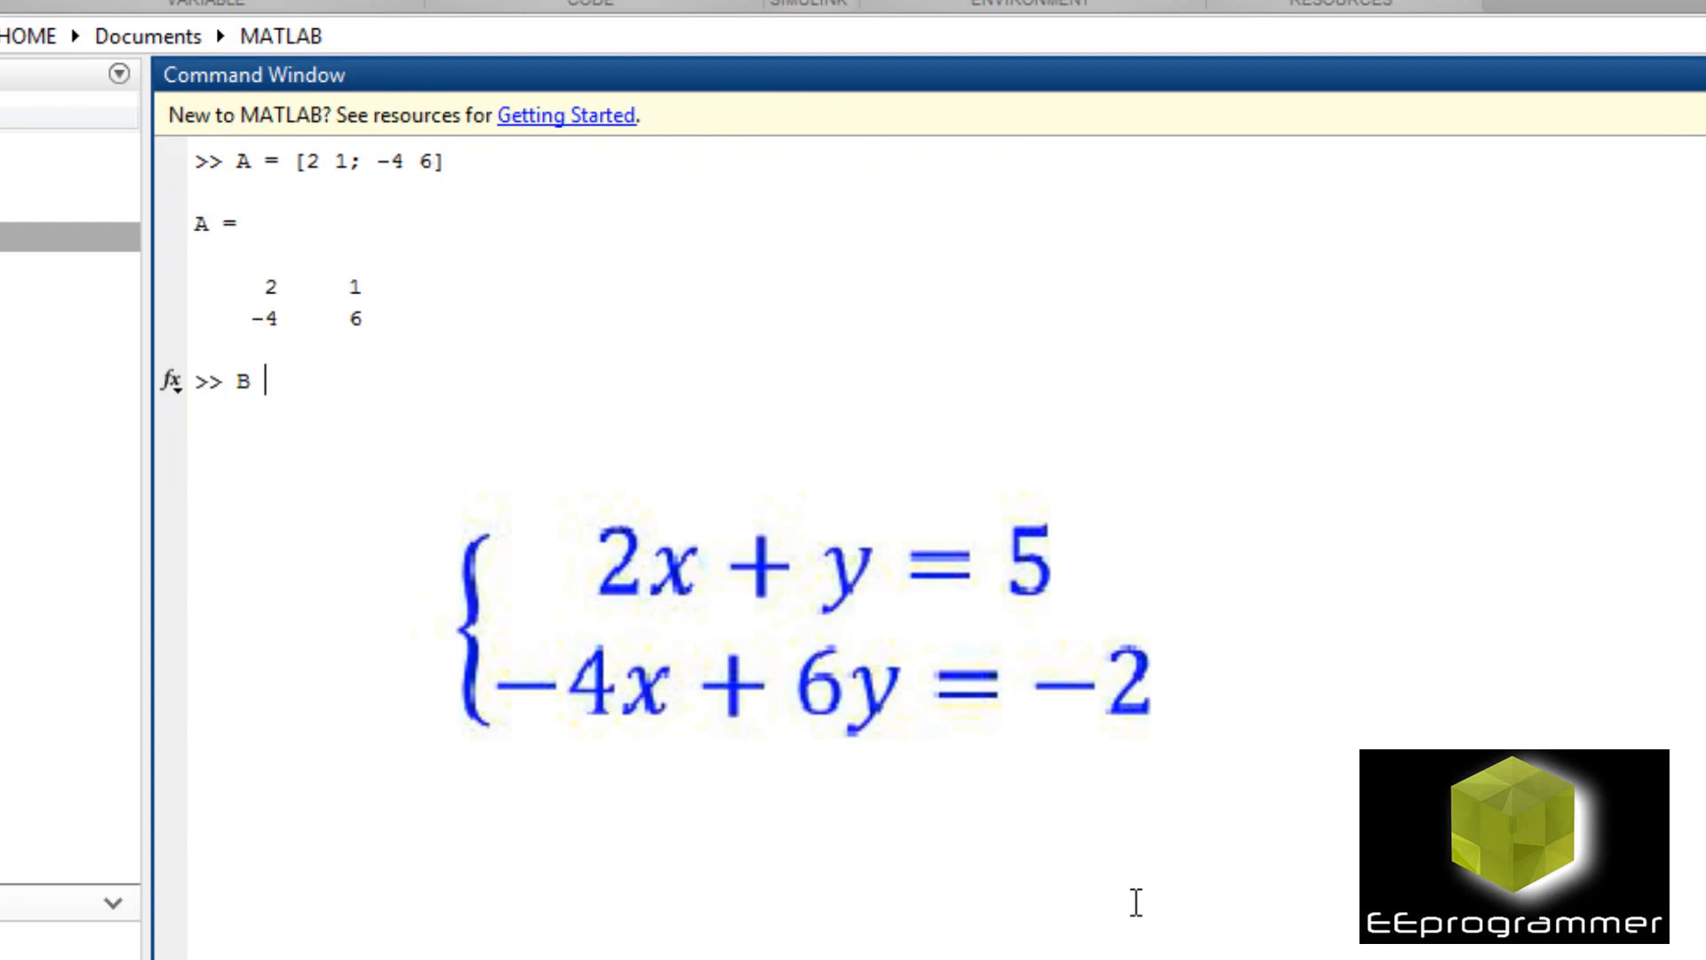
pyautogui.write('= []')
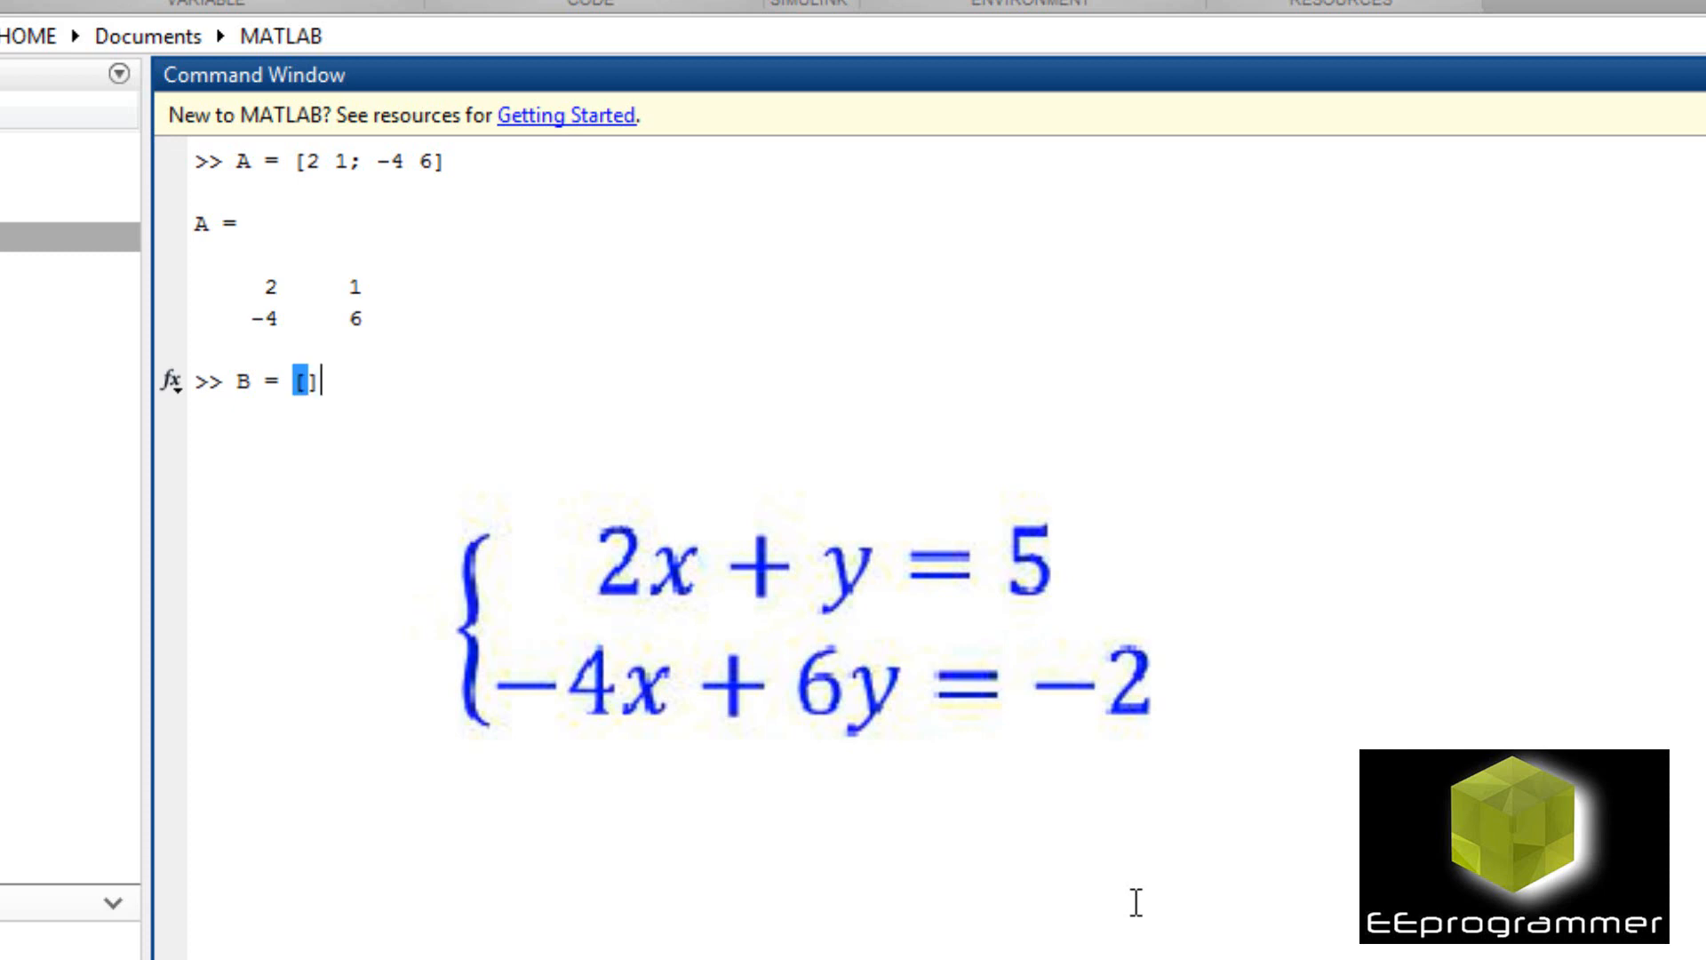
pyautogui.write('5')
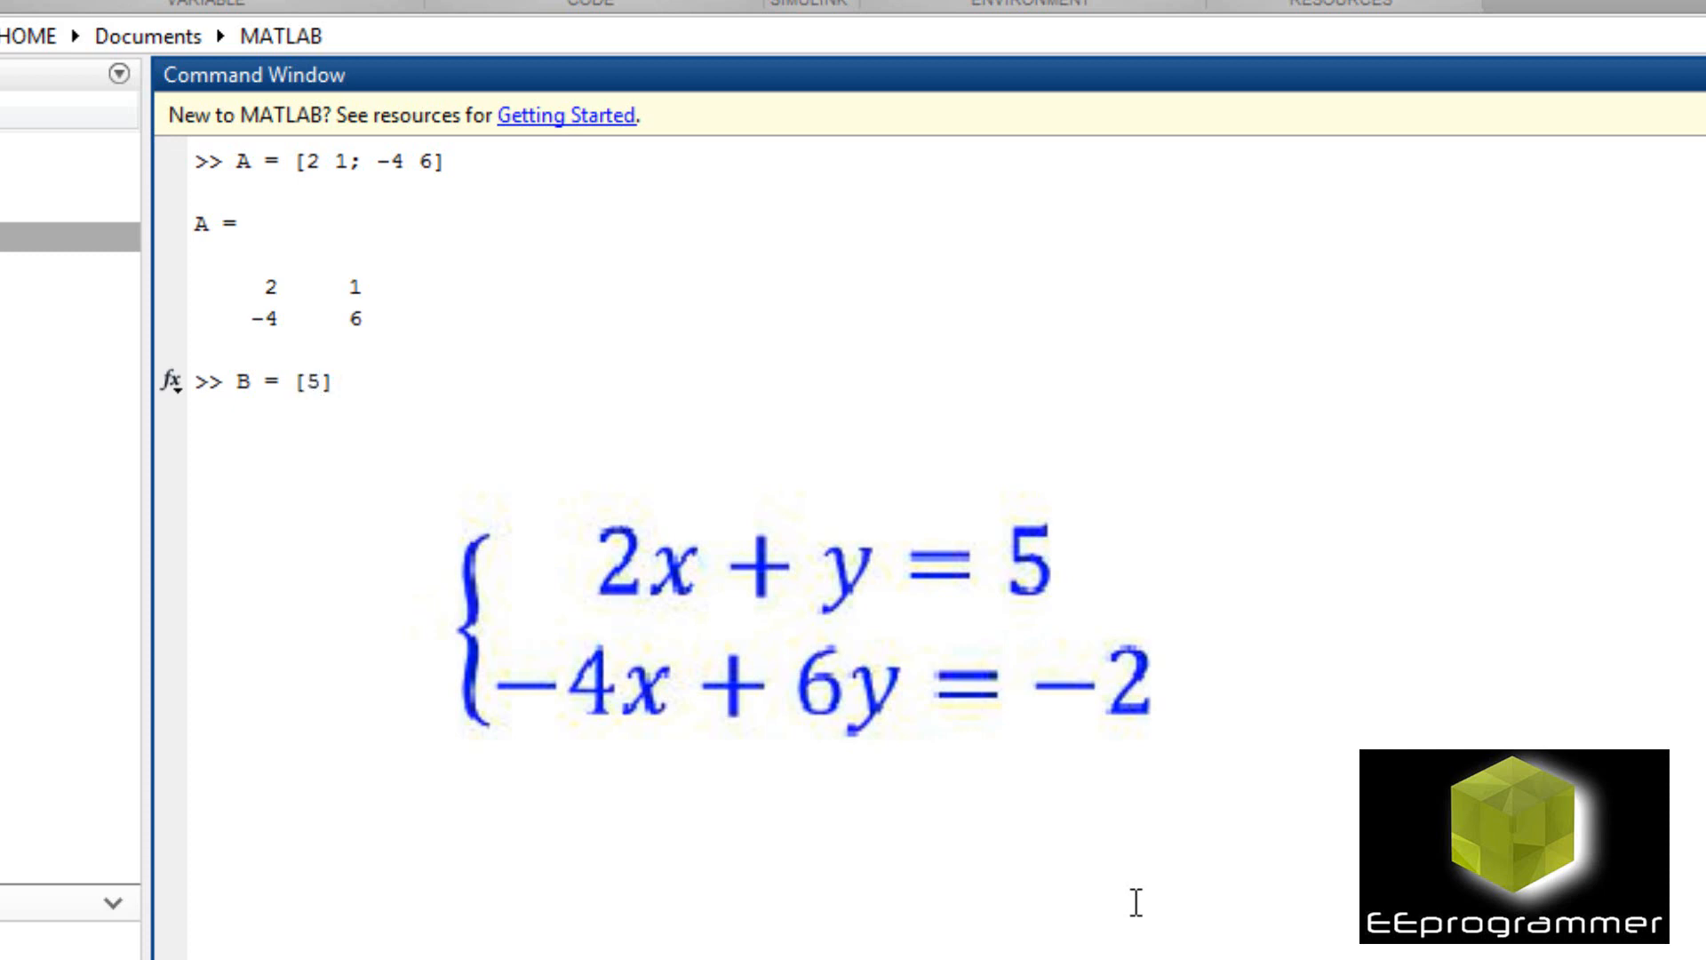
pyautogui.write('; -2')
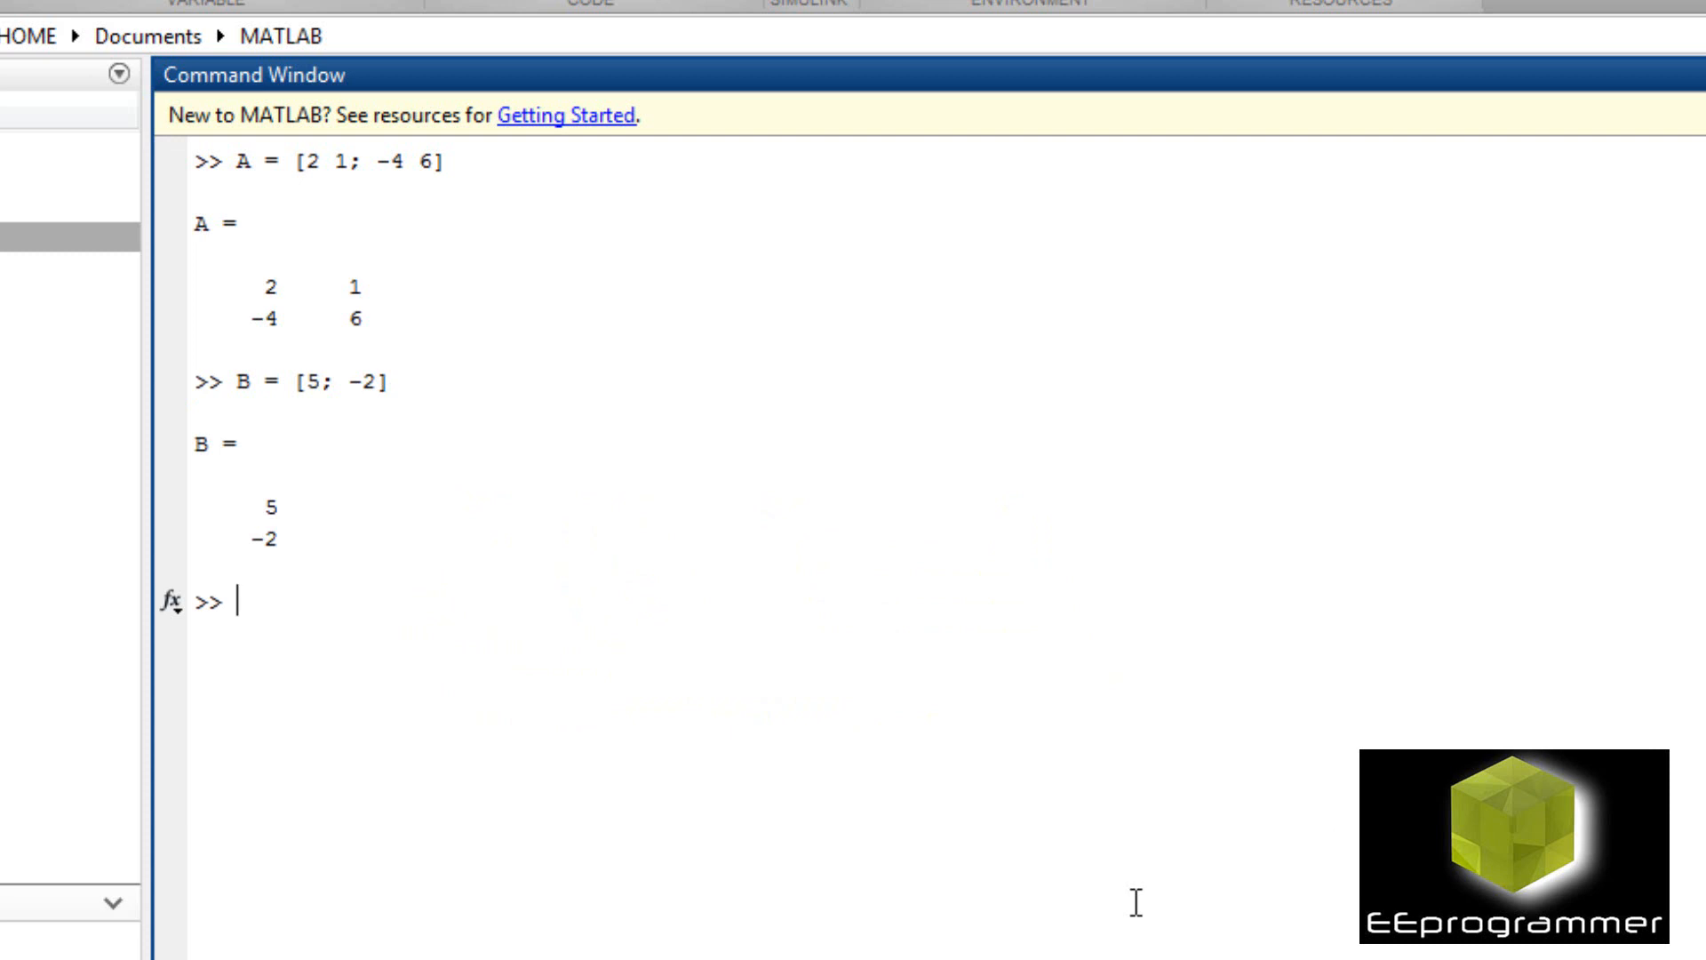
# Compute X = inv(A)*B, giving x = 2 and y = 1, then clear the window with clc.
pyautogui.write('X =')
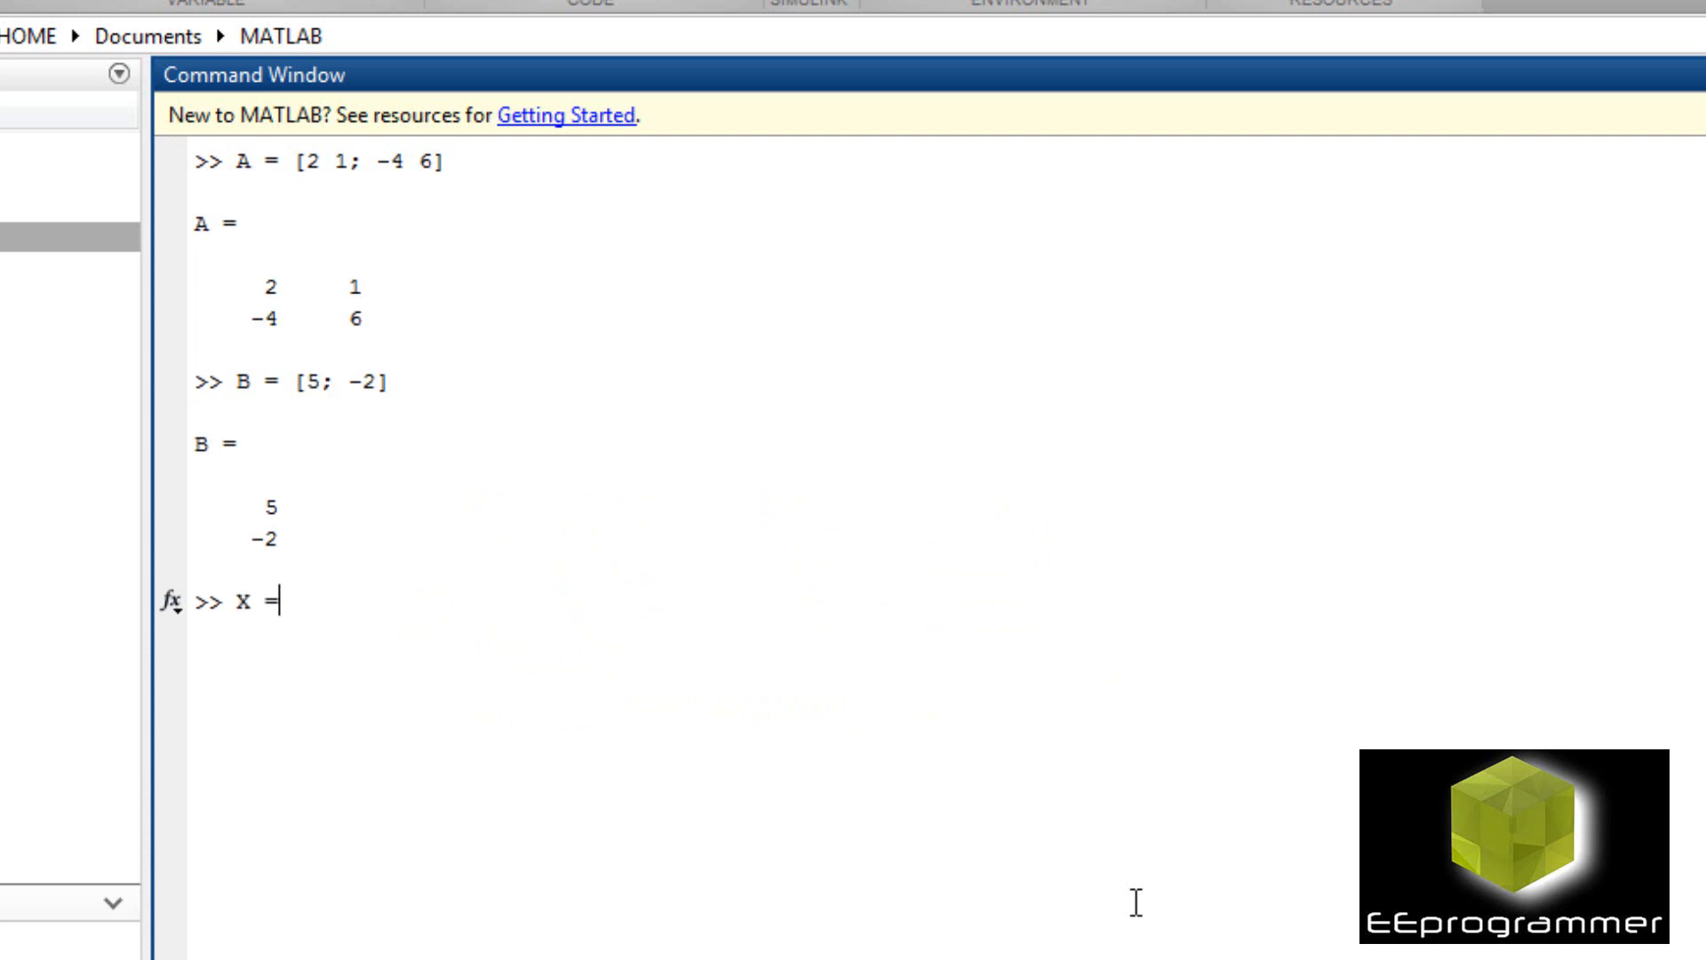
pyautogui.write('inv')
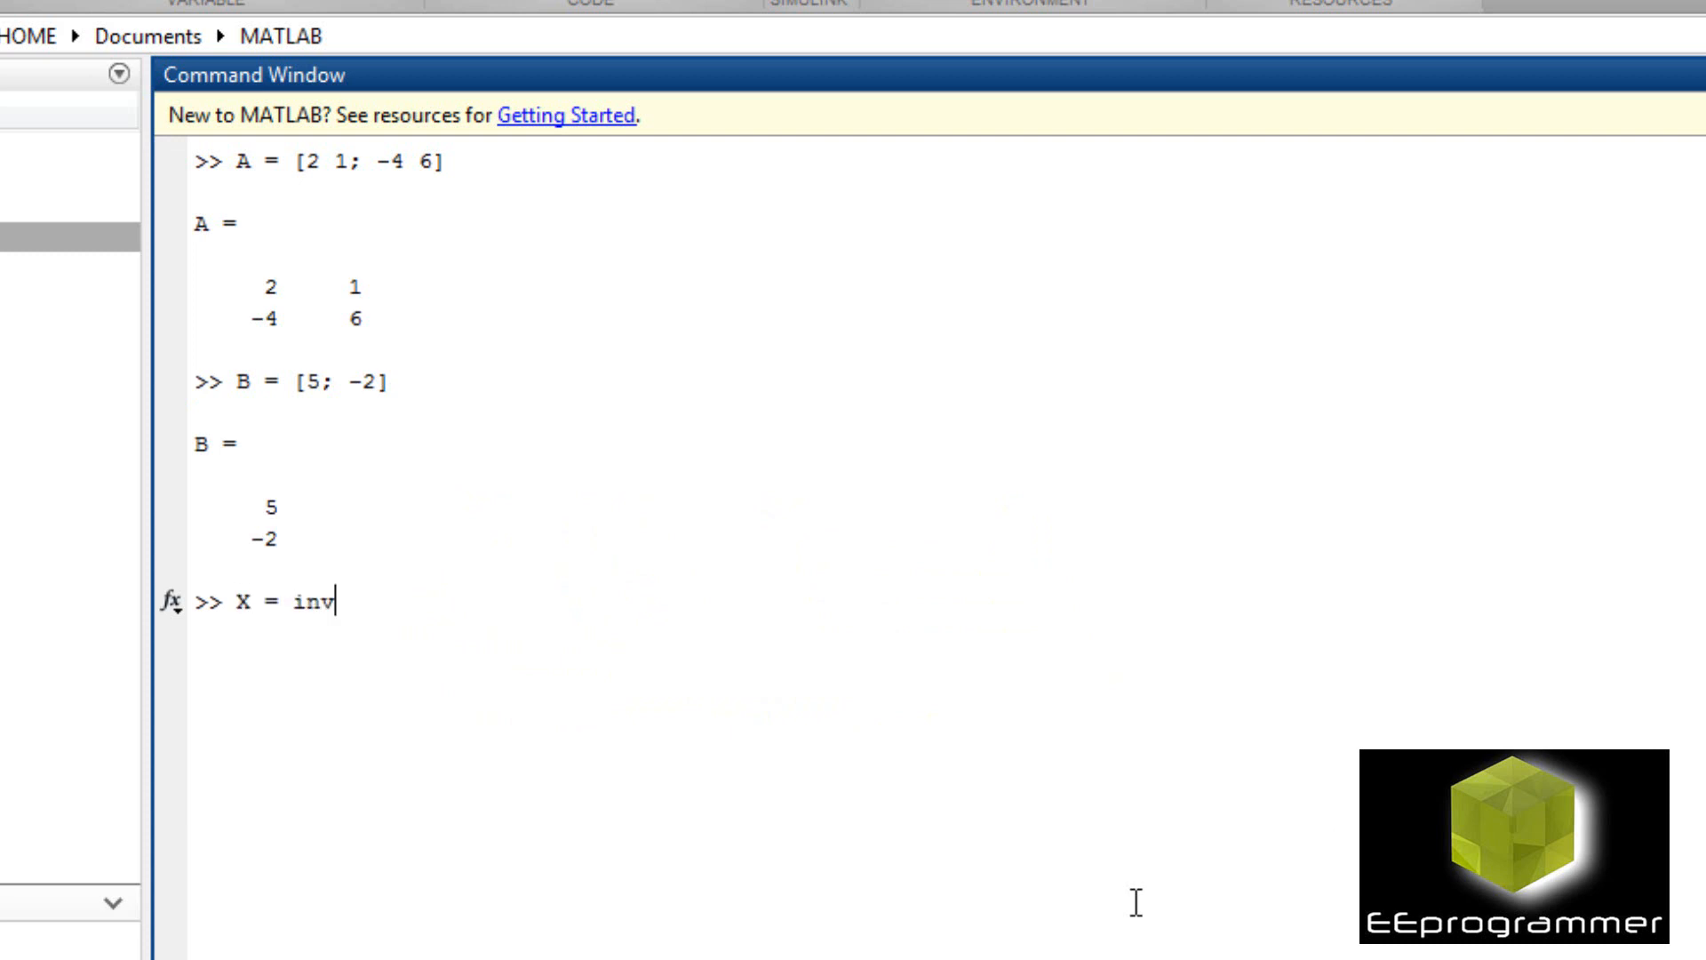
pyautogui.write('(A)')
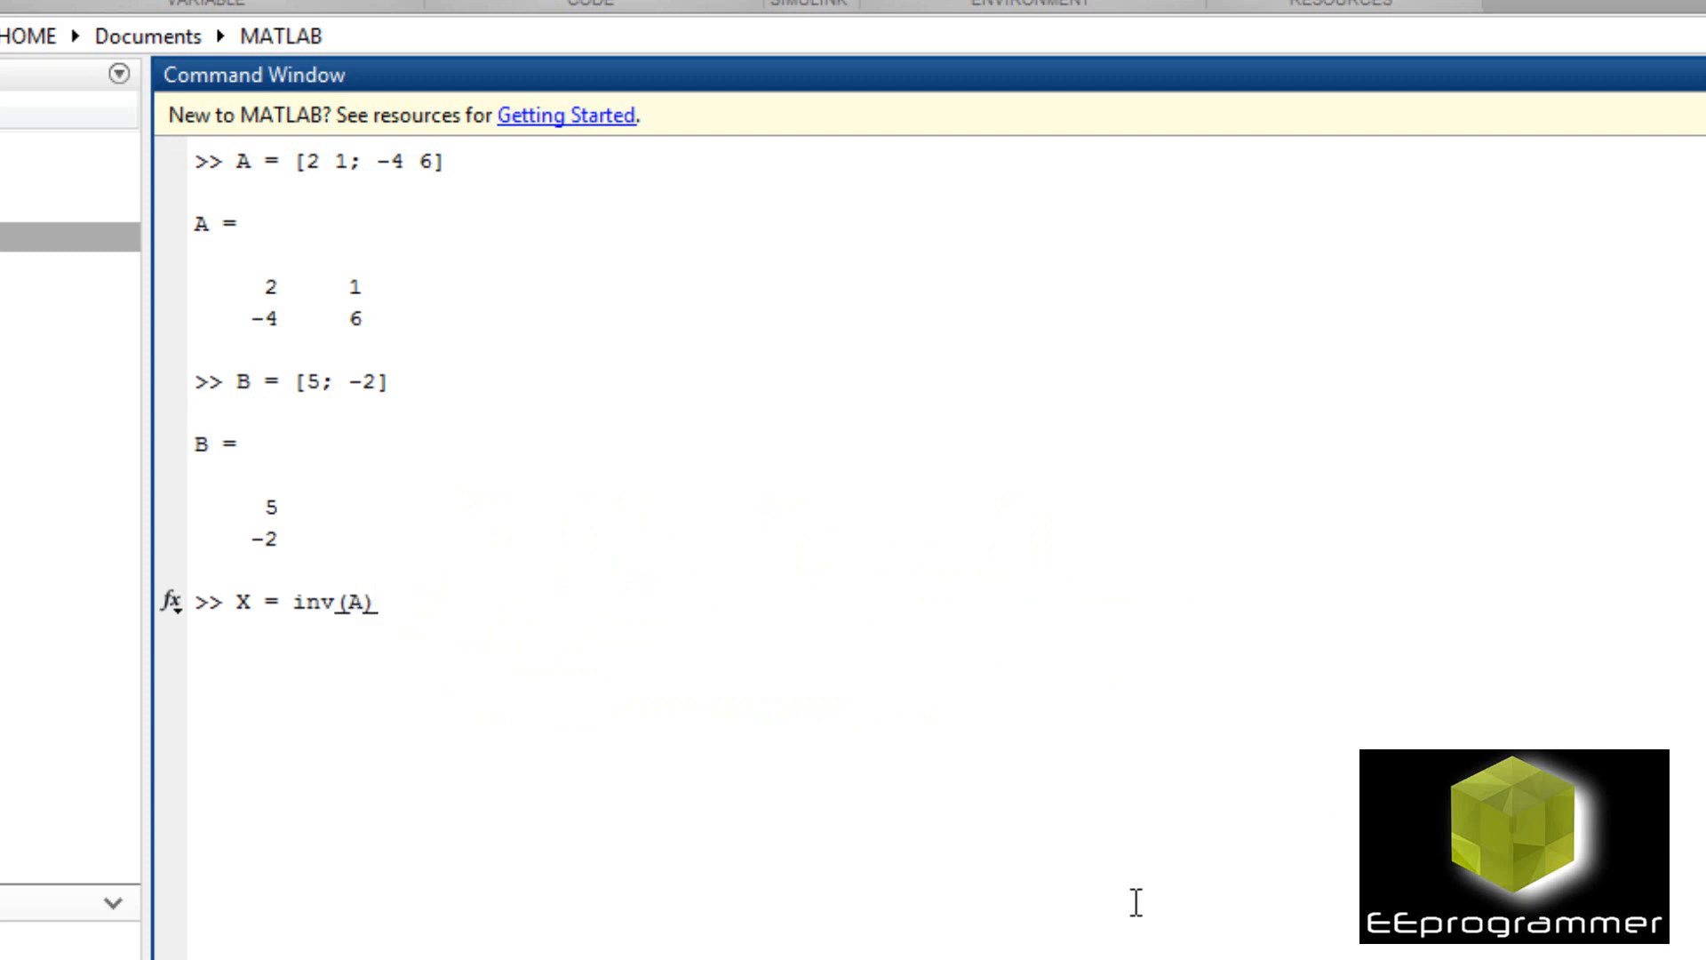
pyautogui.press('Return')
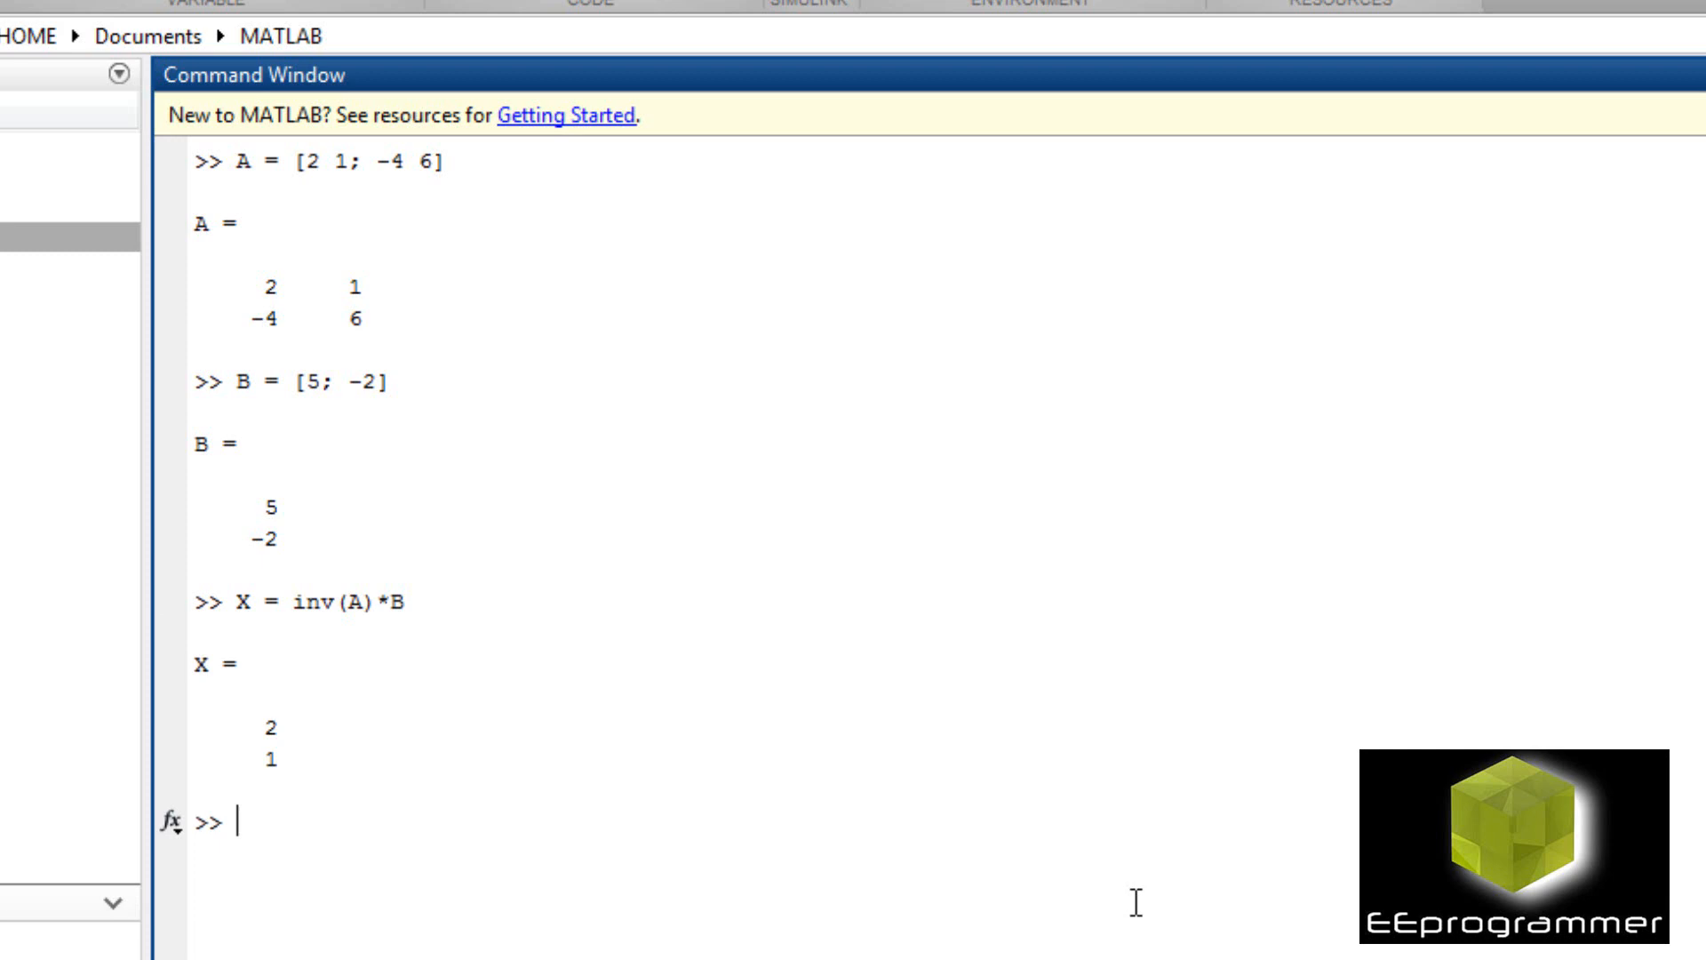
pyautogui.write('clc')
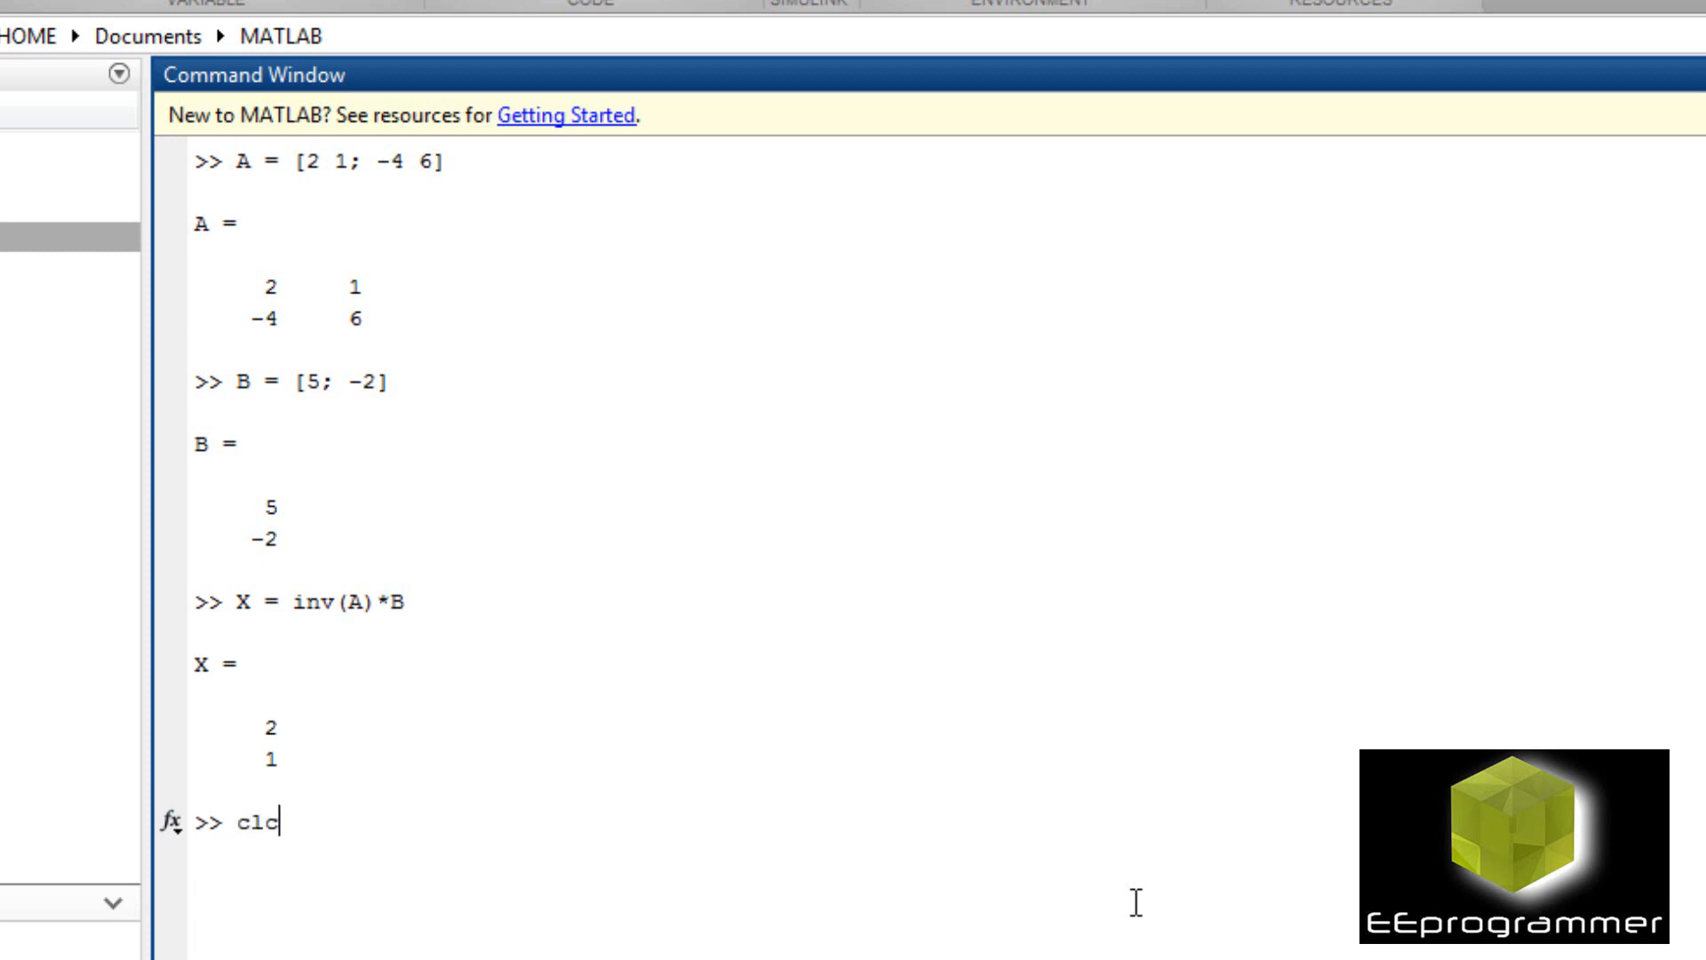
# Clear the window and define A = [1 1 1; 3 -2 4; 1 -1 -1].
pyautogui.press('Return')
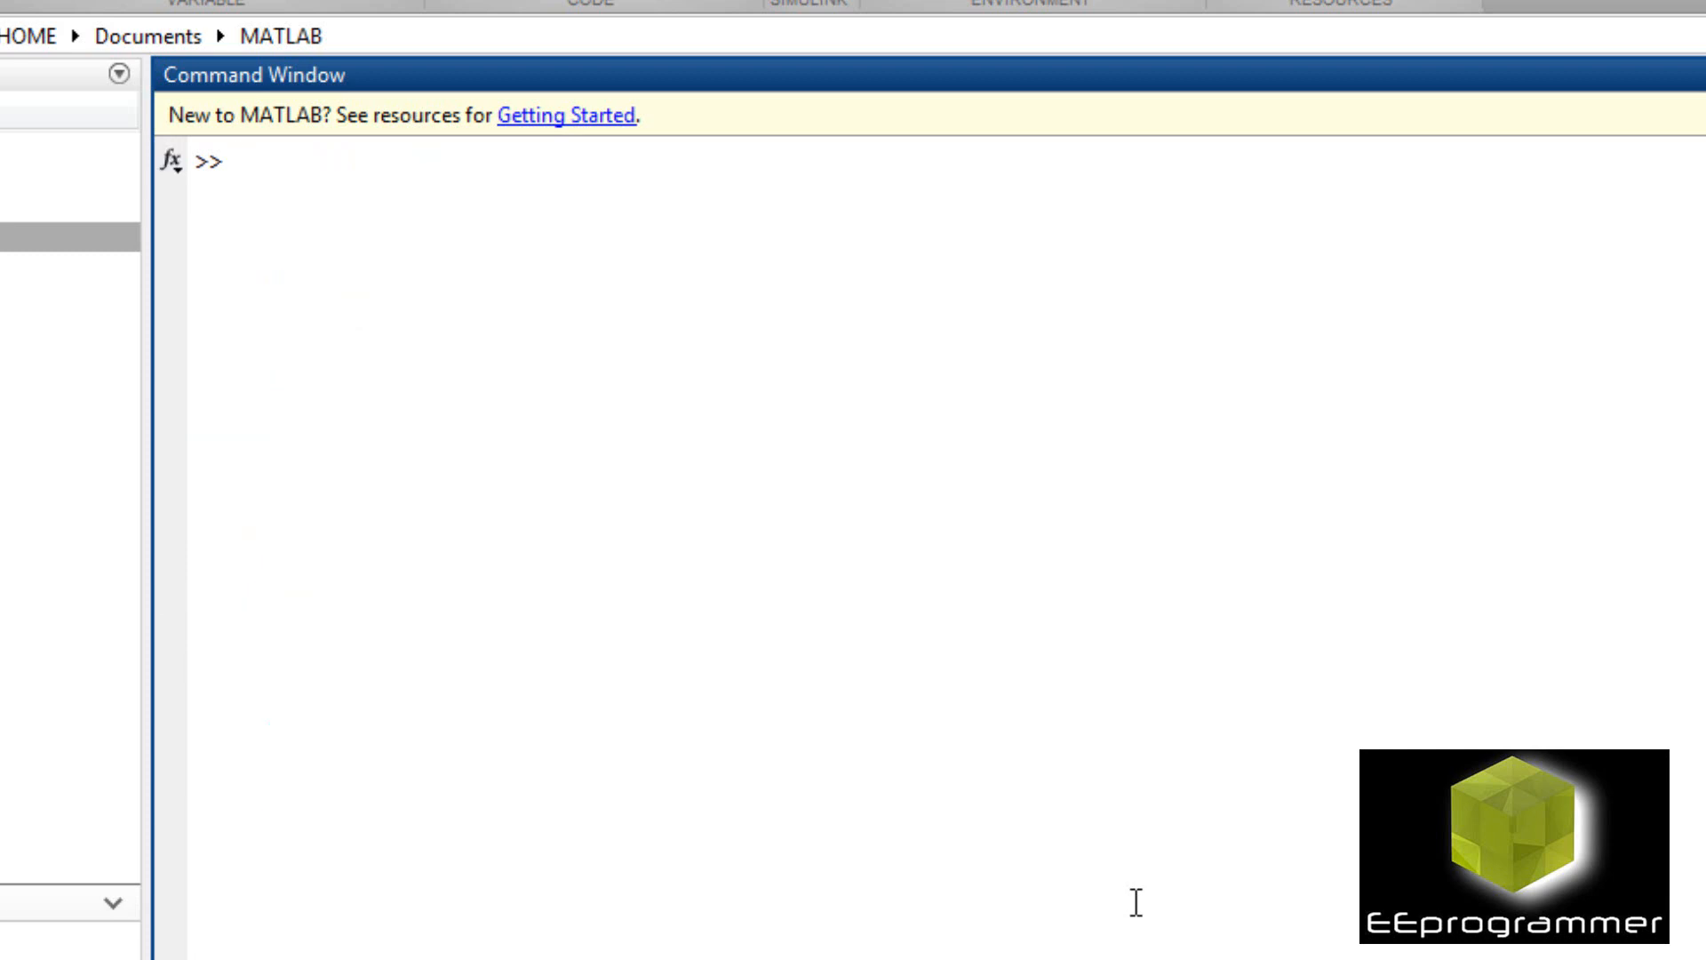
pyautogui.write('A')
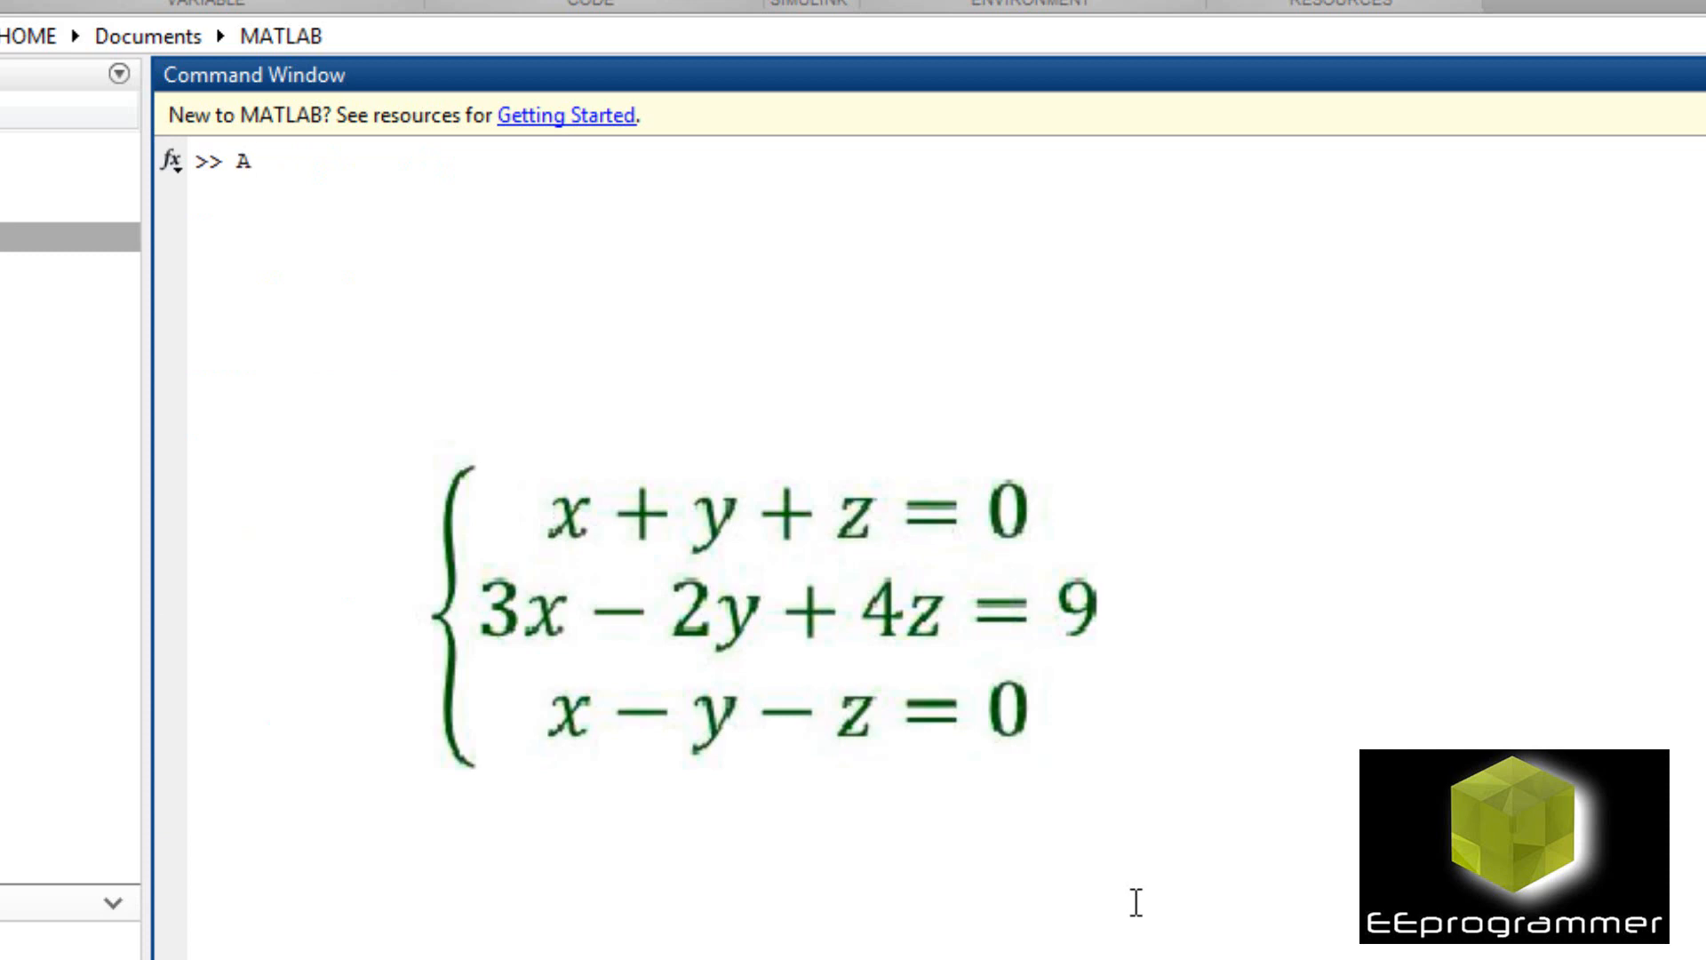
pyautogui.write('= []')
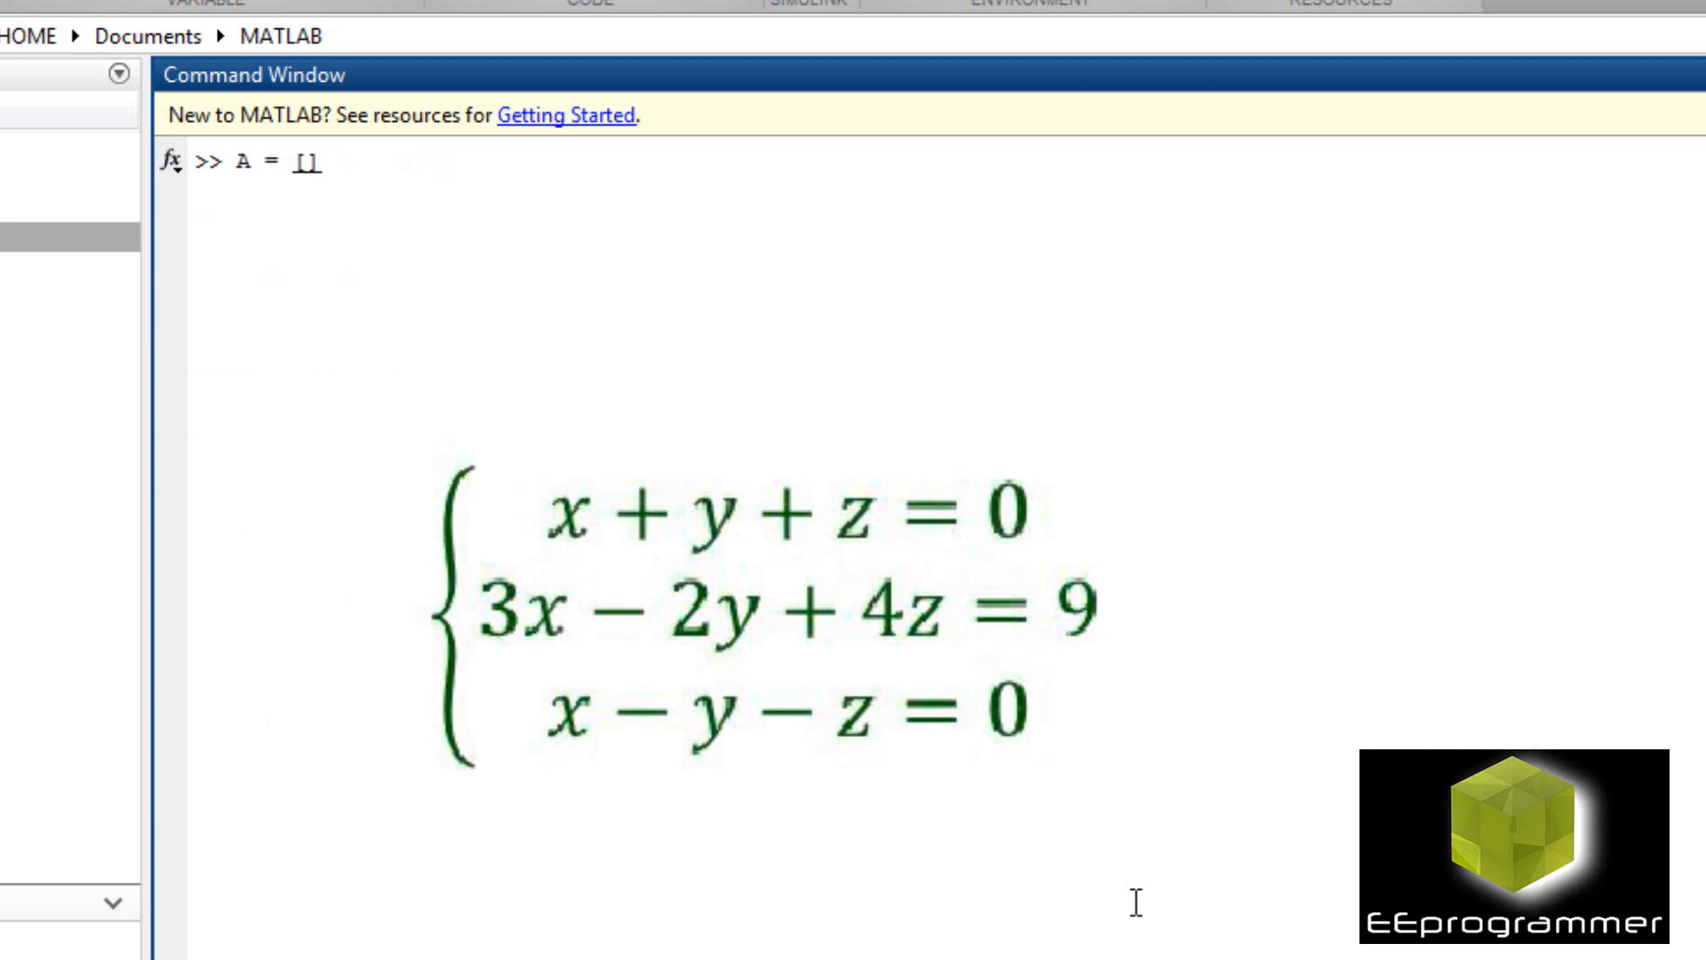
pyautogui.write('1 1')
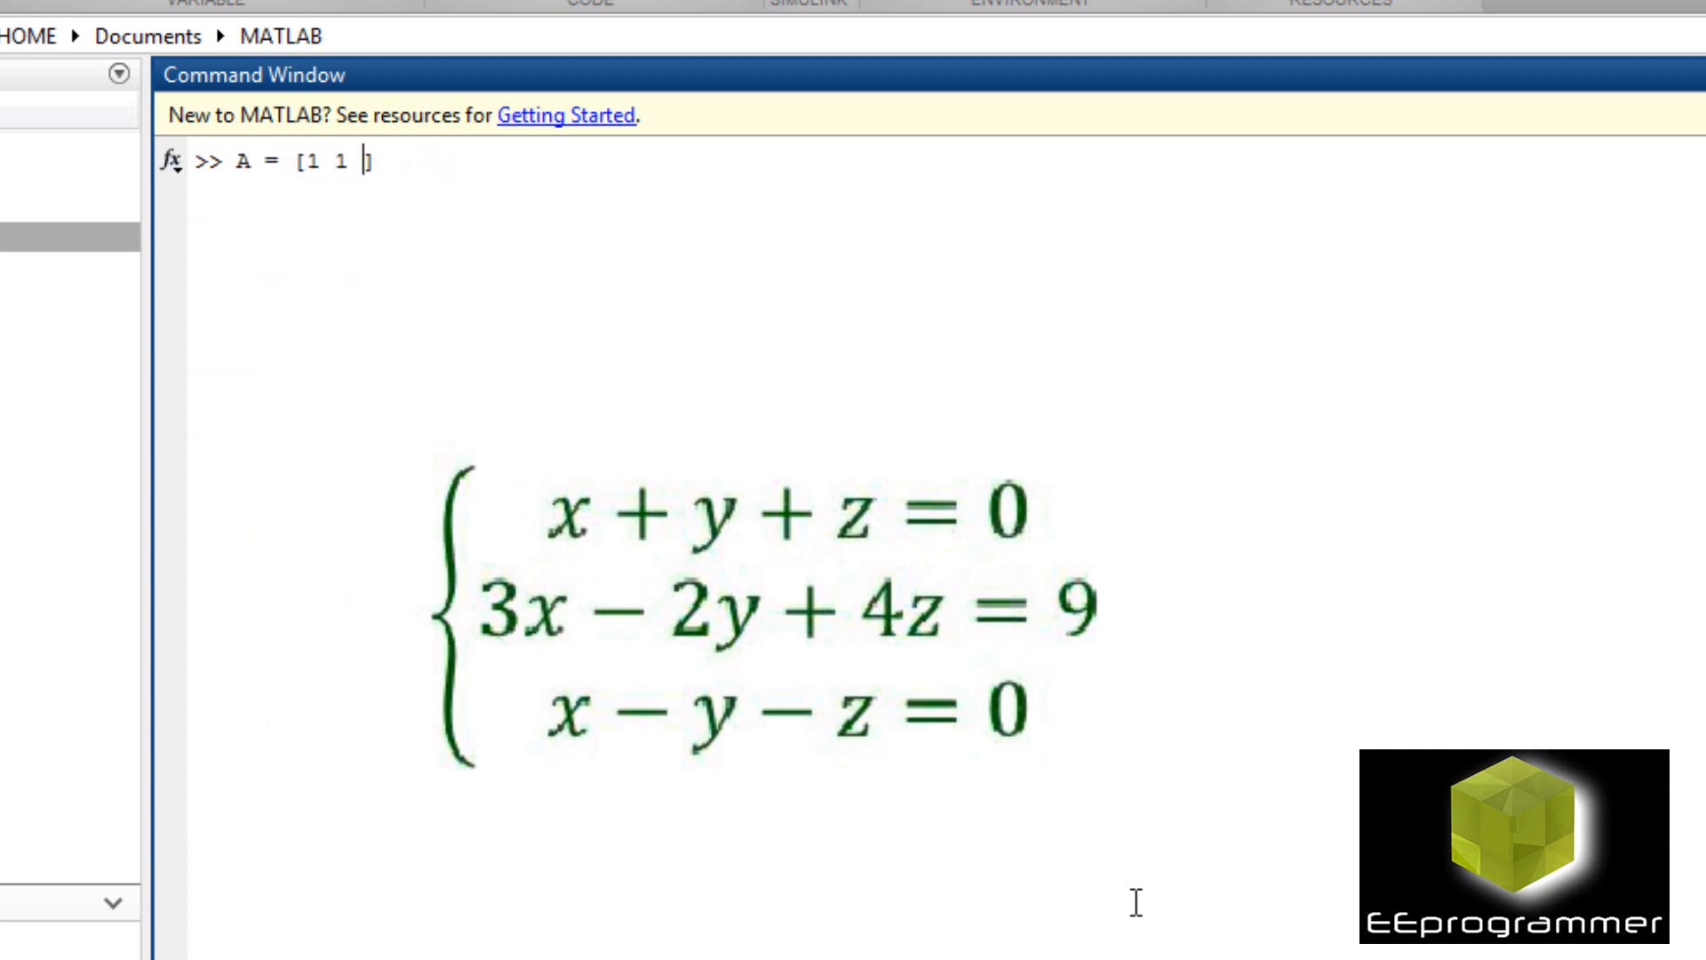
pyautogui.write('1 ;')
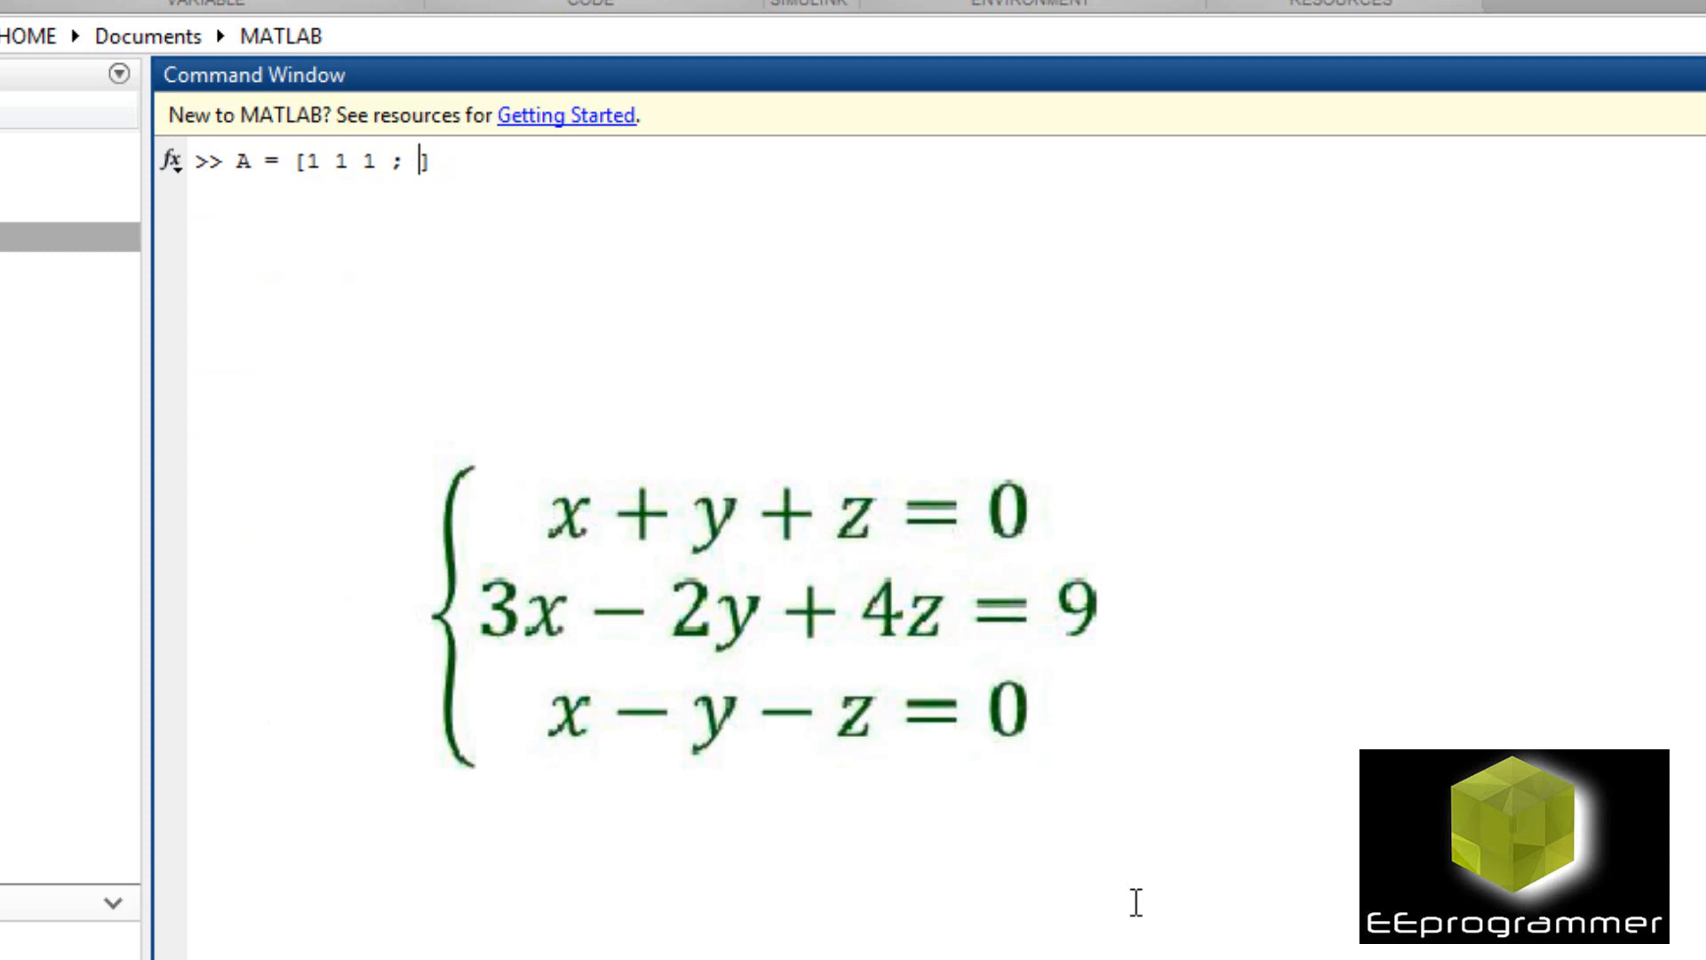
pyautogui.write('3 -')
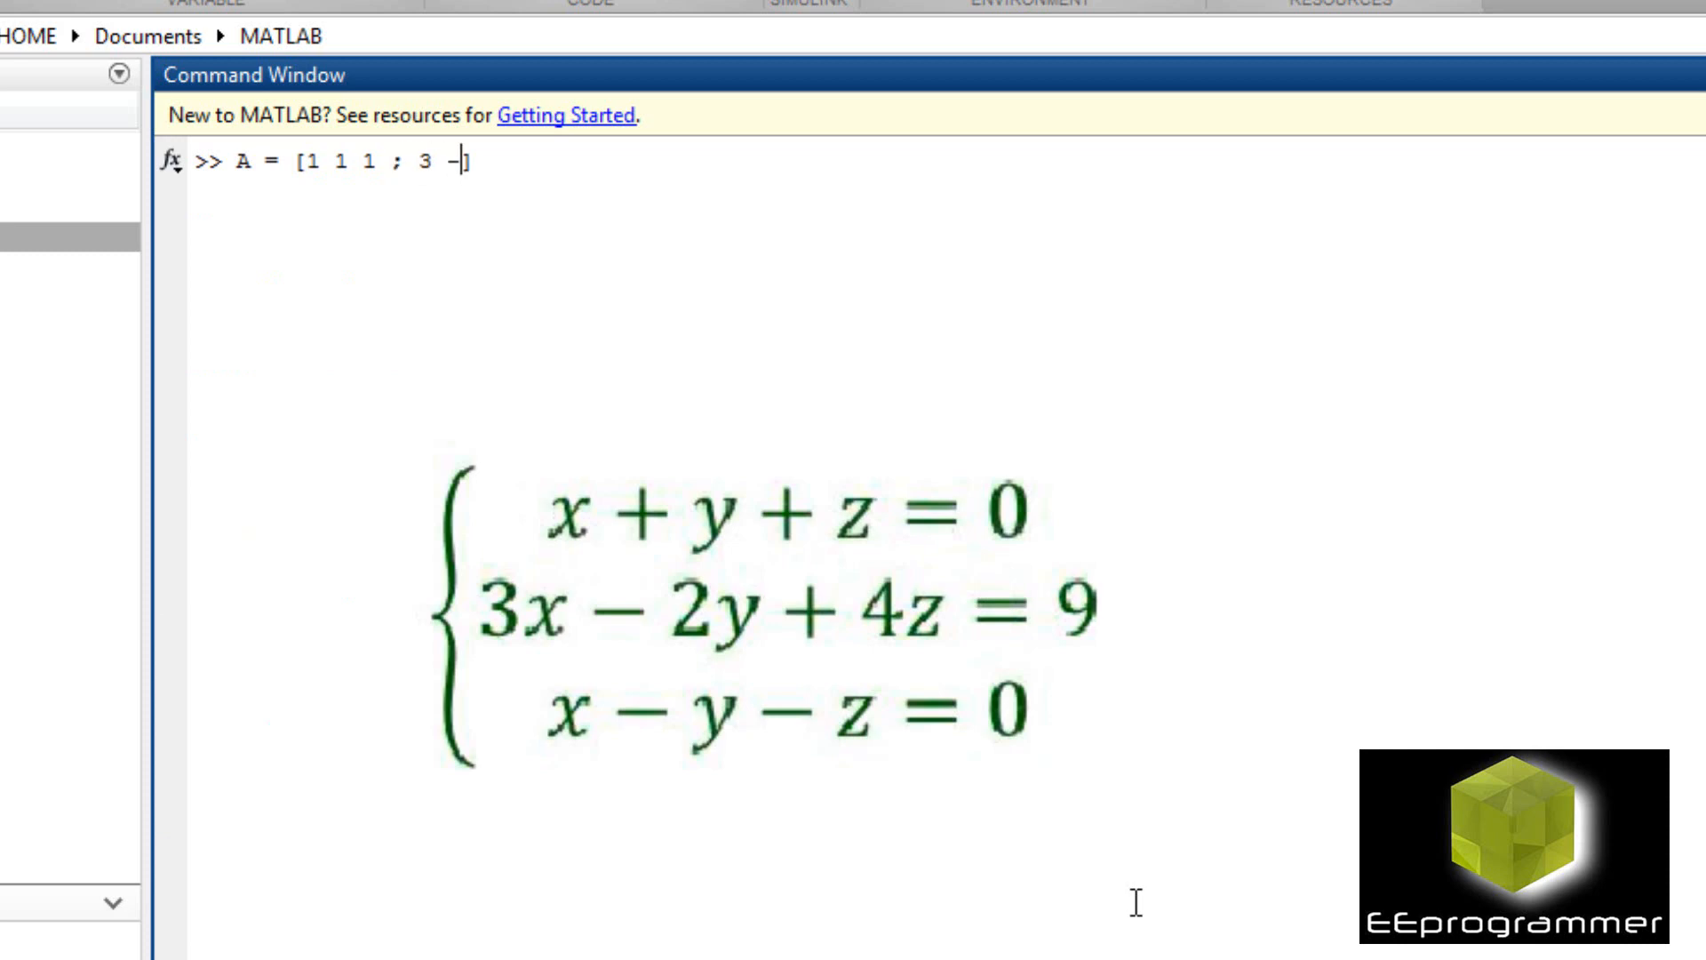
pyautogui.write('2')
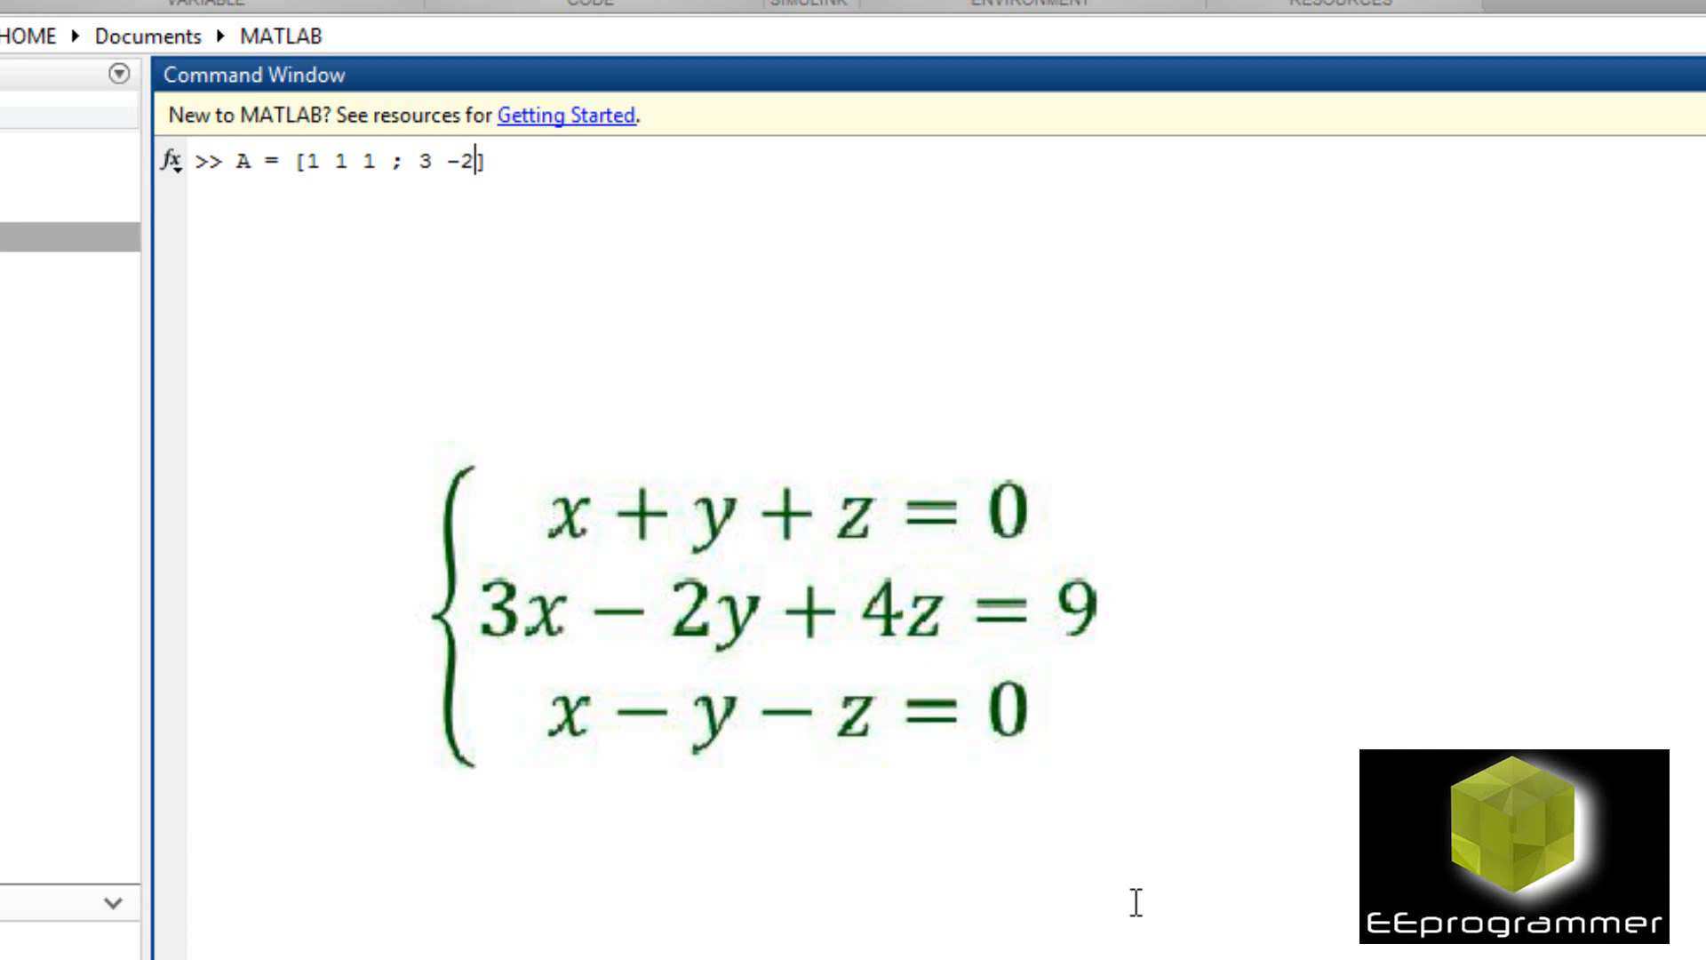
pyautogui.write('4;')
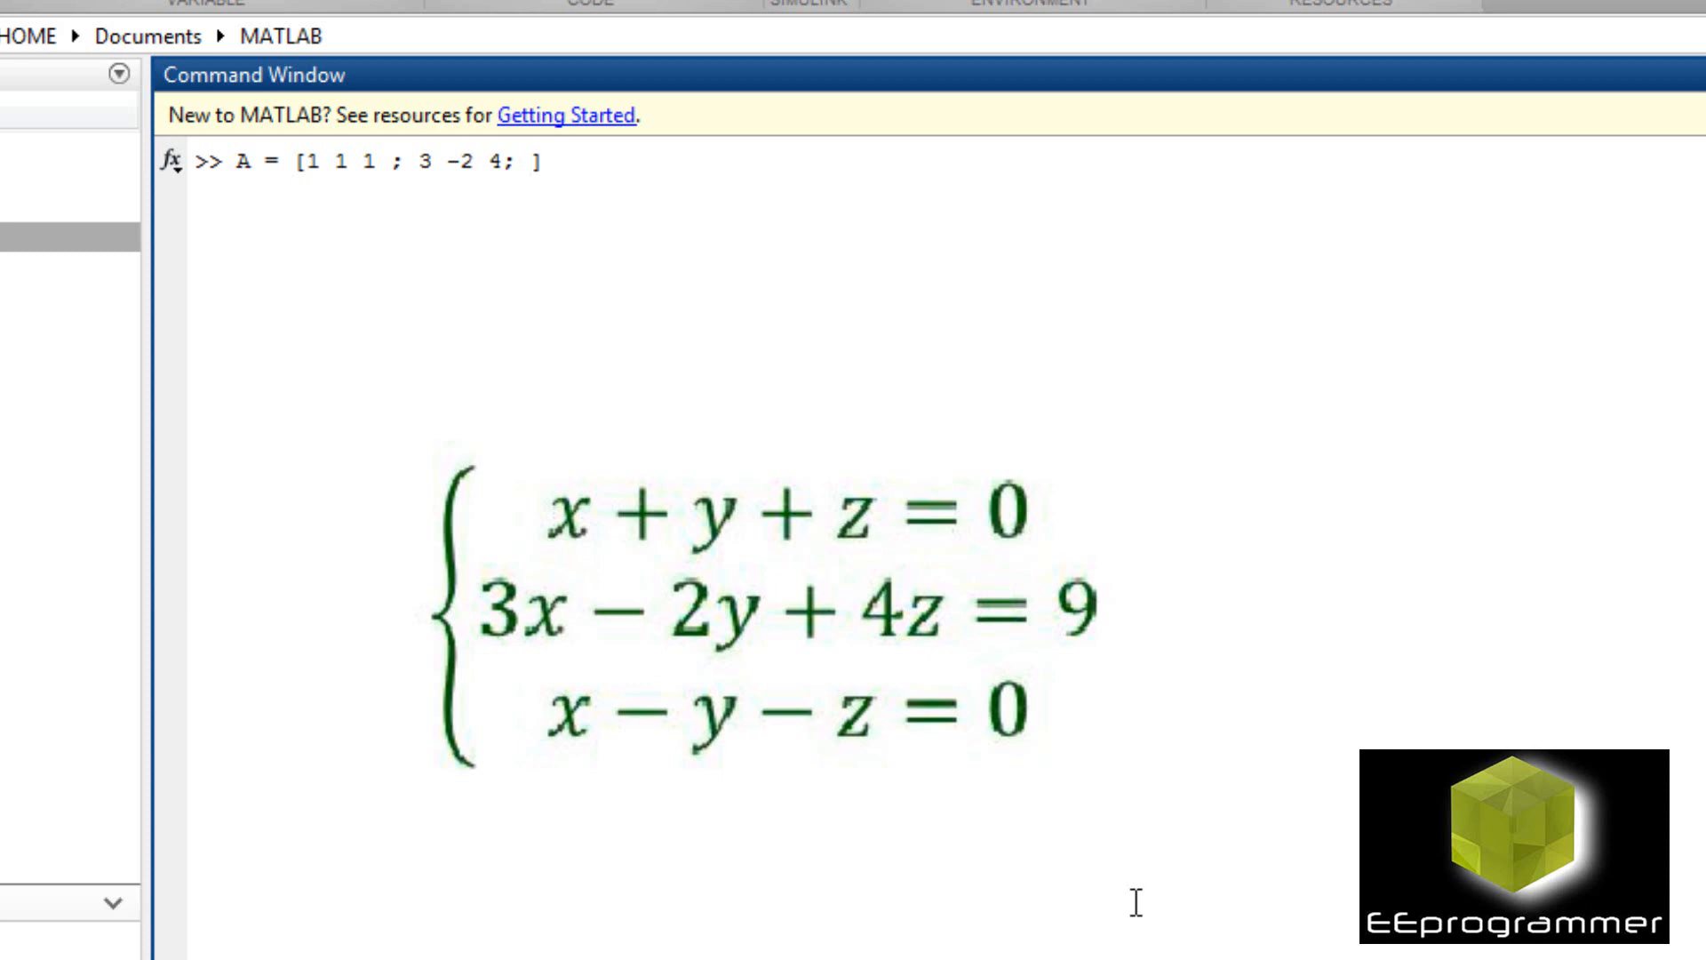
pyautogui.write('- 1')
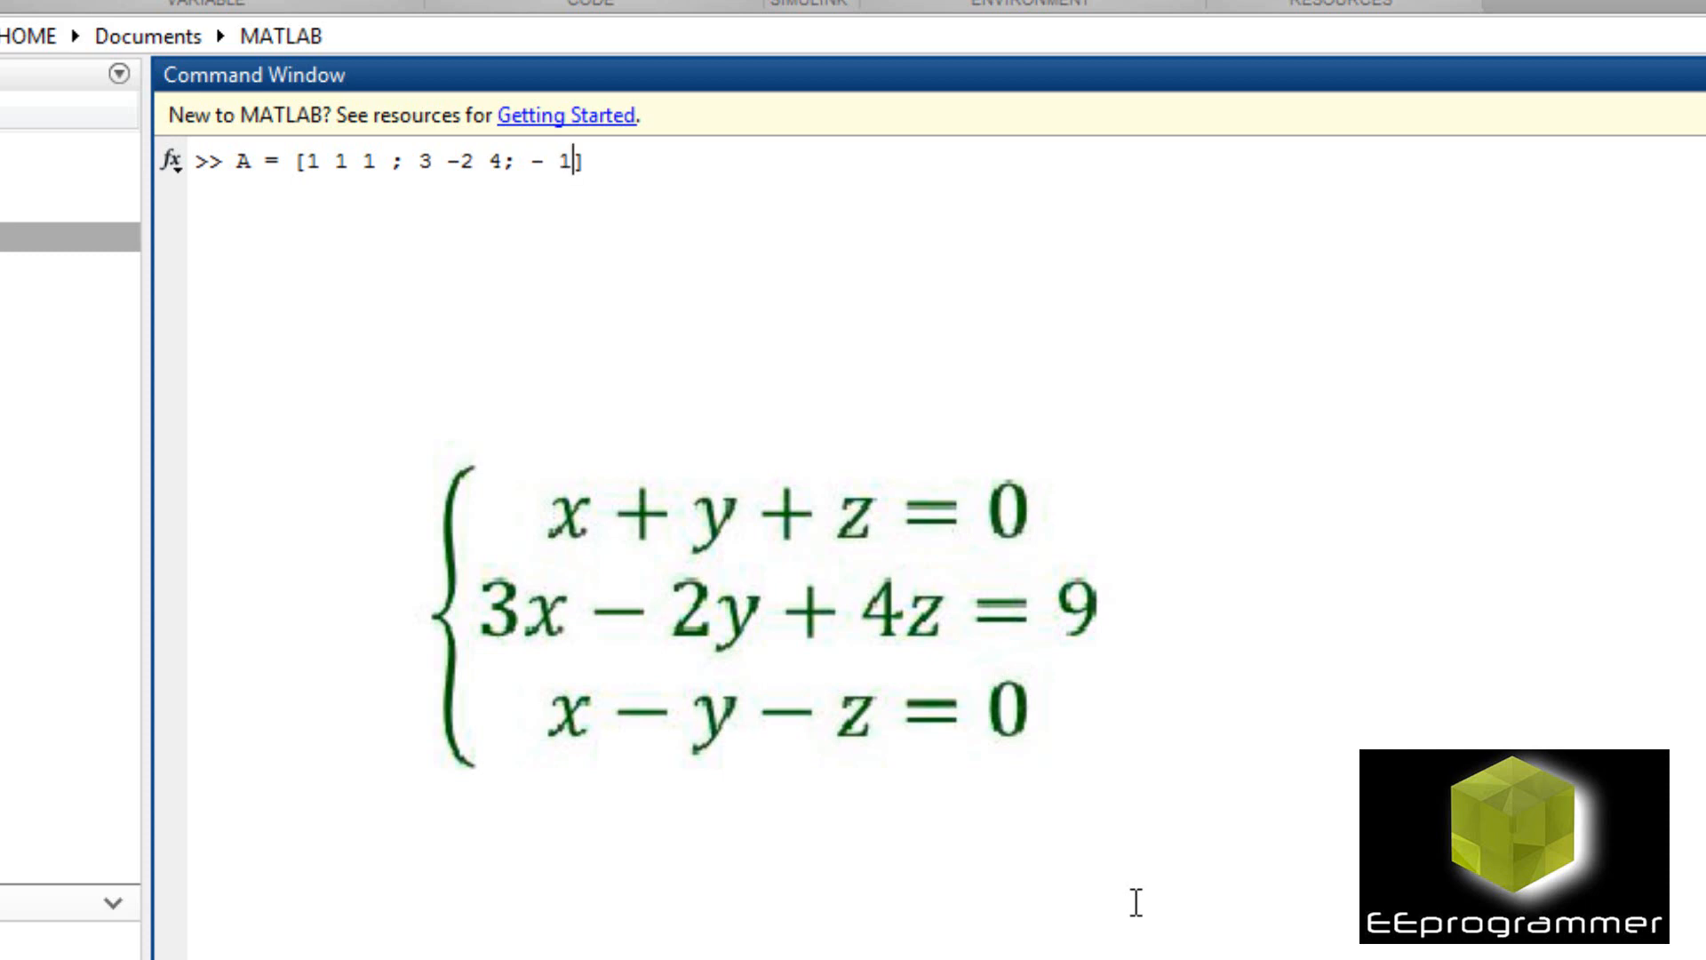
pyautogui.write('1')
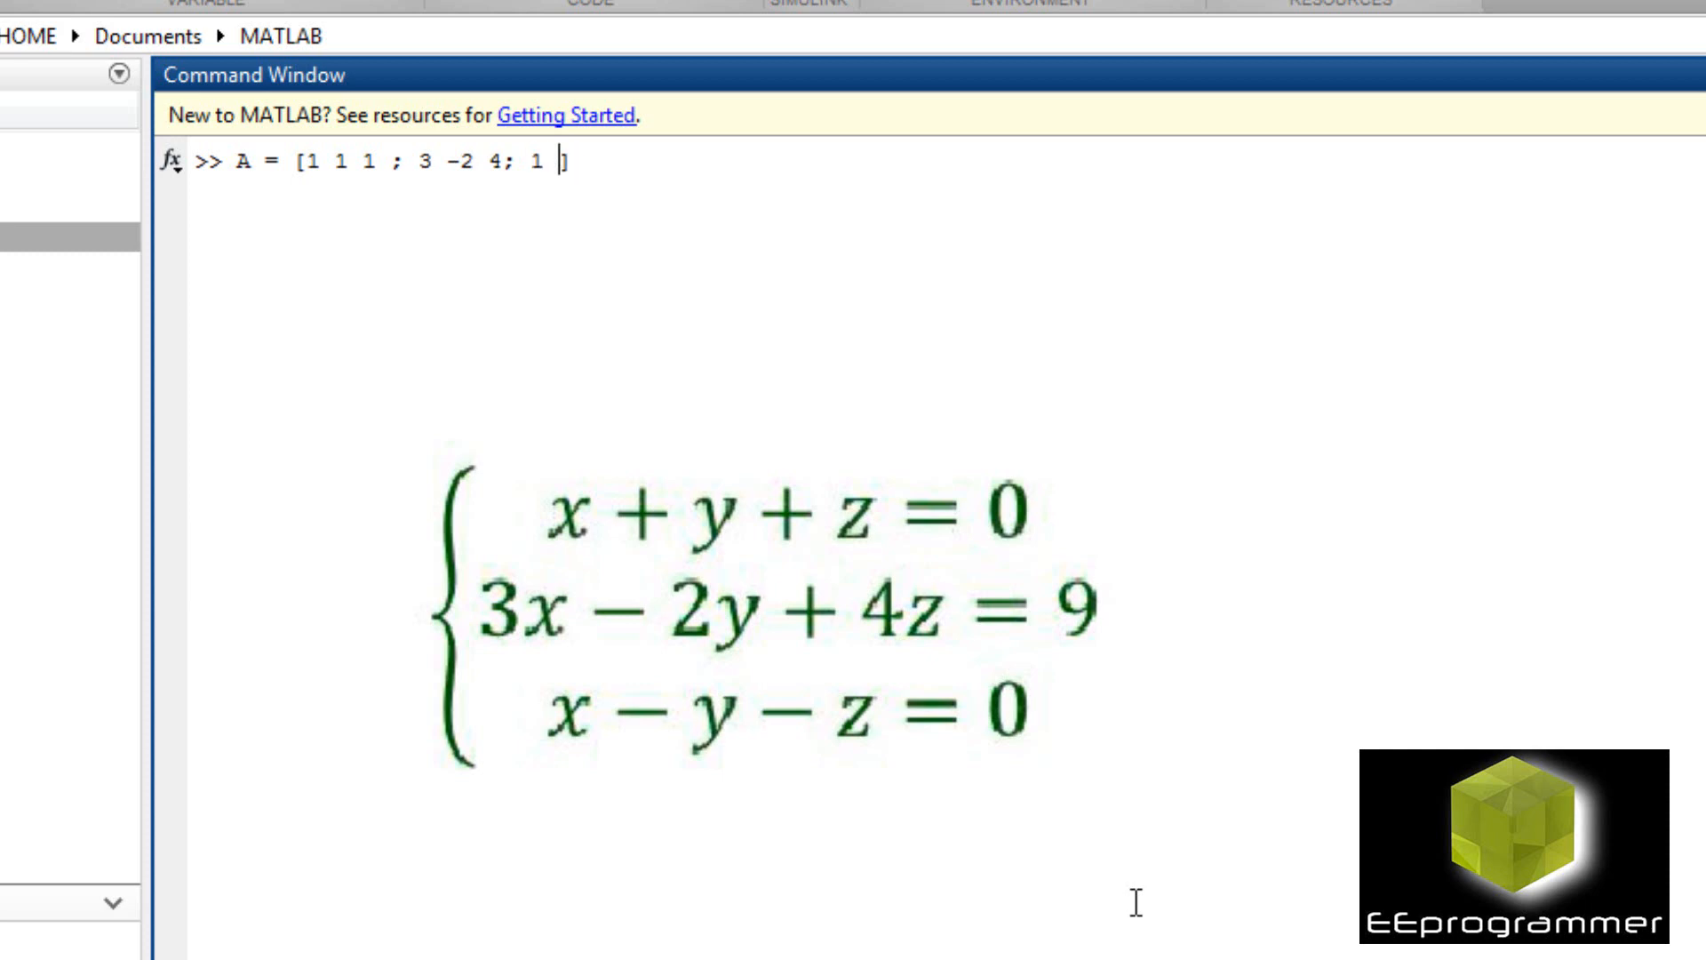
pyautogui.write('-1 -1')
pyautogui.write('B = [')
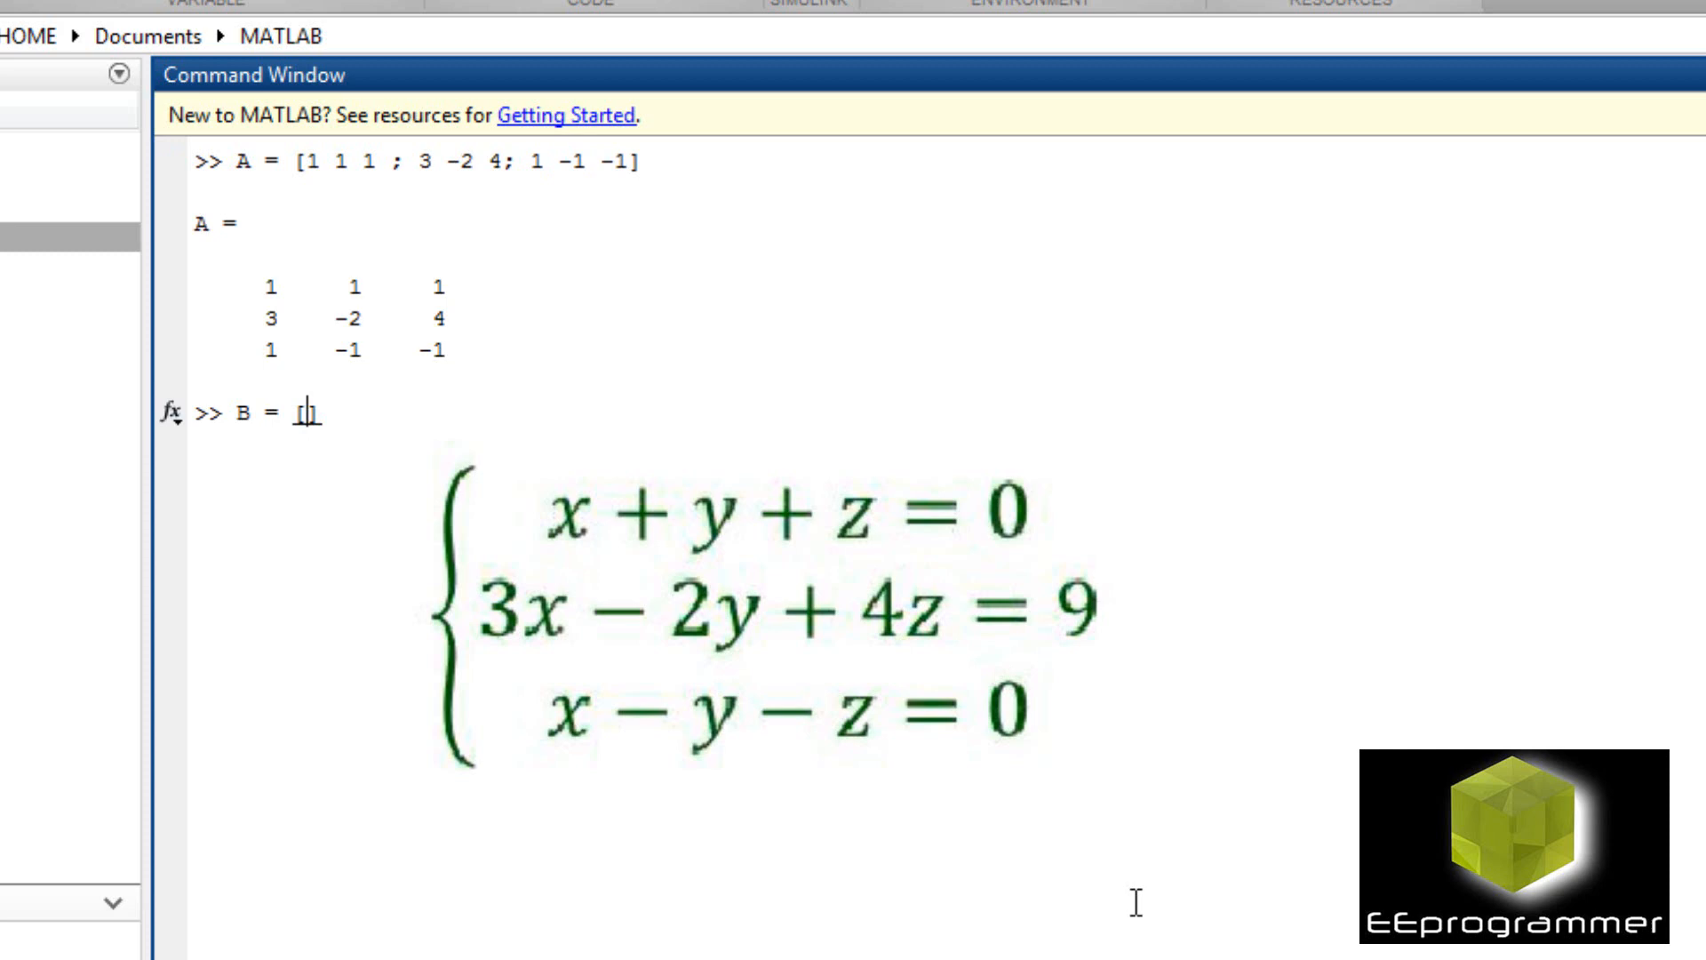
# Define B = [0; 9; 0] and evaluate X = inv(A).
pyautogui.write('[0')
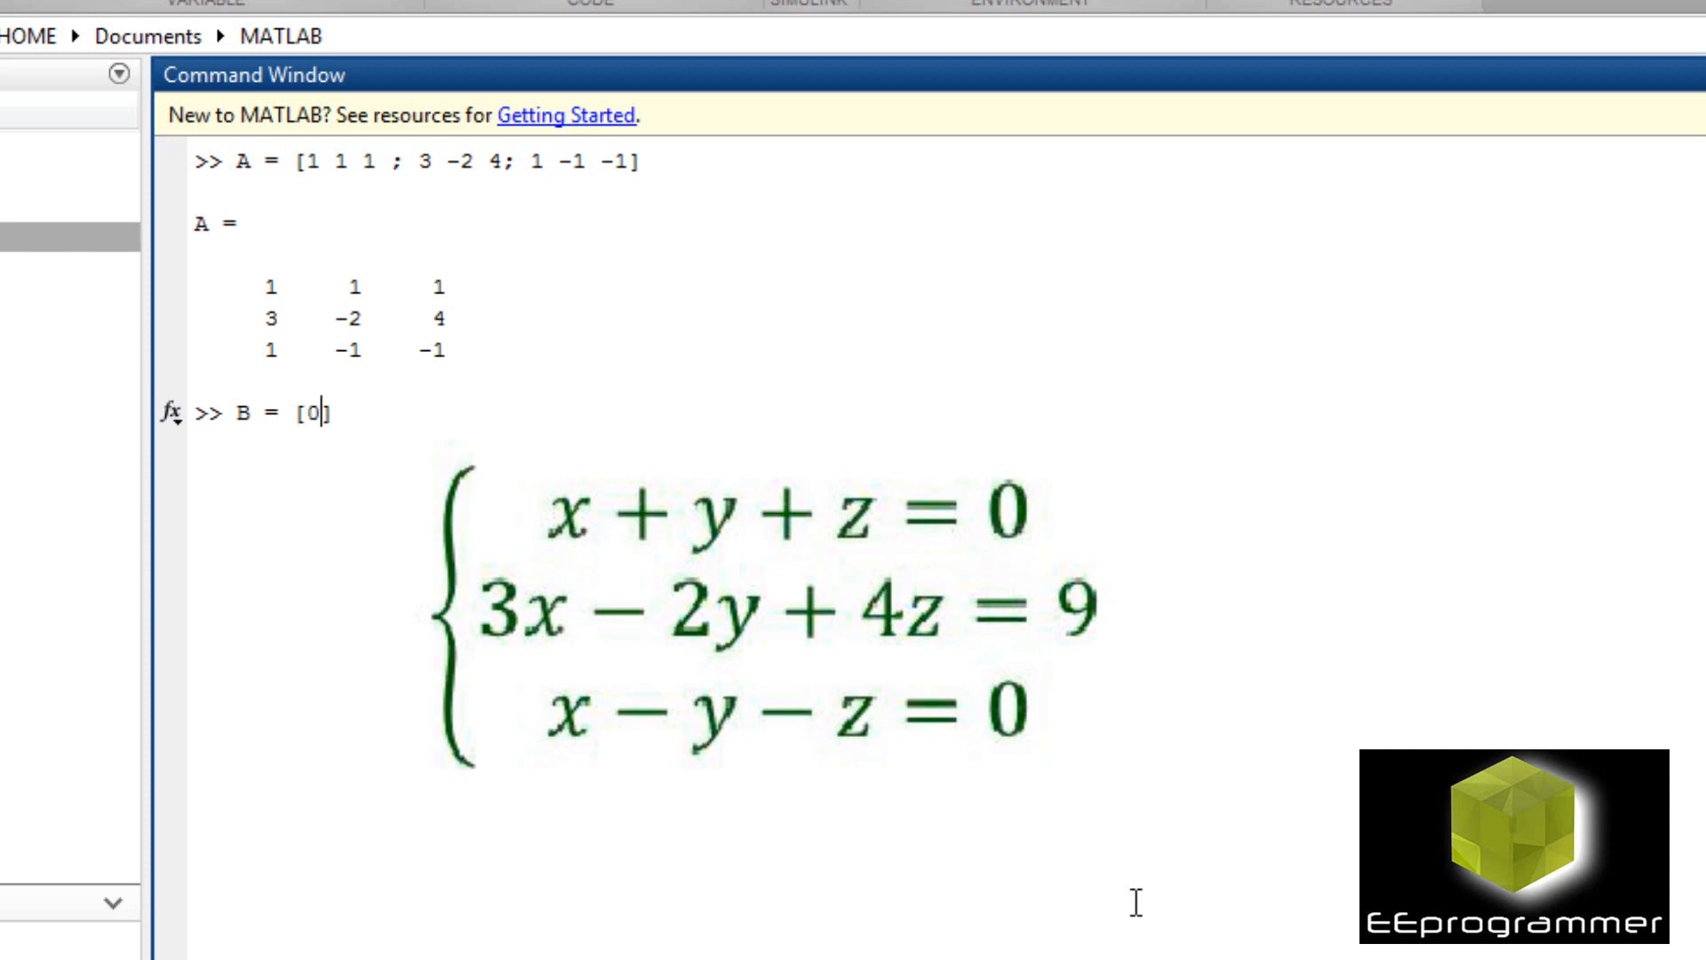
pyautogui.write(':9')
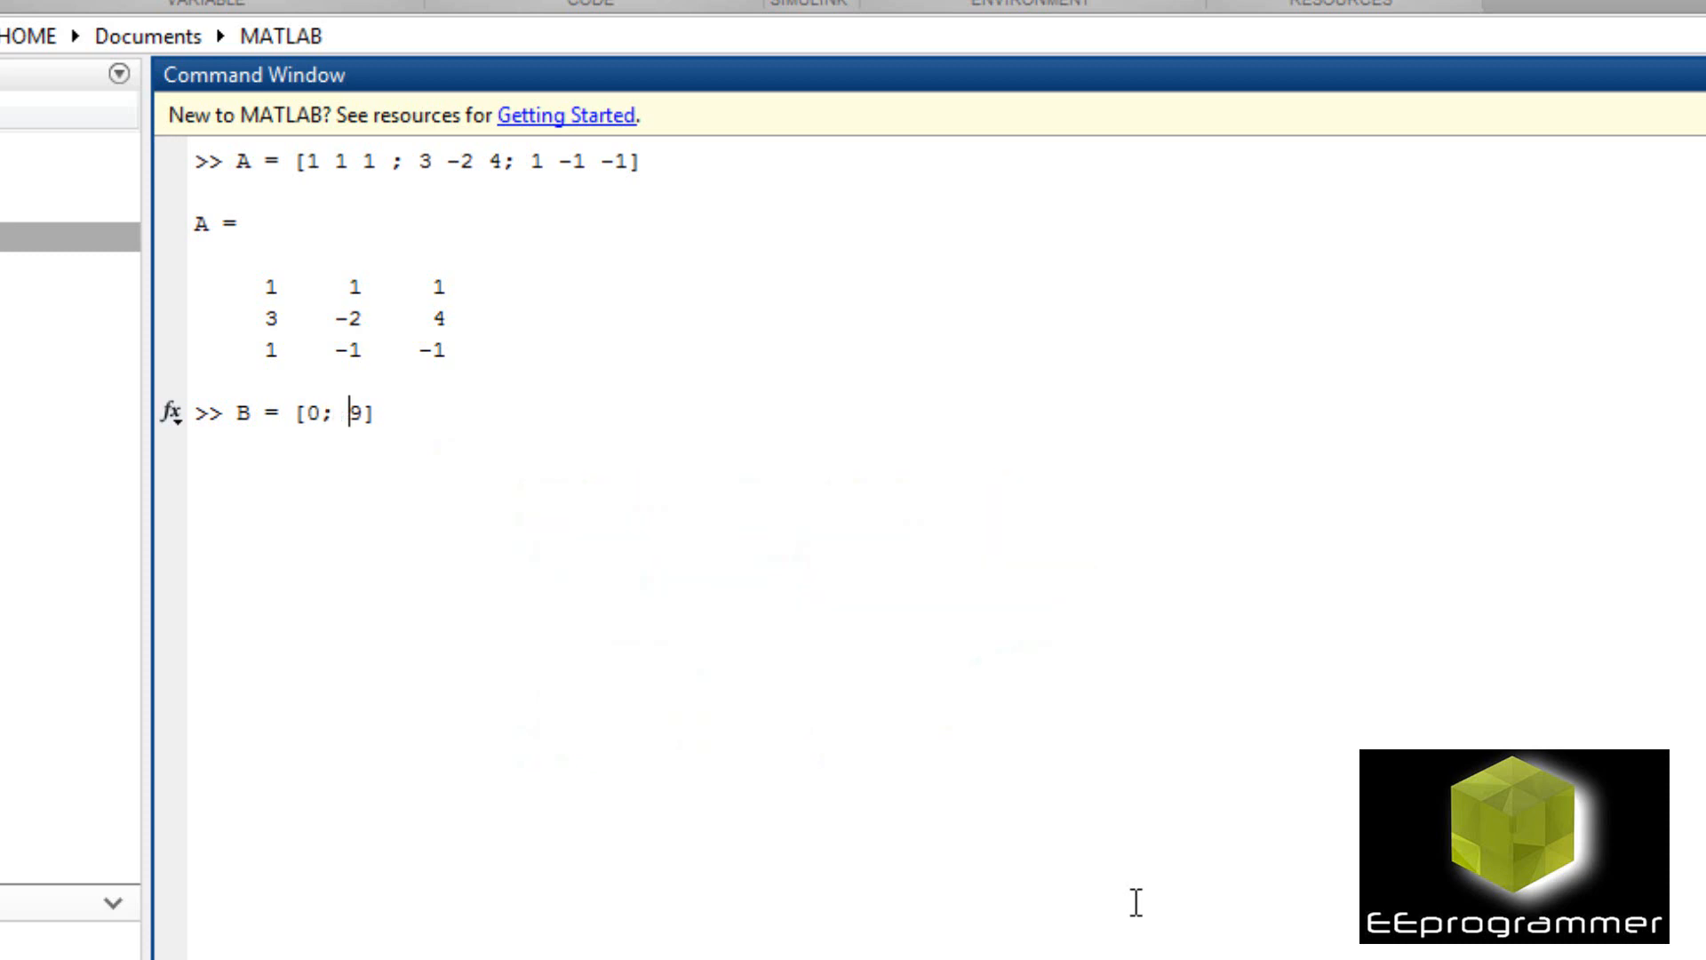
pyautogui.write('; 0')
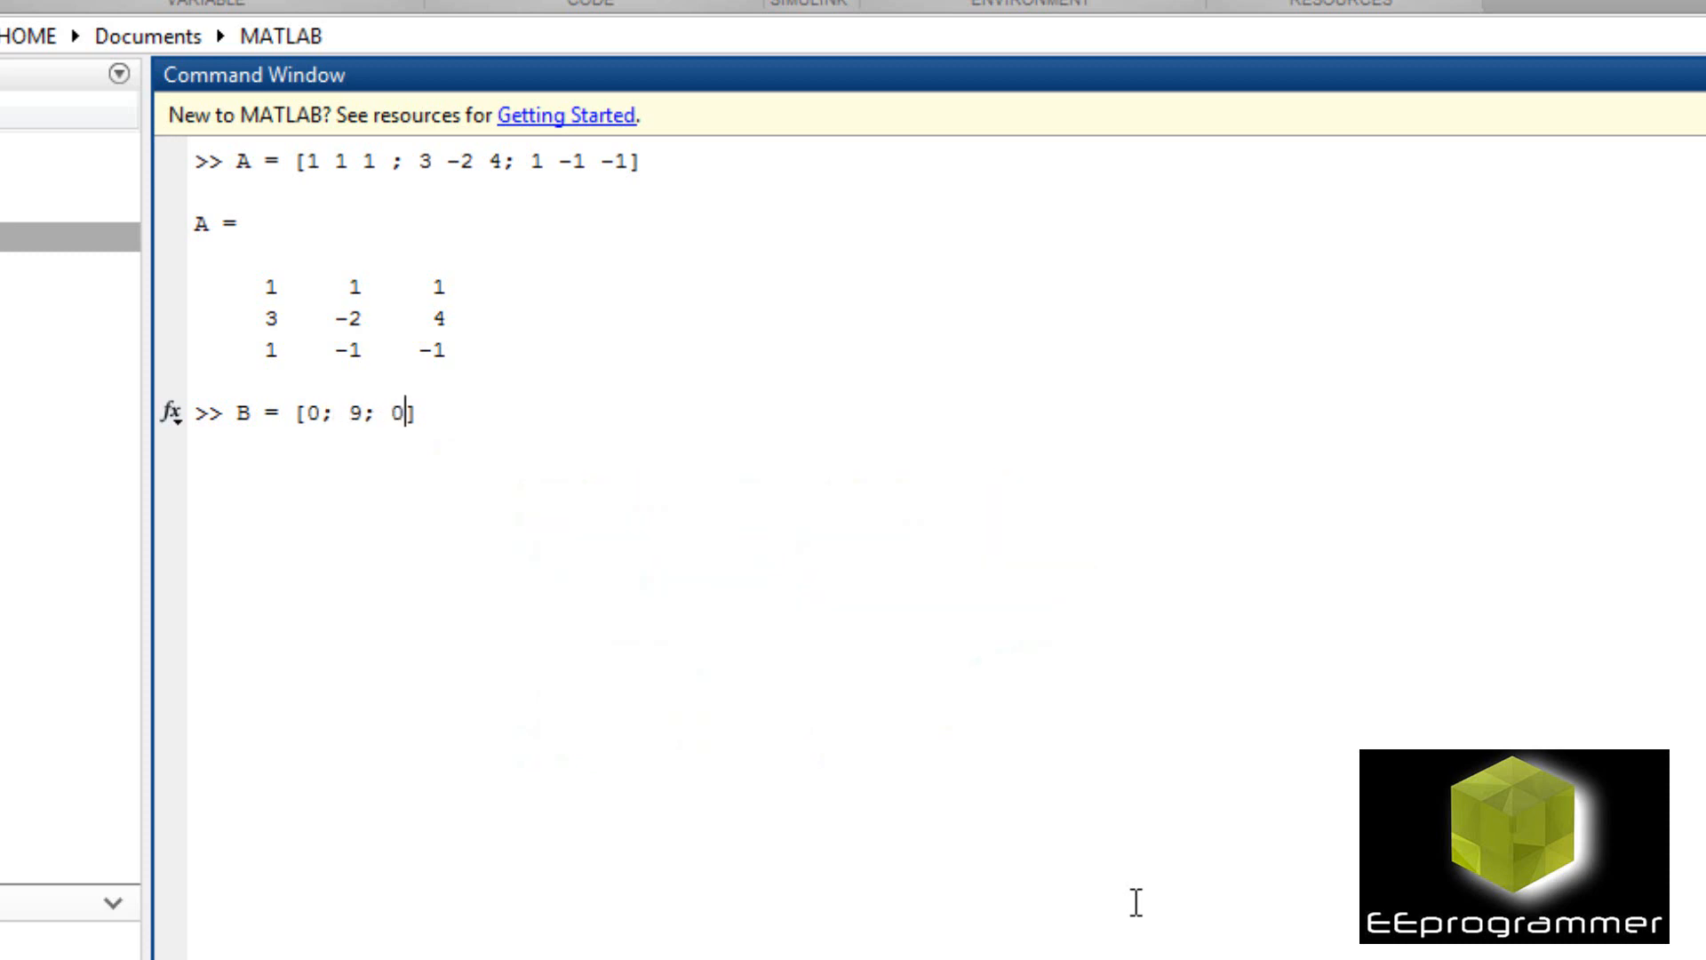
pyautogui.press('Return')
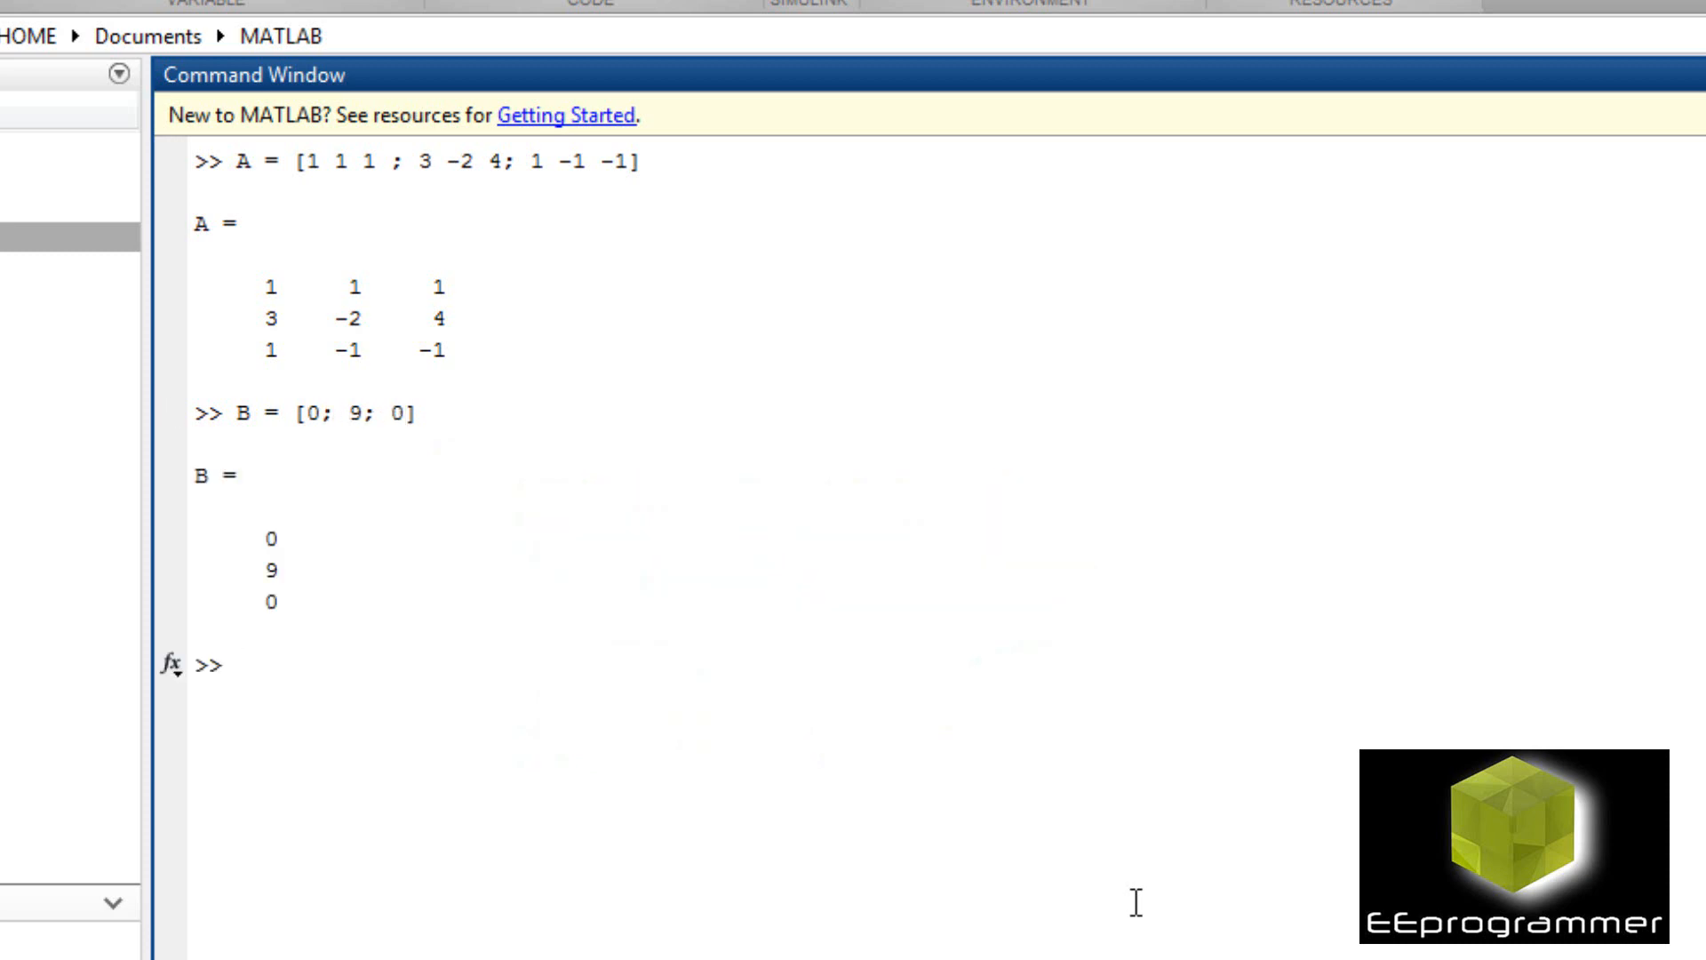
pyautogui.write('x')
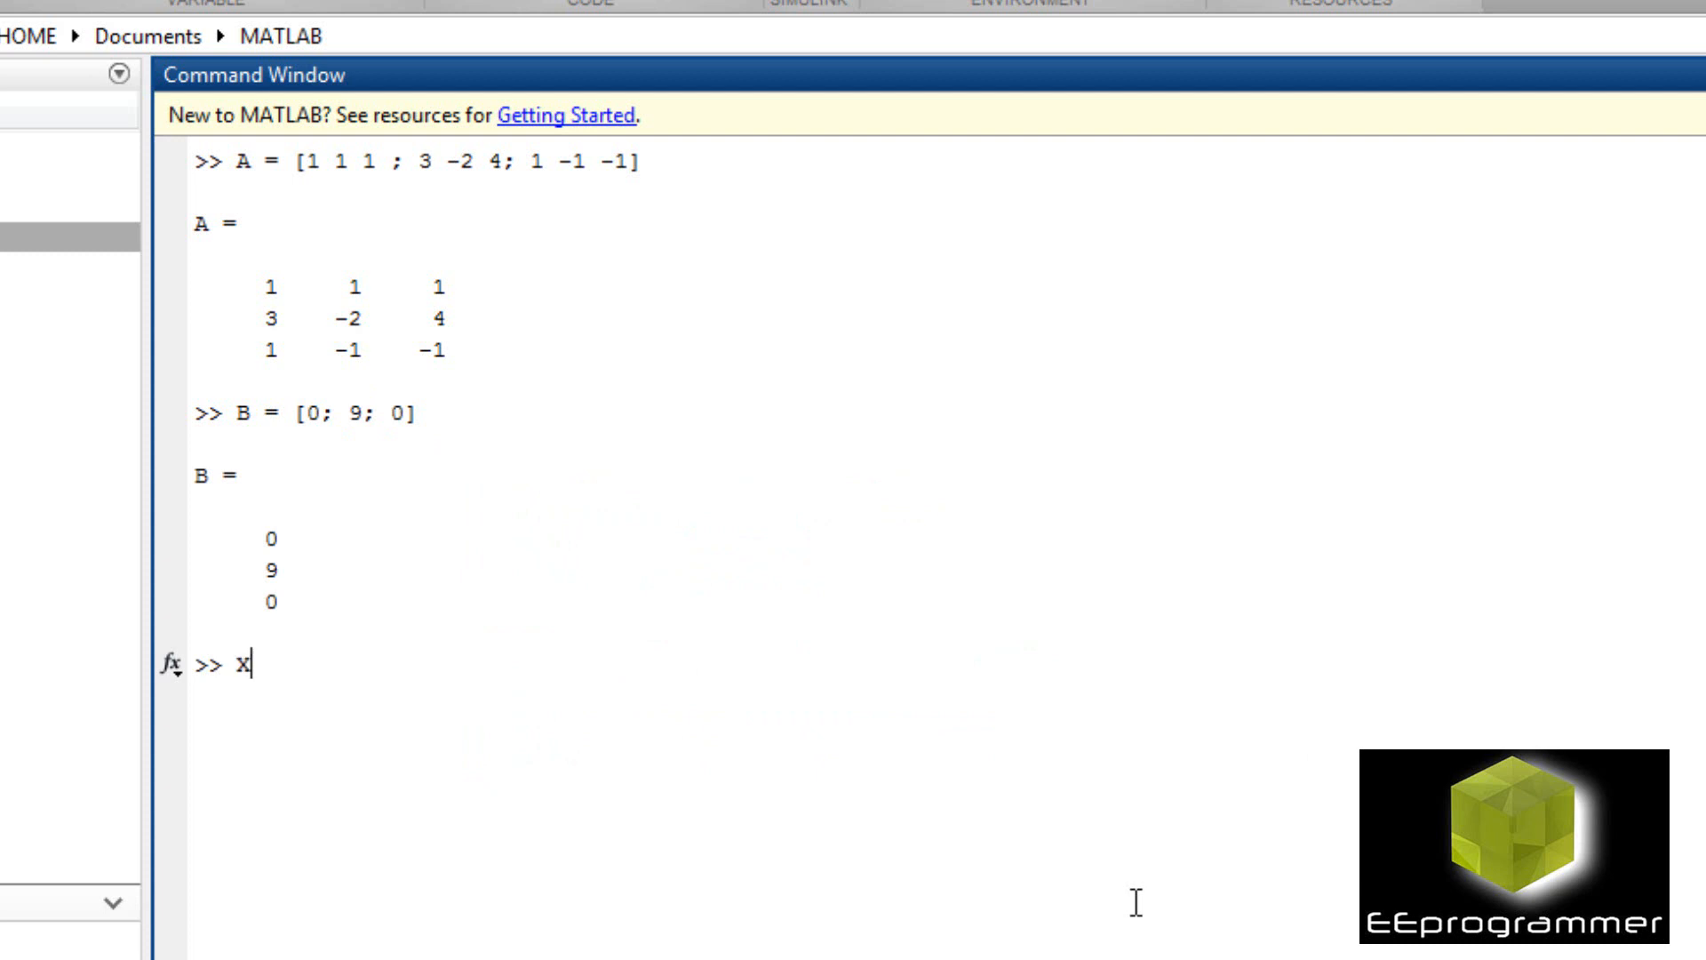
pyautogui.write('= inv')
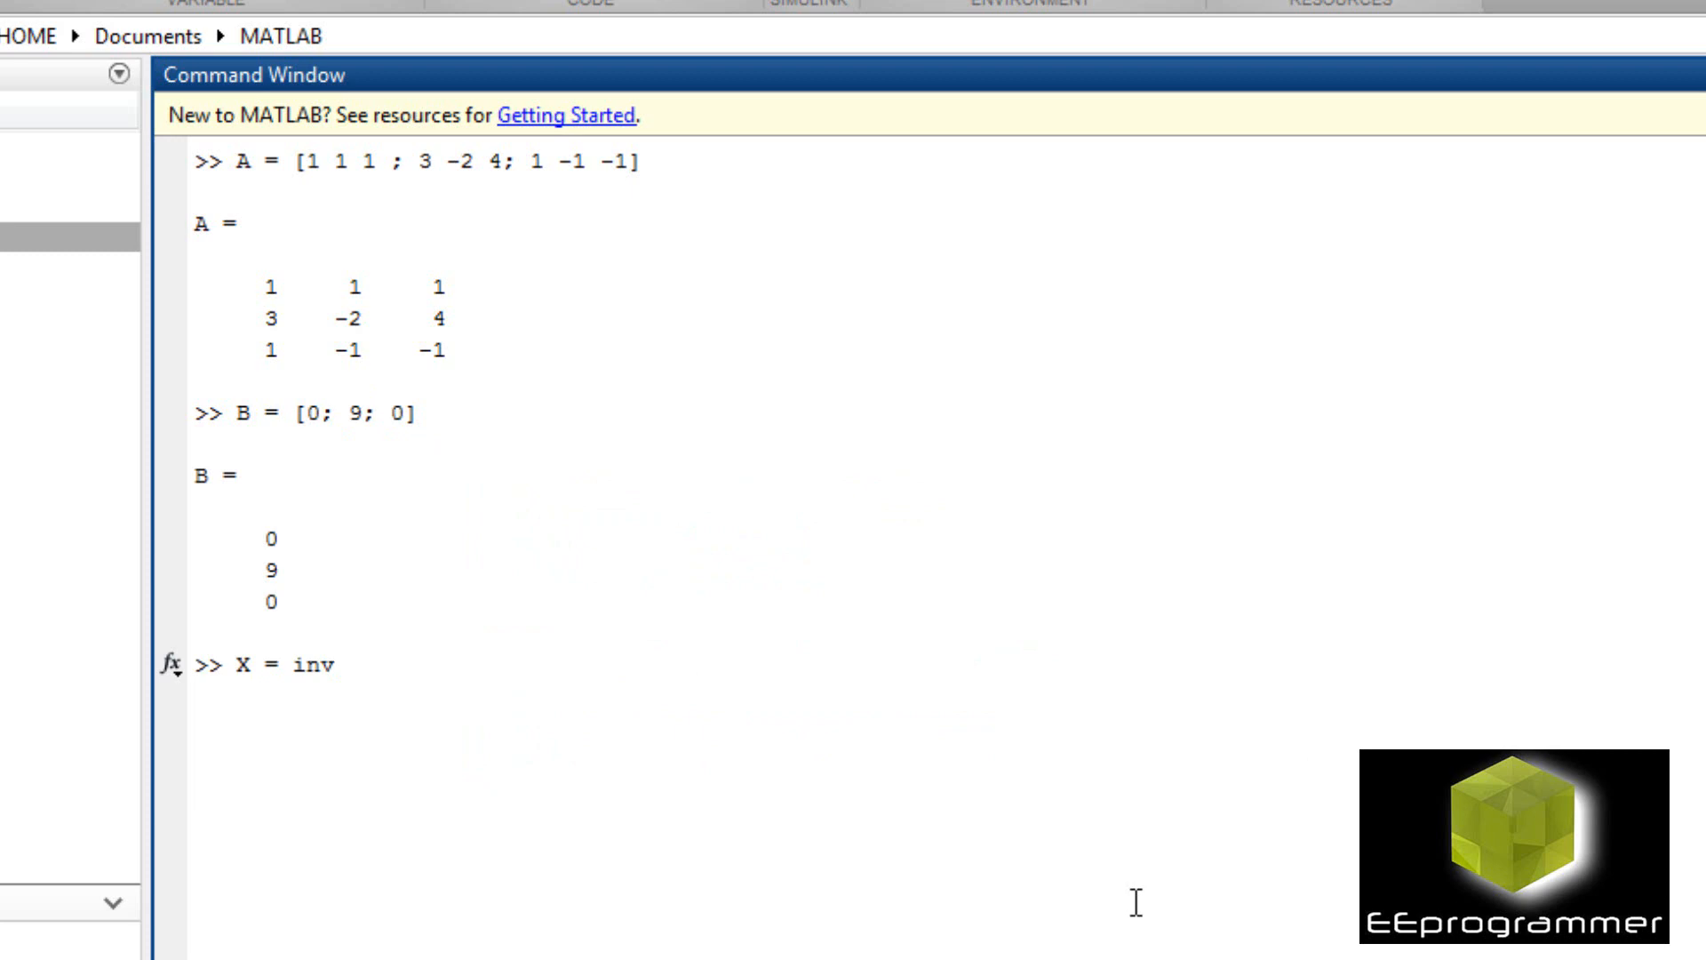
pyautogui.write('(A)')
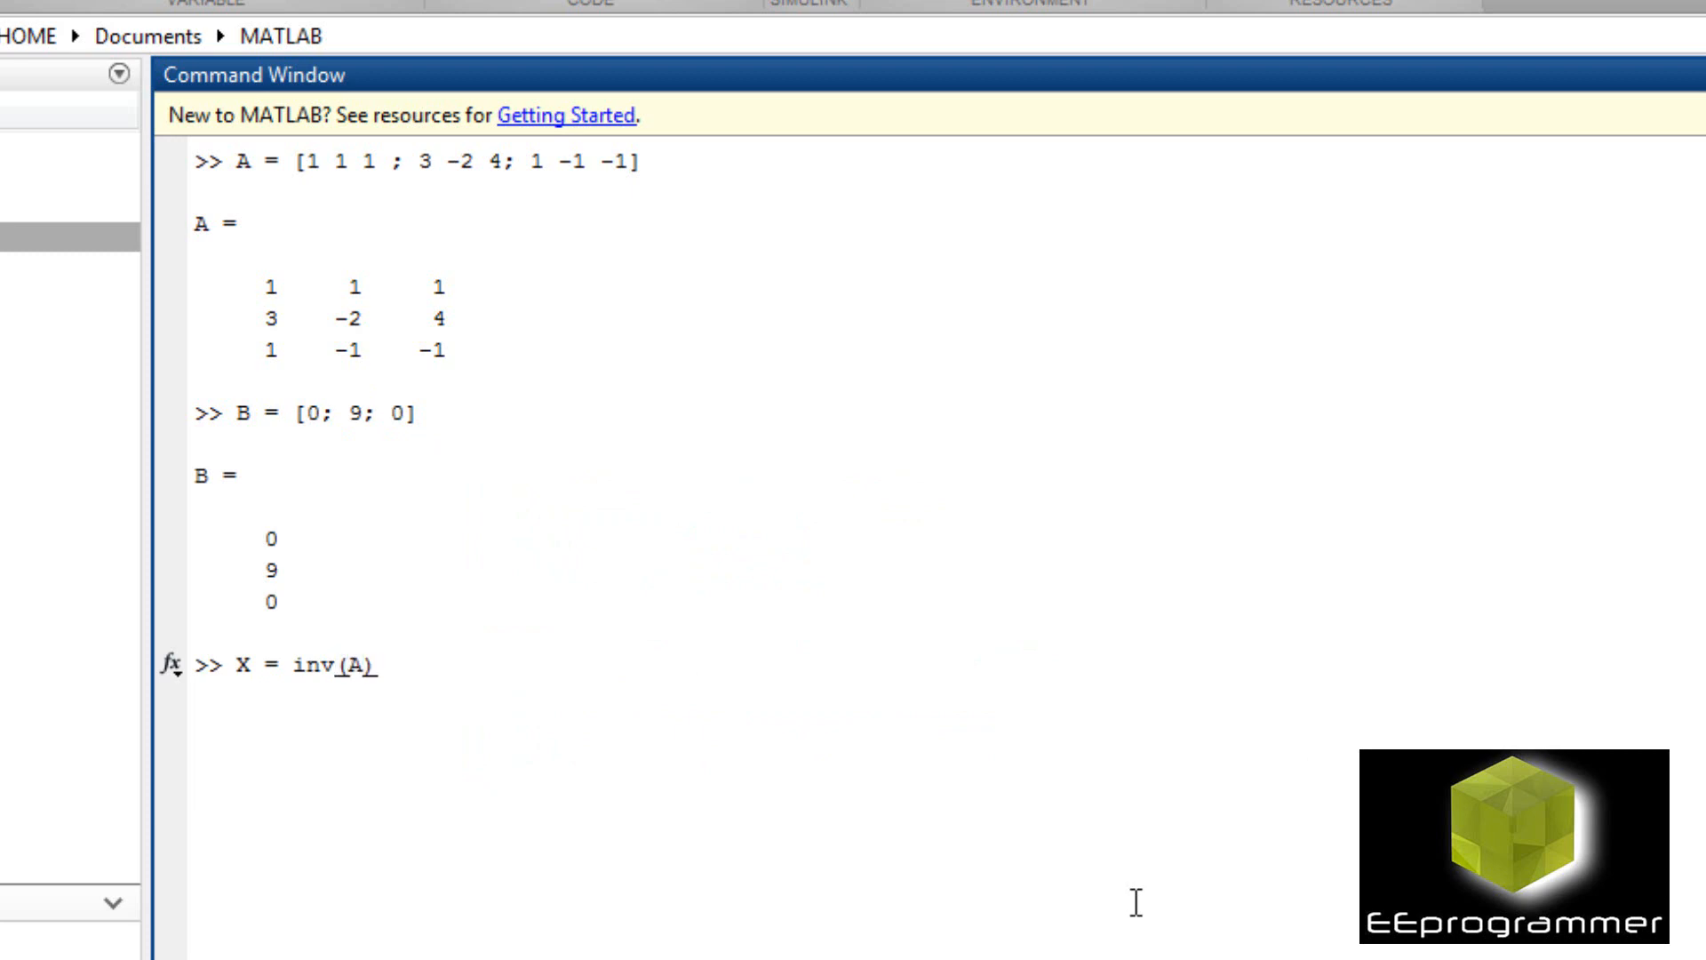
pyautogui.press('Return')
pyautogui.write('s')
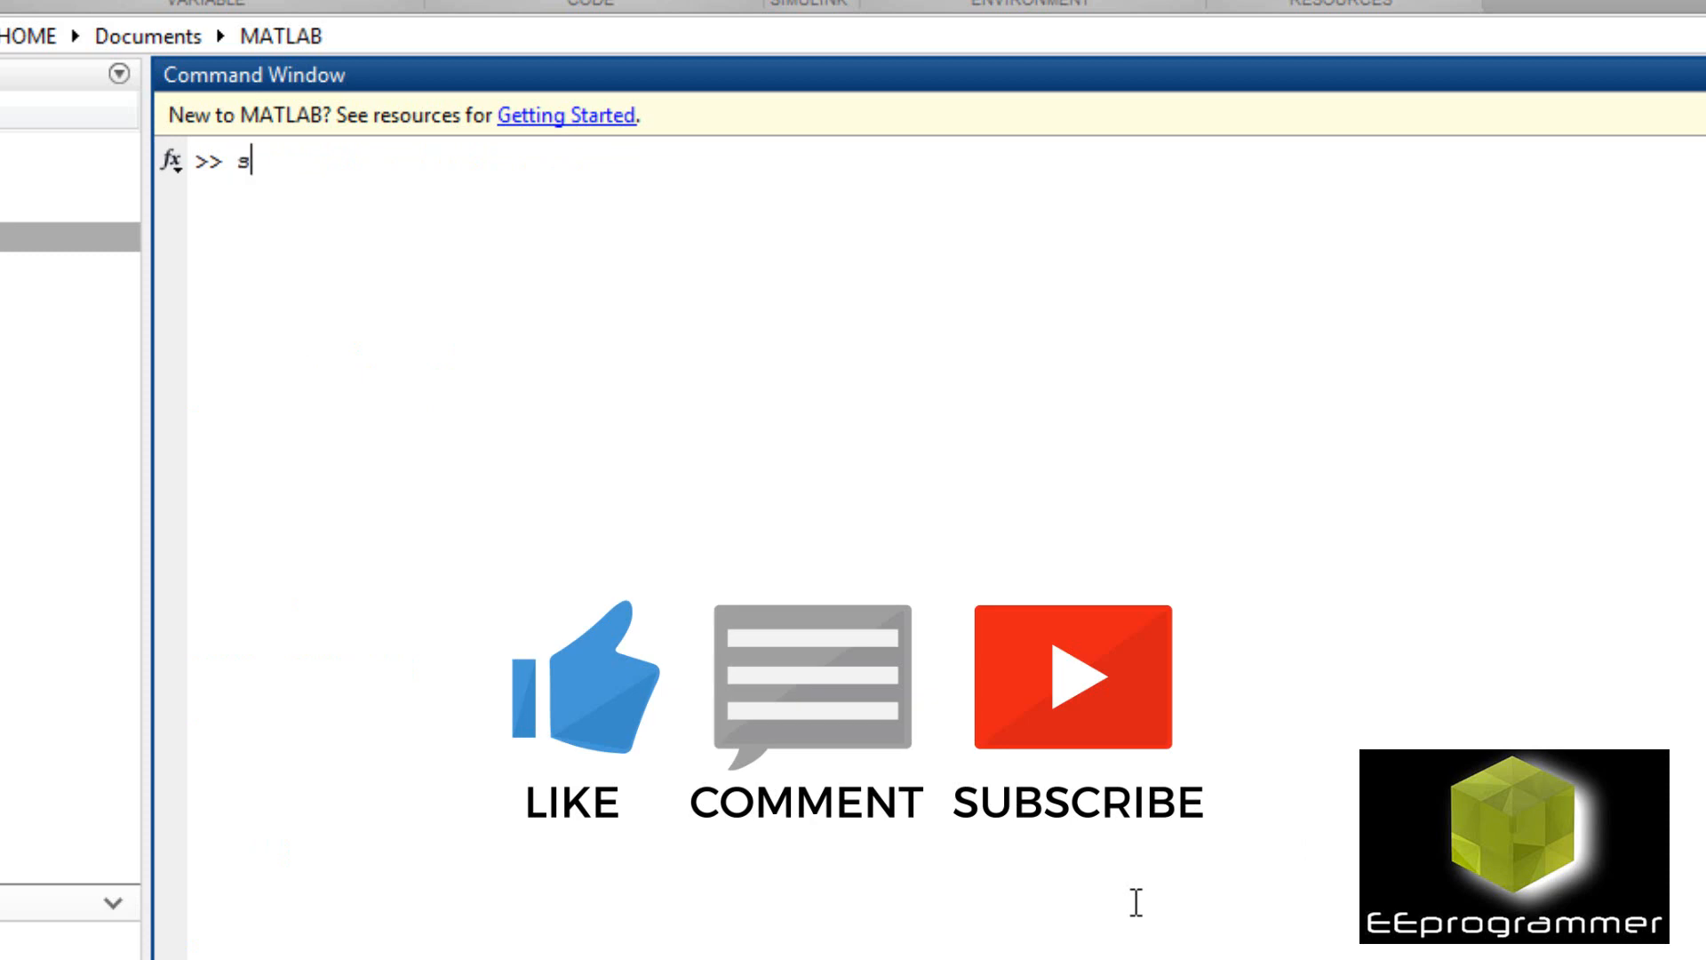
# Declare a, b, c, d, e, f as symbolic variables with syms.
pyautogui.write('yms a')
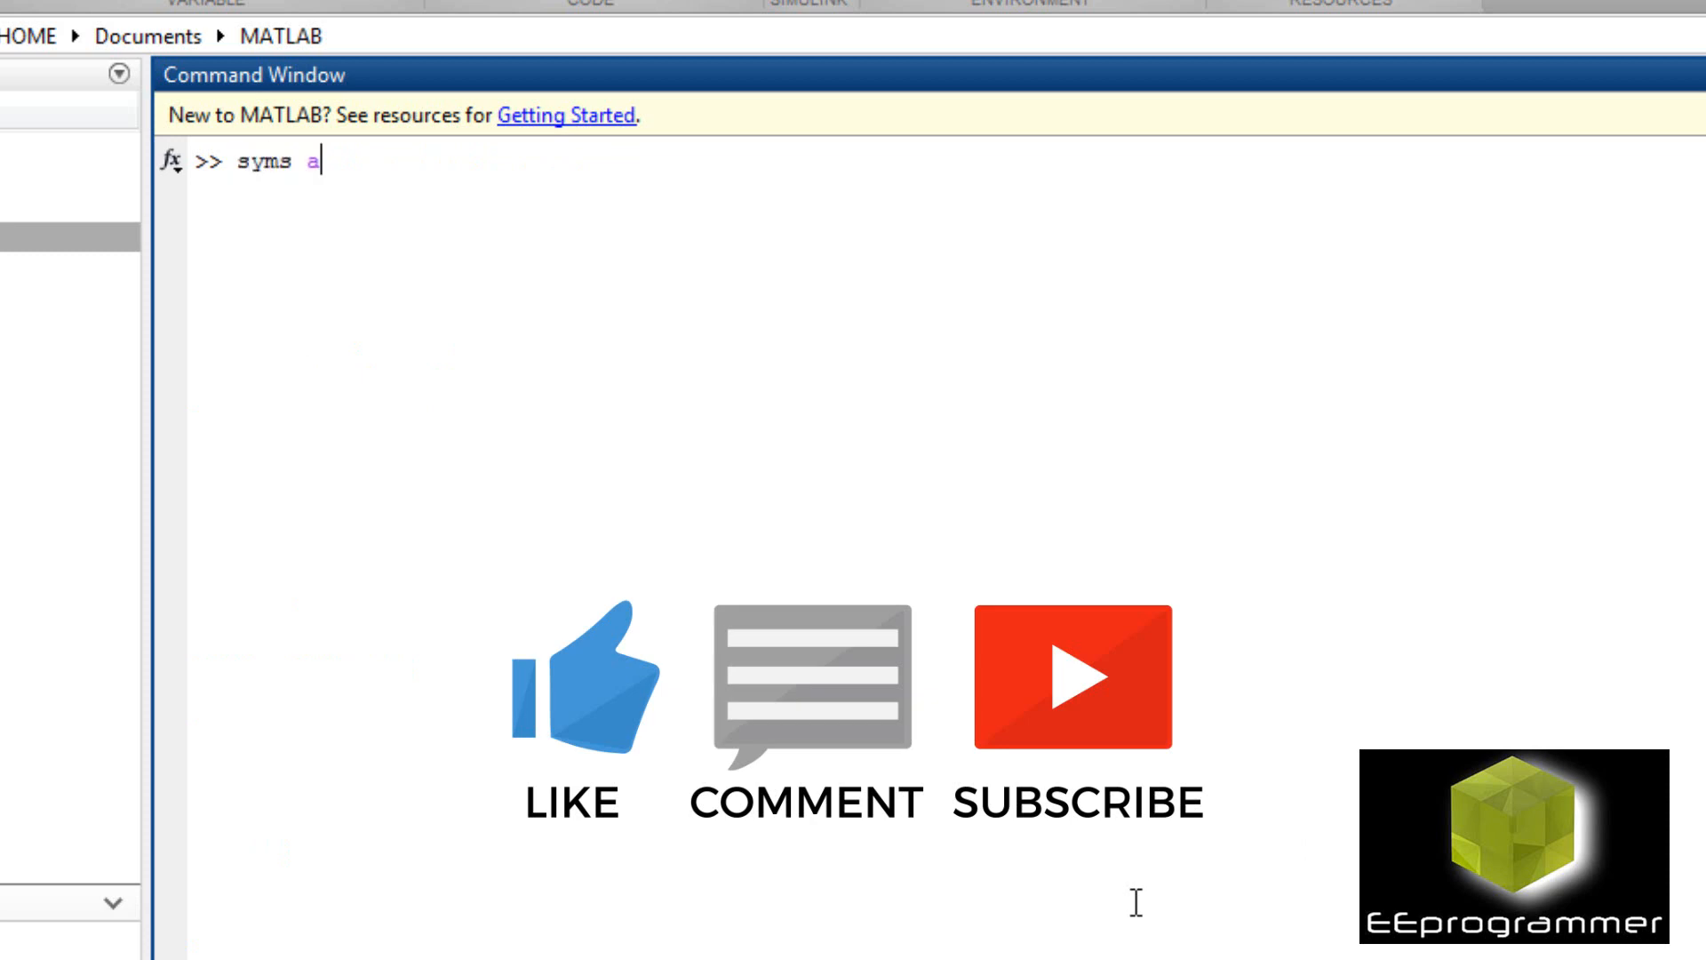
pyautogui.write('b c d')
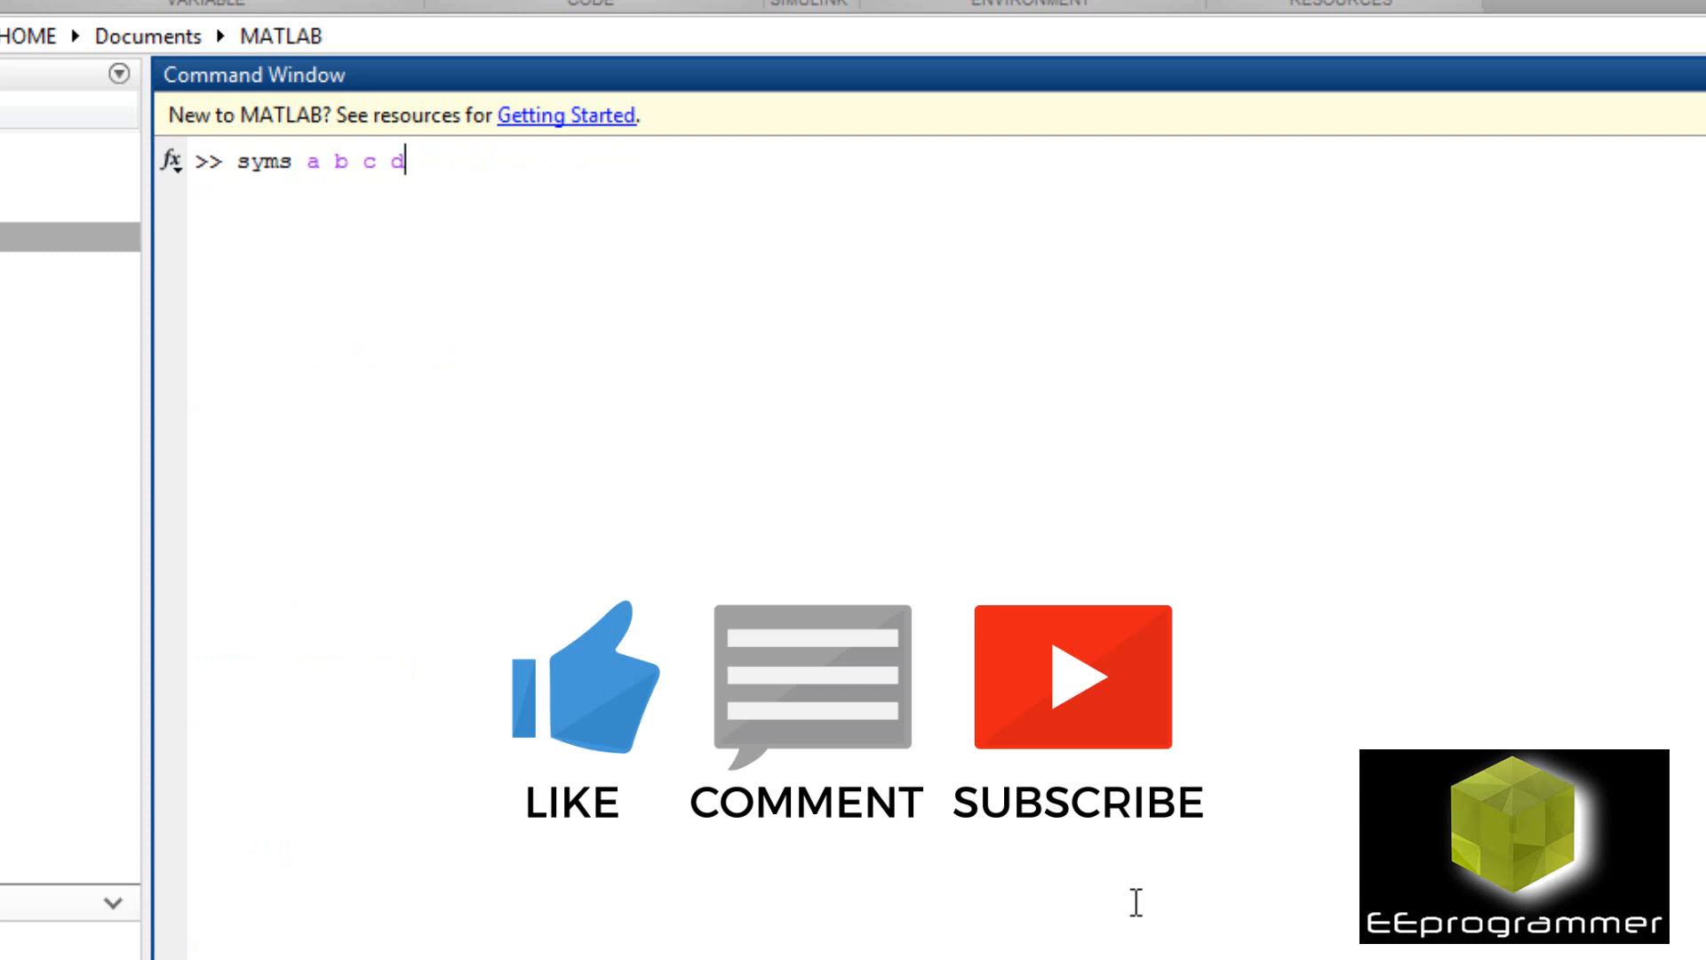
pyautogui.write('e f')
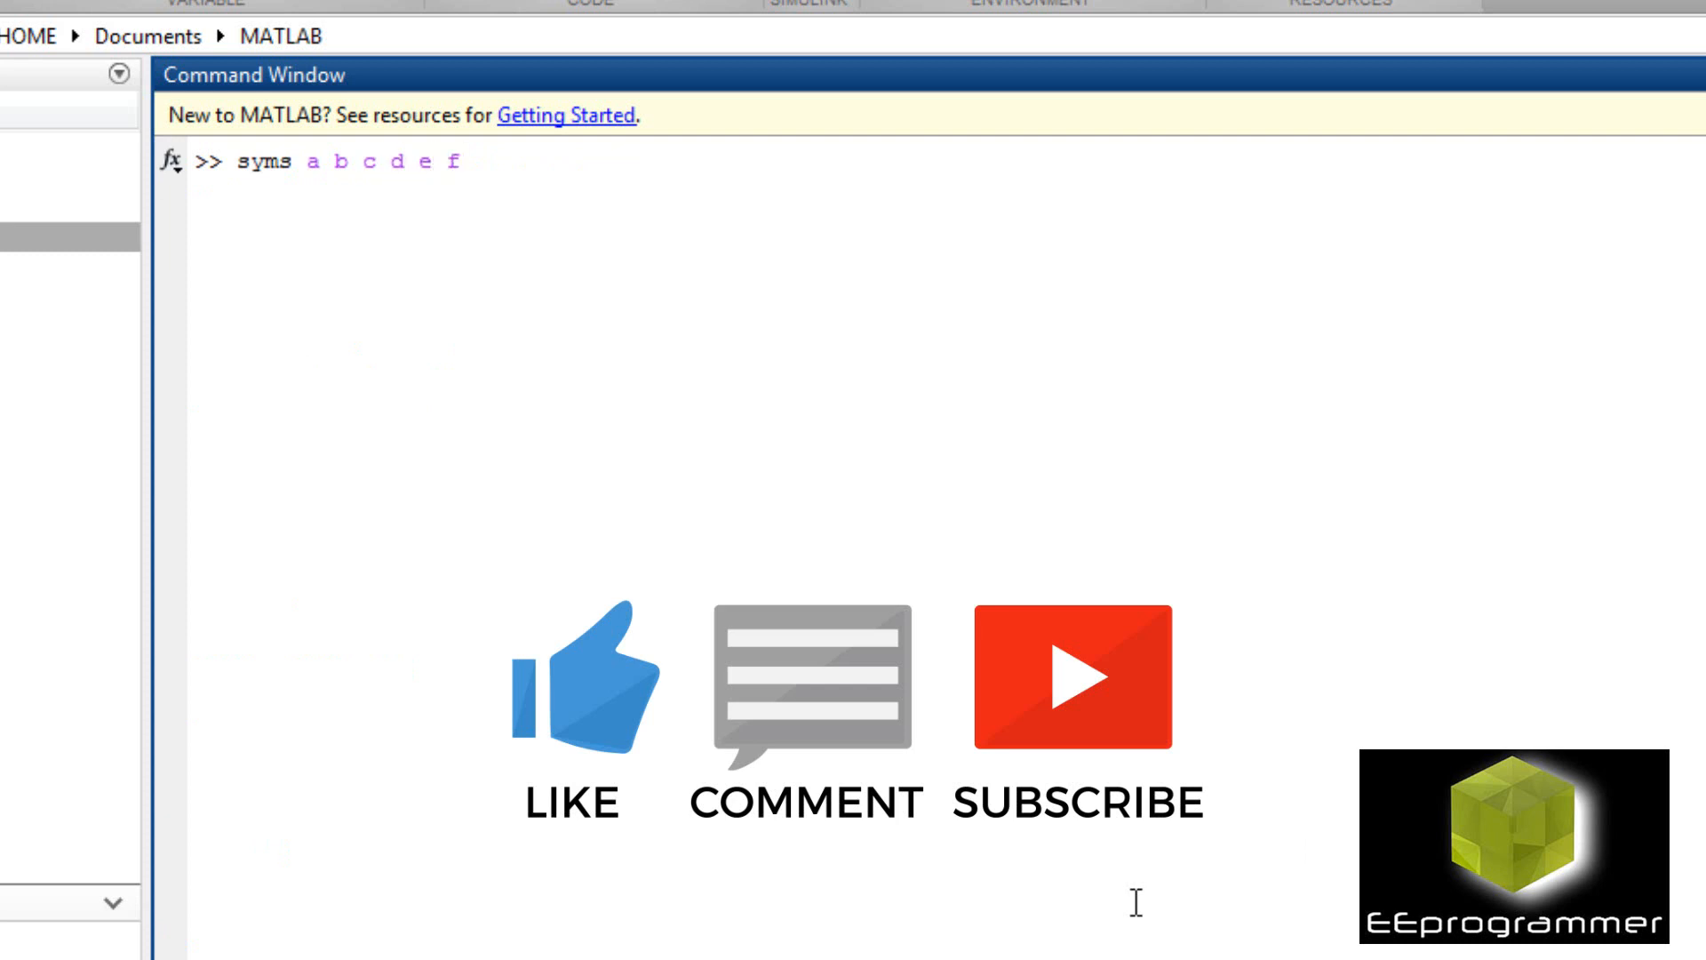
pyautogui.press('Return')
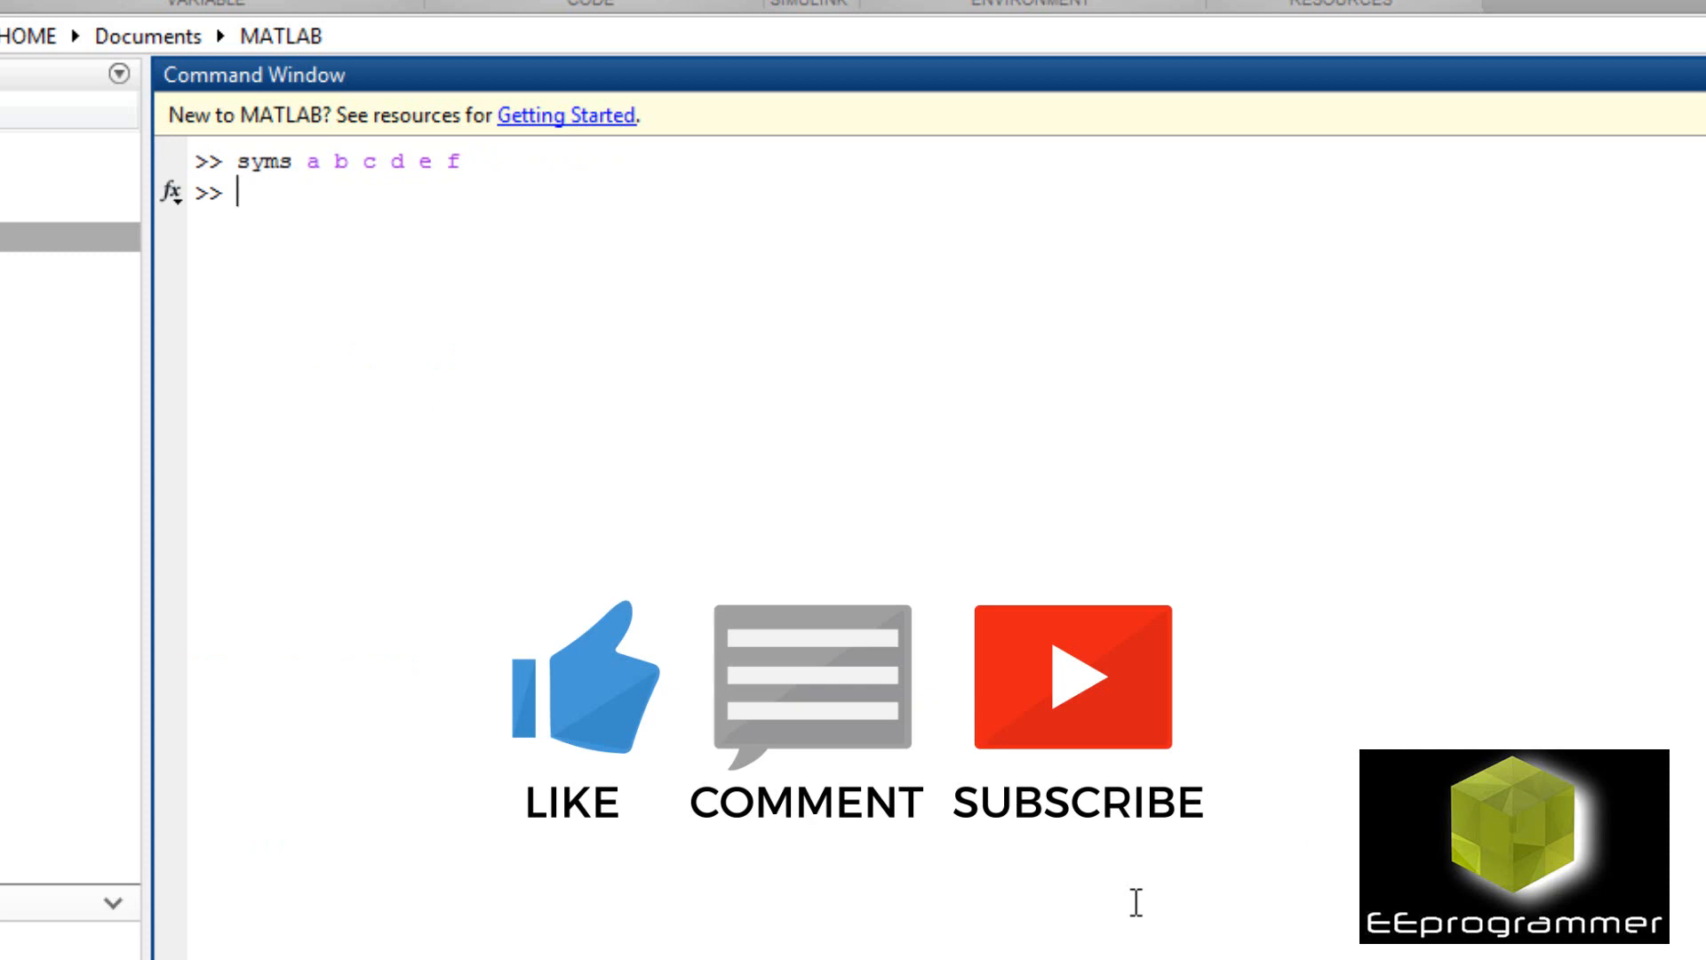
# Define symbolic matrix A = [a b; c d] and vector B = [e; f].
pyautogui.write('A = [')
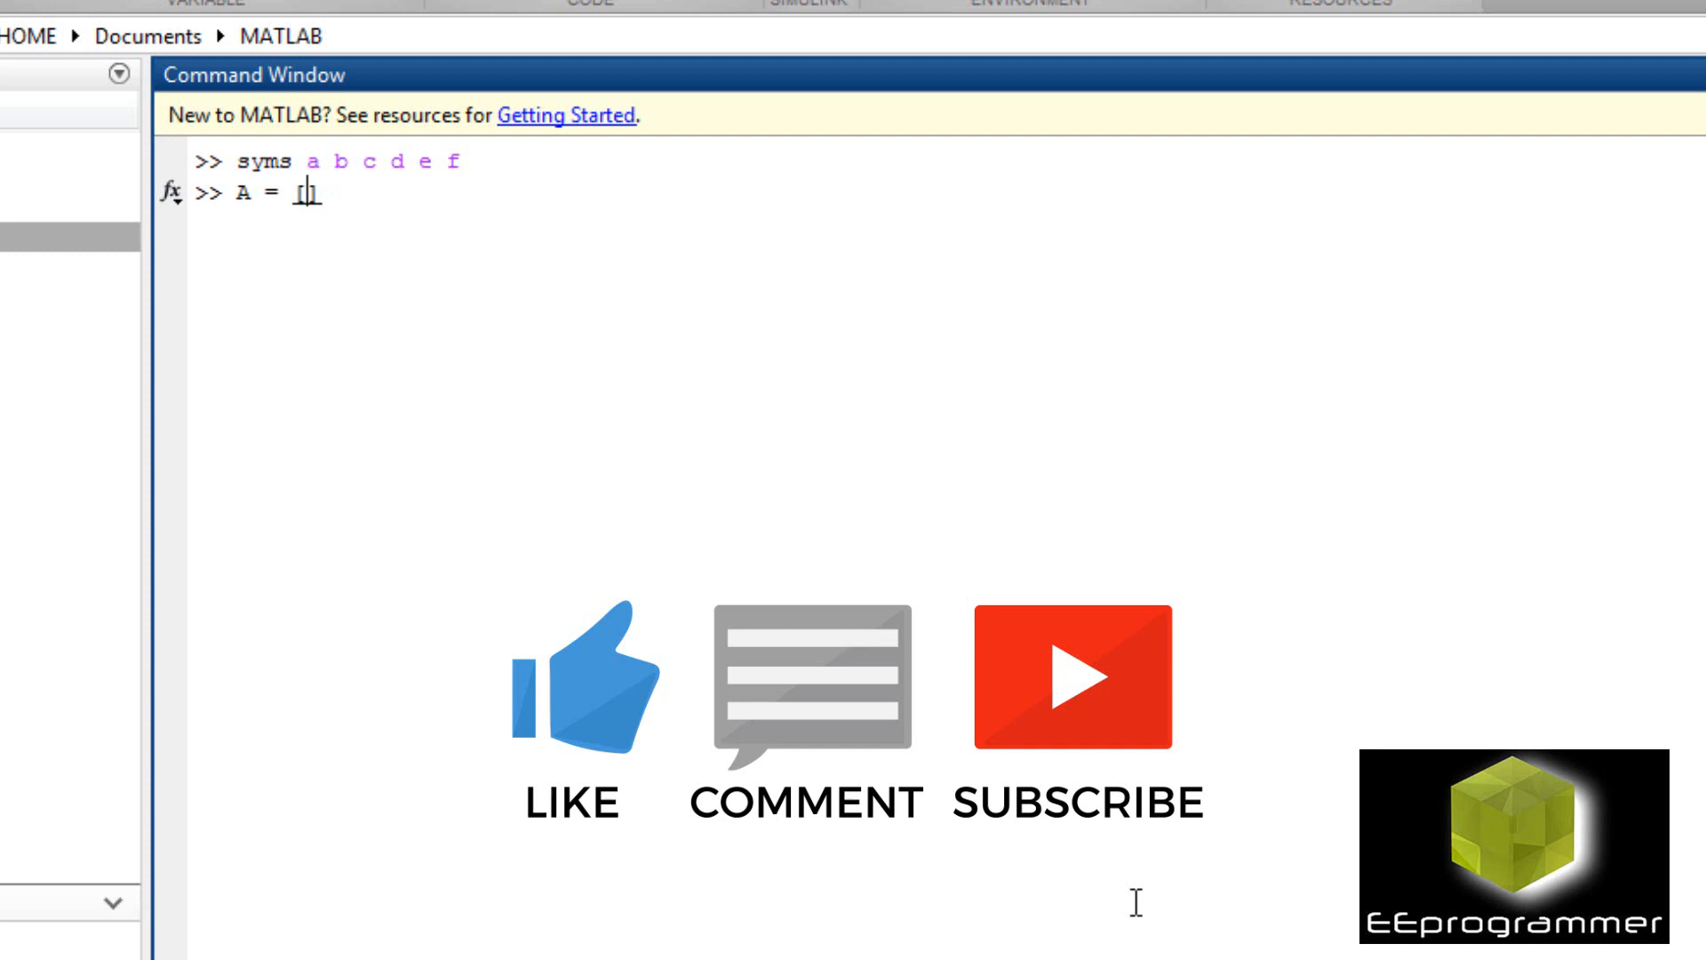
pyautogui.write('[a b]')
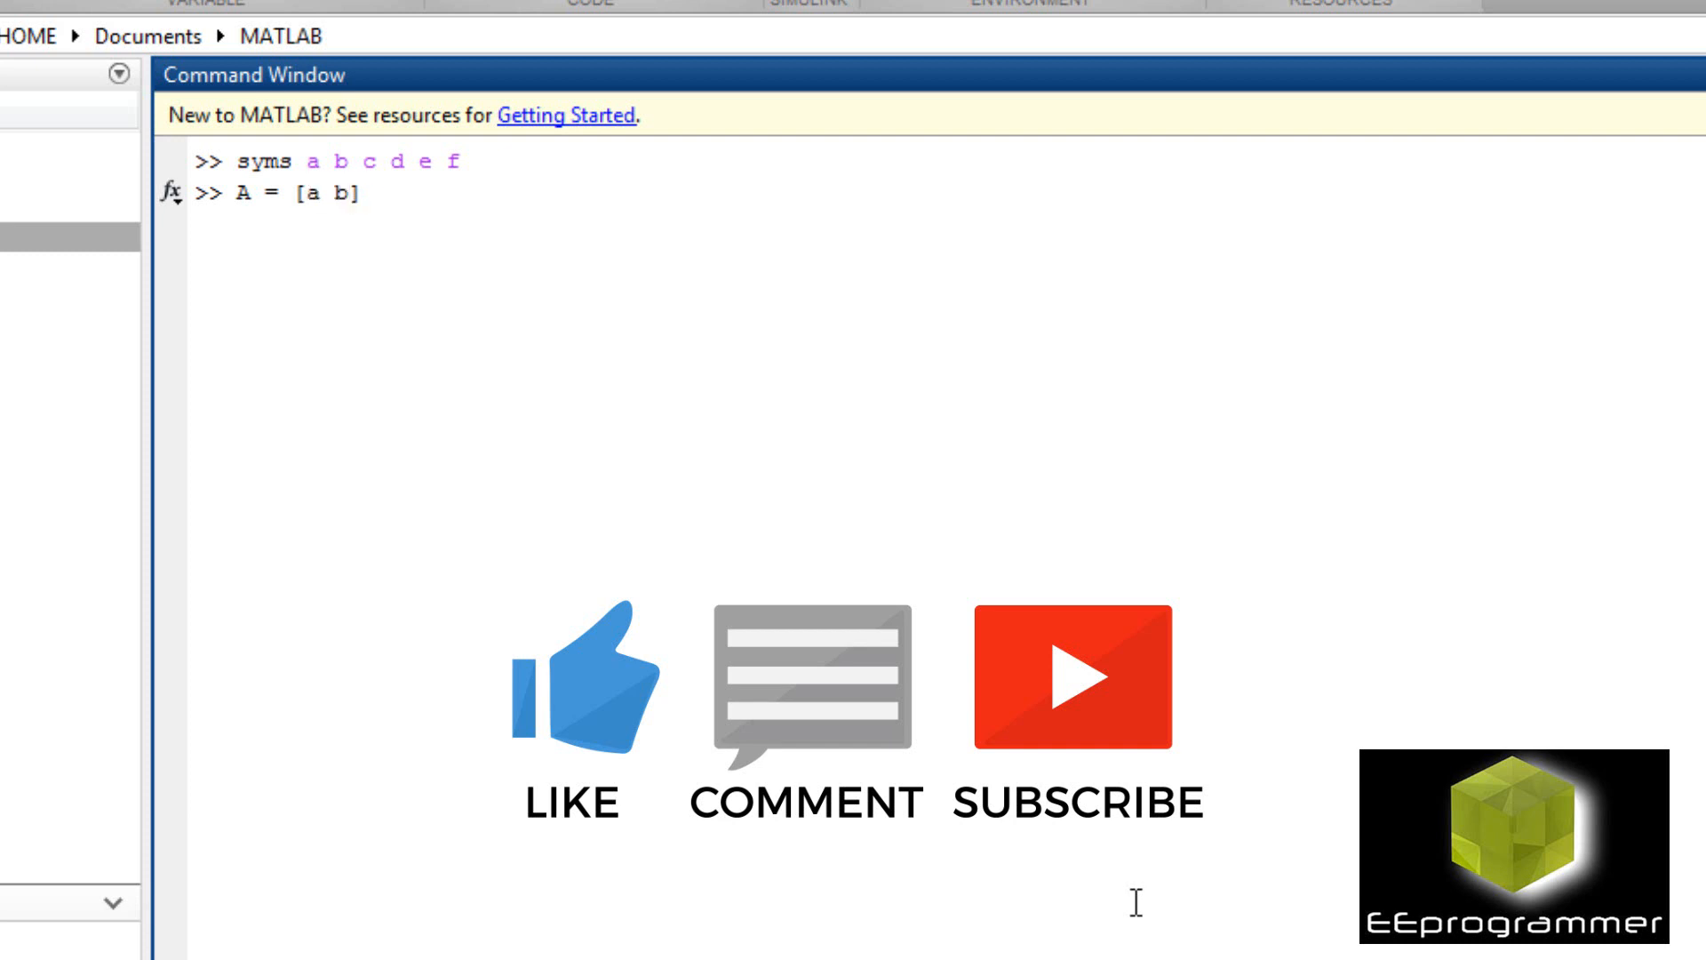
pyautogui.write('; c d')
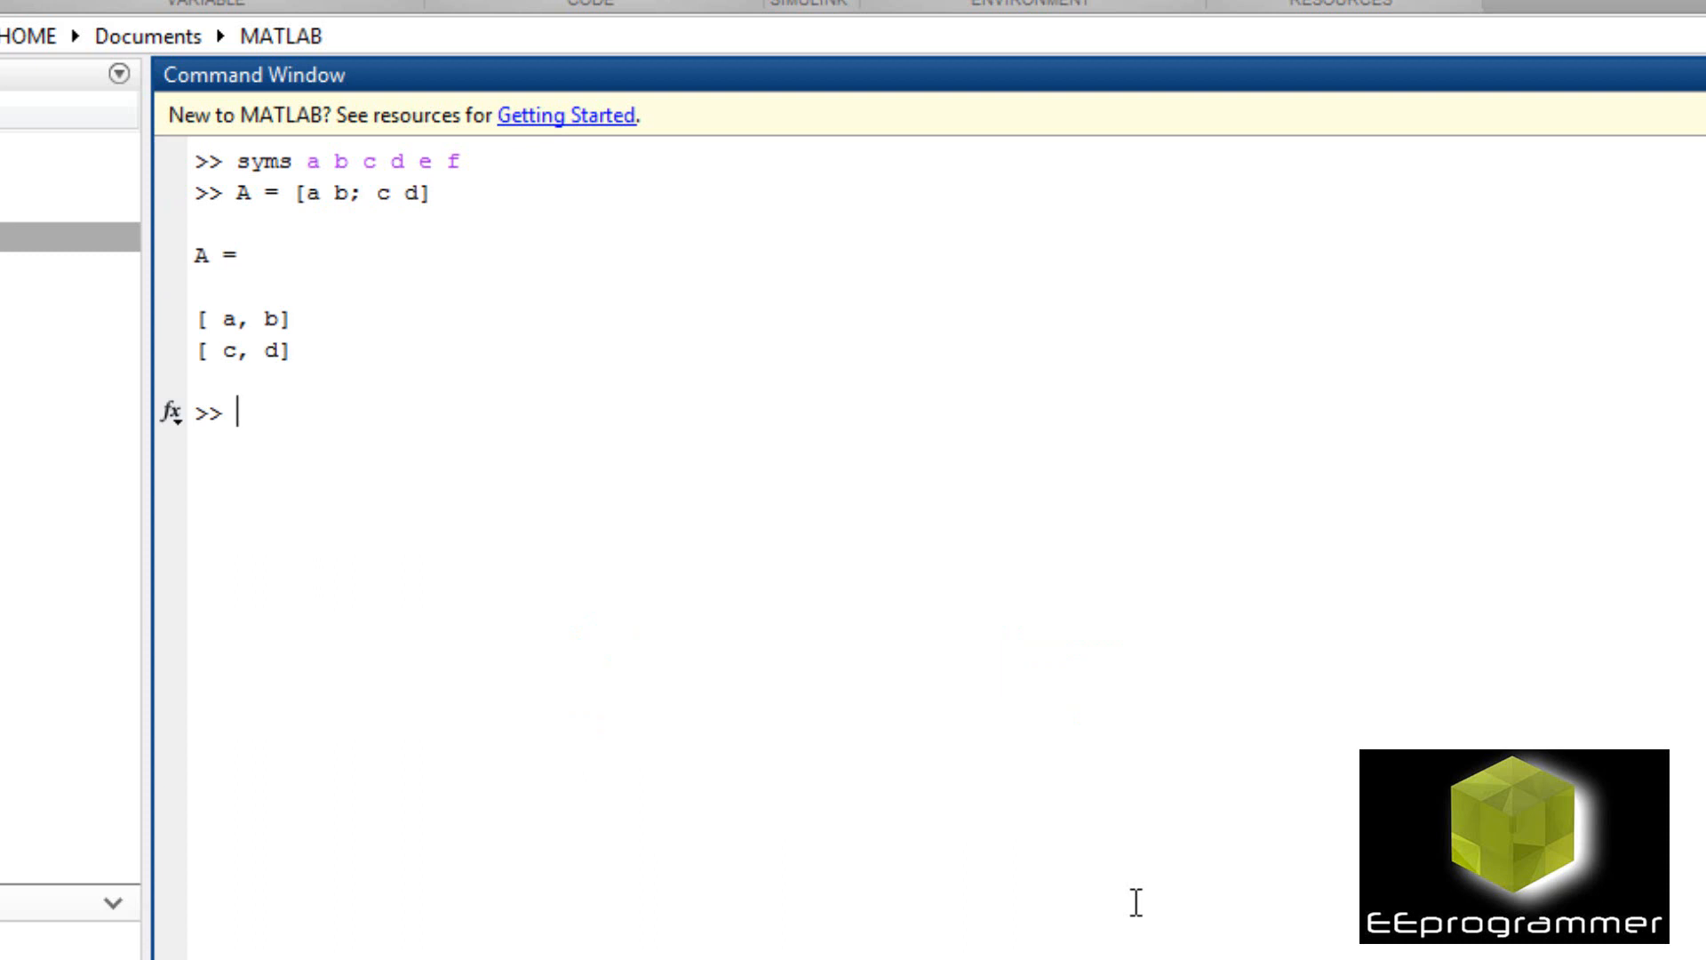
pyautogui.write('B = [')
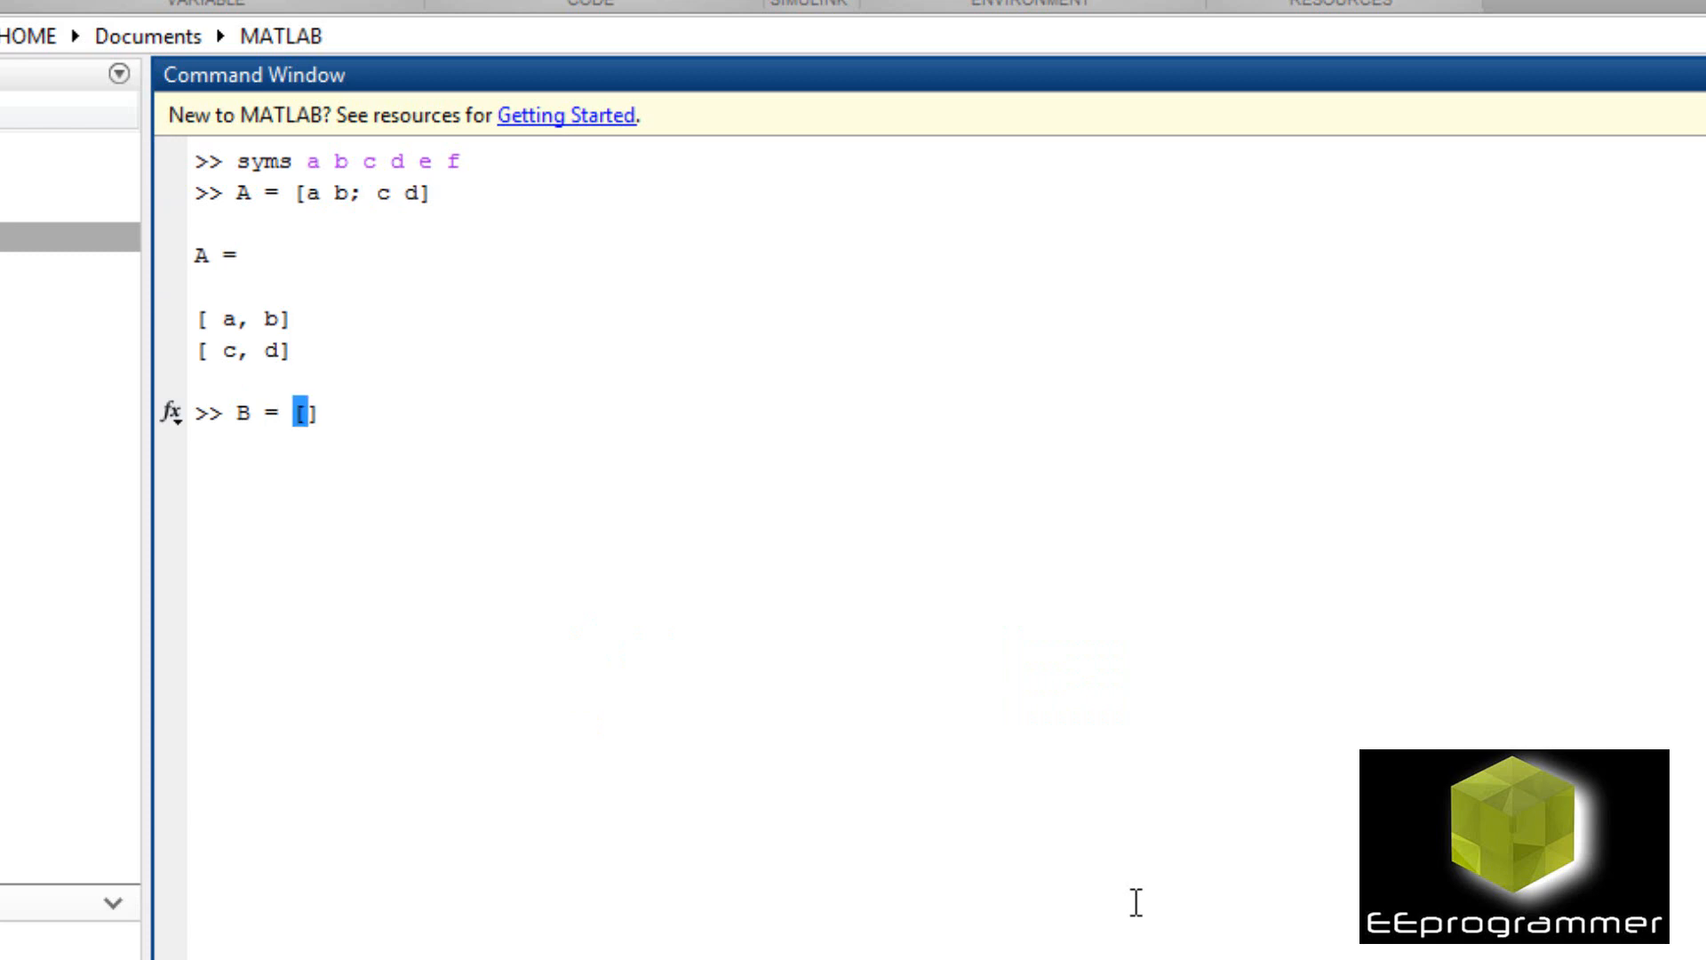
pyautogui.write('e; f')
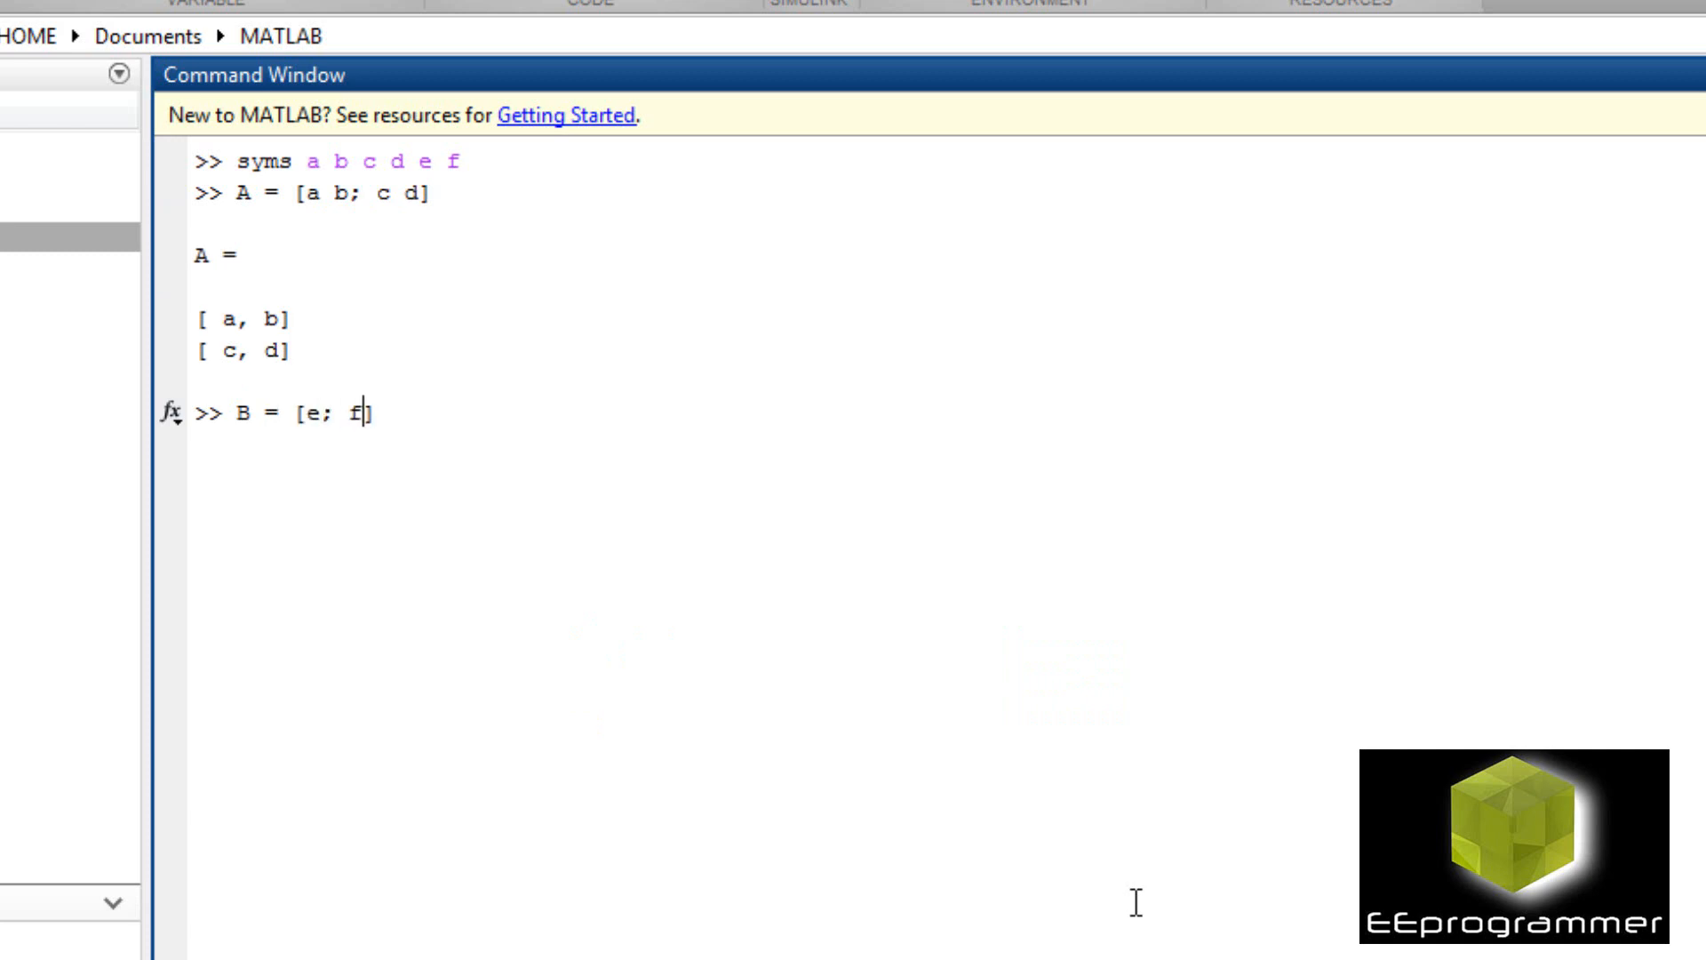
pyautogui.press('Return')
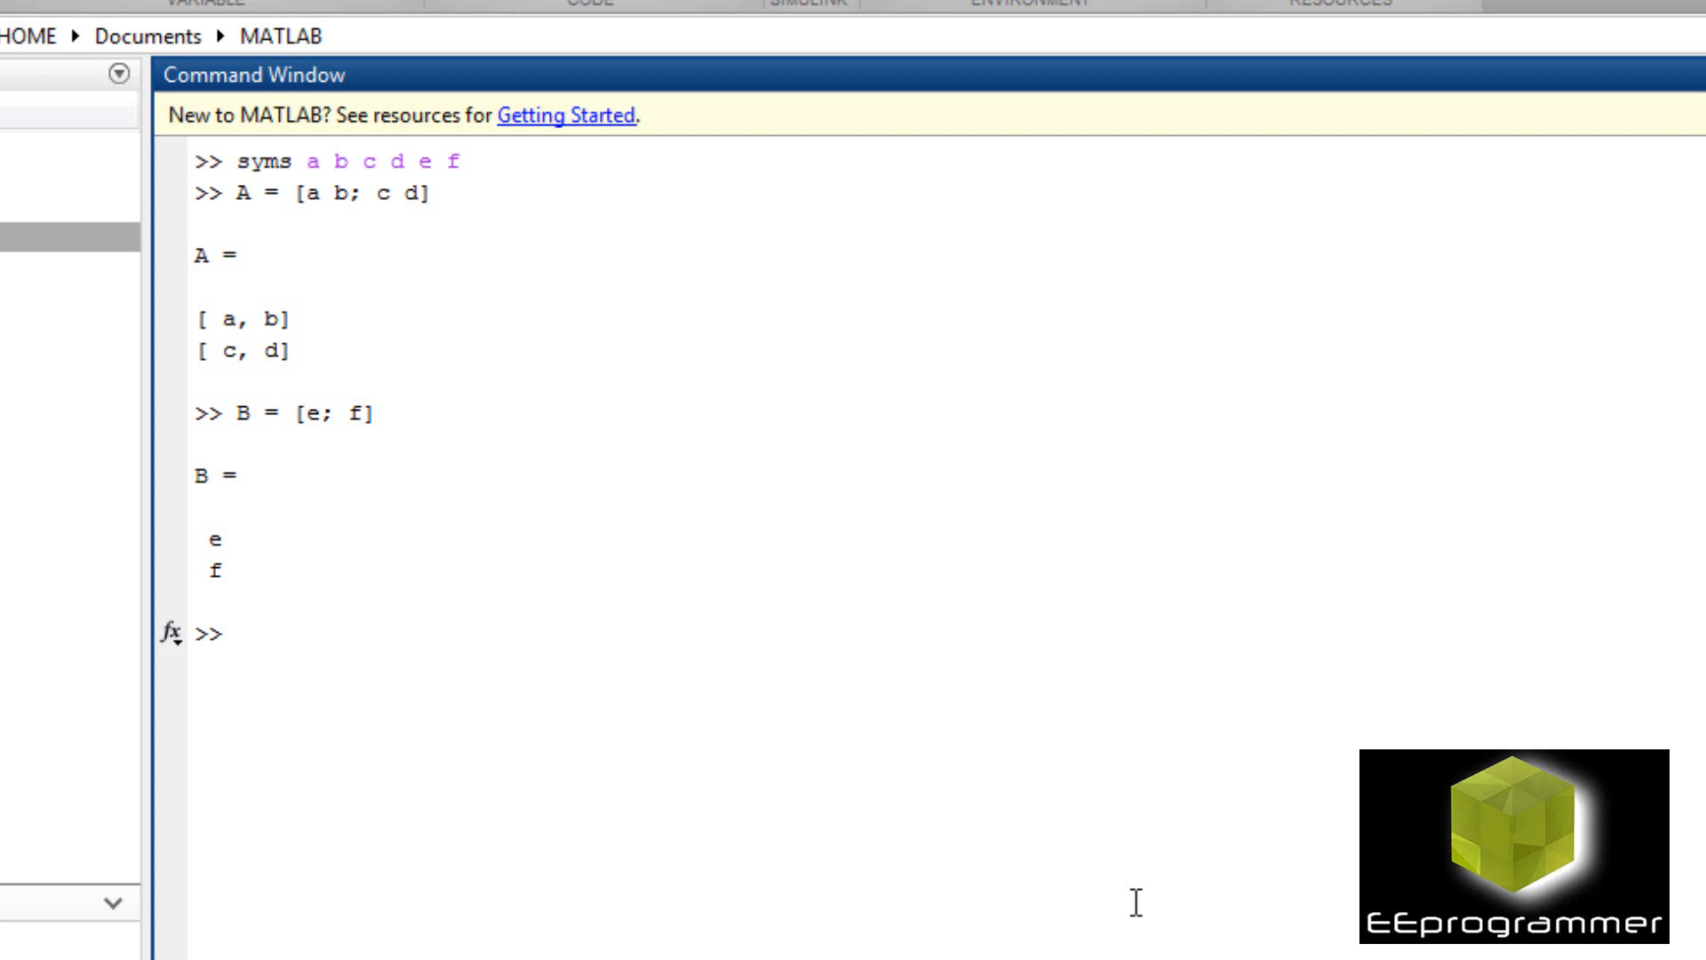
# Enter the symbolic solution expression X = inv(A)*B.
pyautogui.write('X')
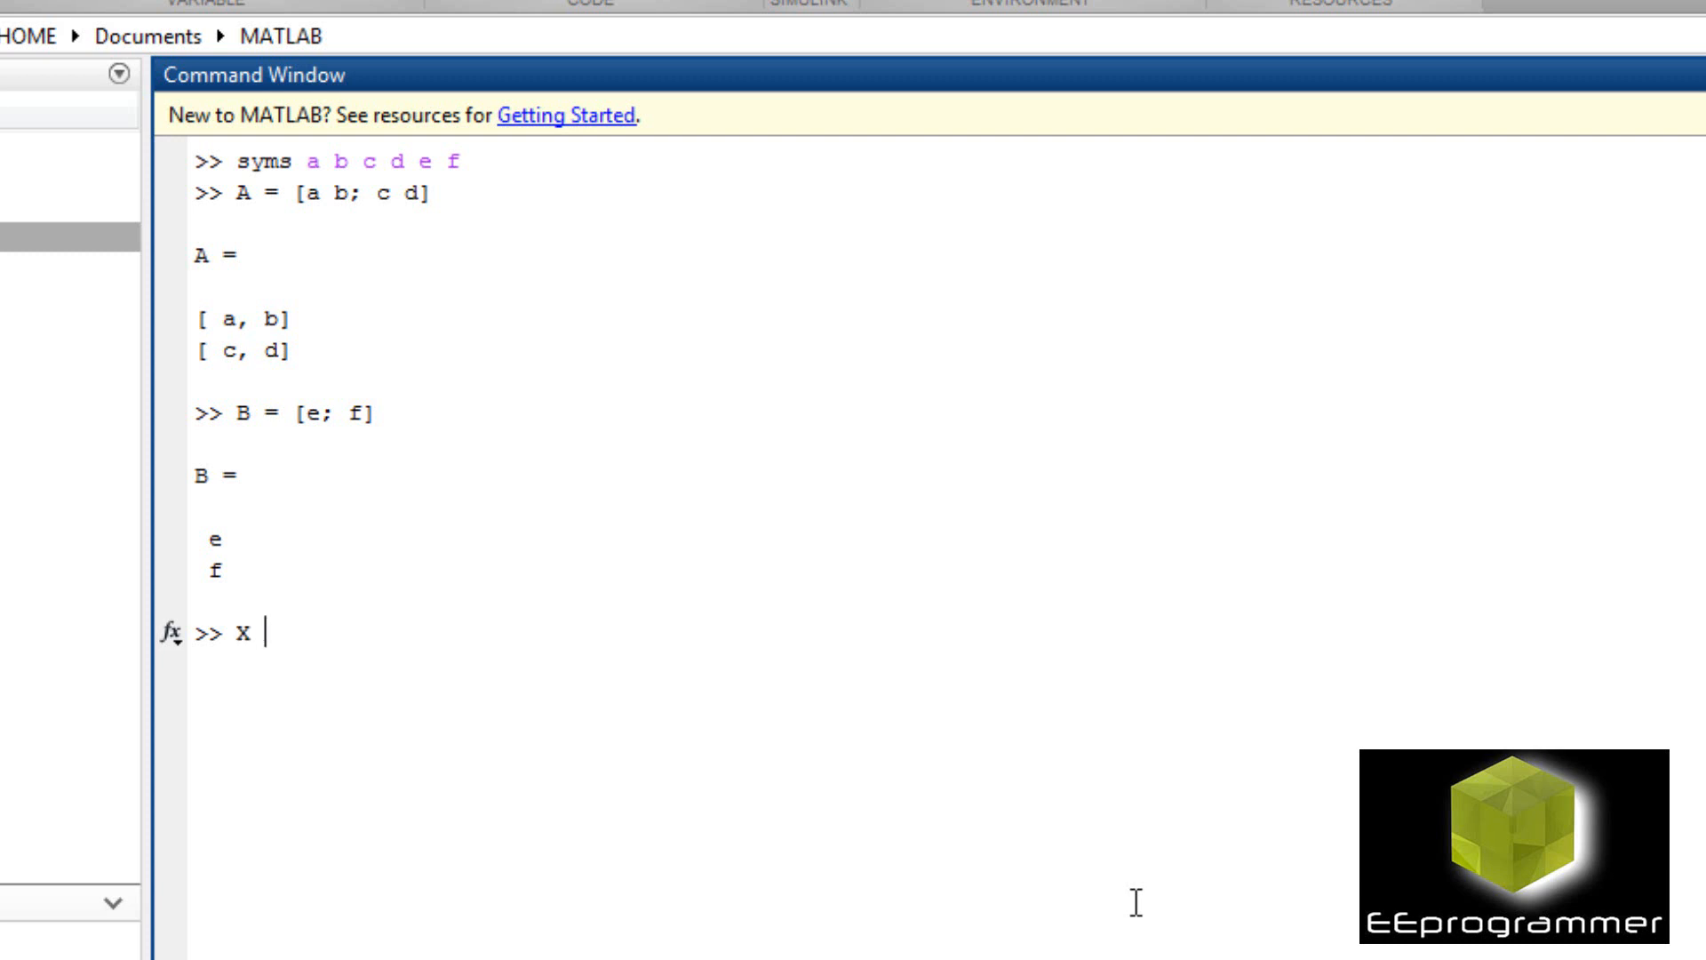
pyautogui.write('= inv')
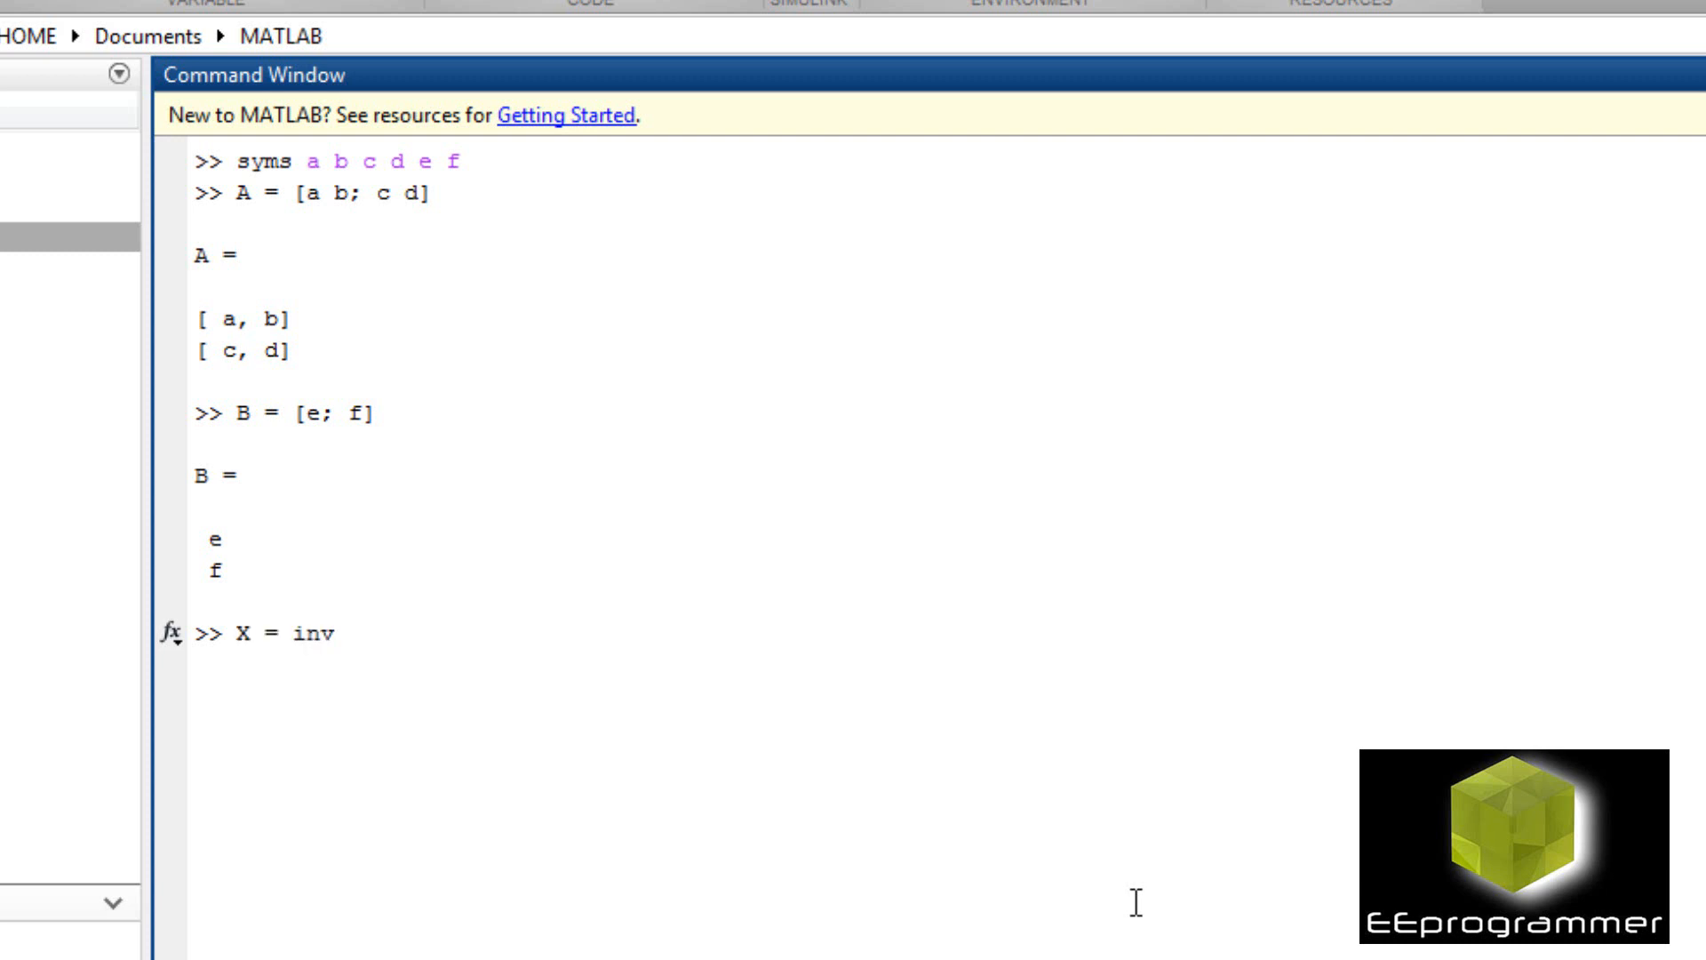
pyautogui.write('(')
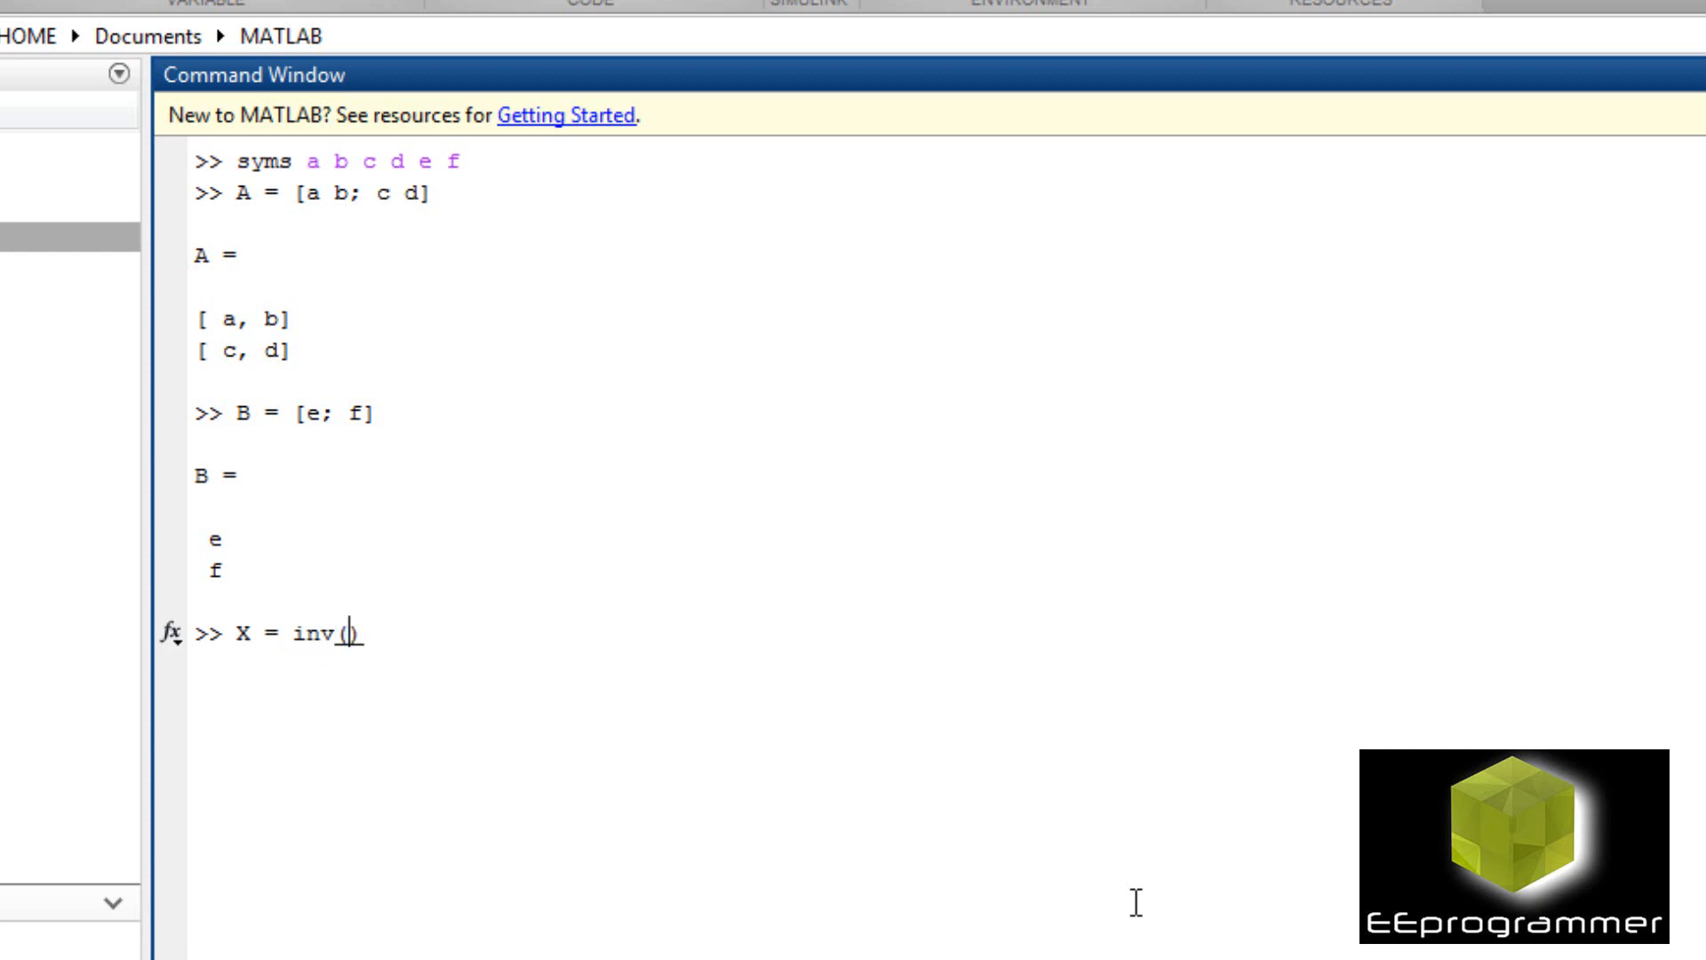
pyautogui.write('A)*B')
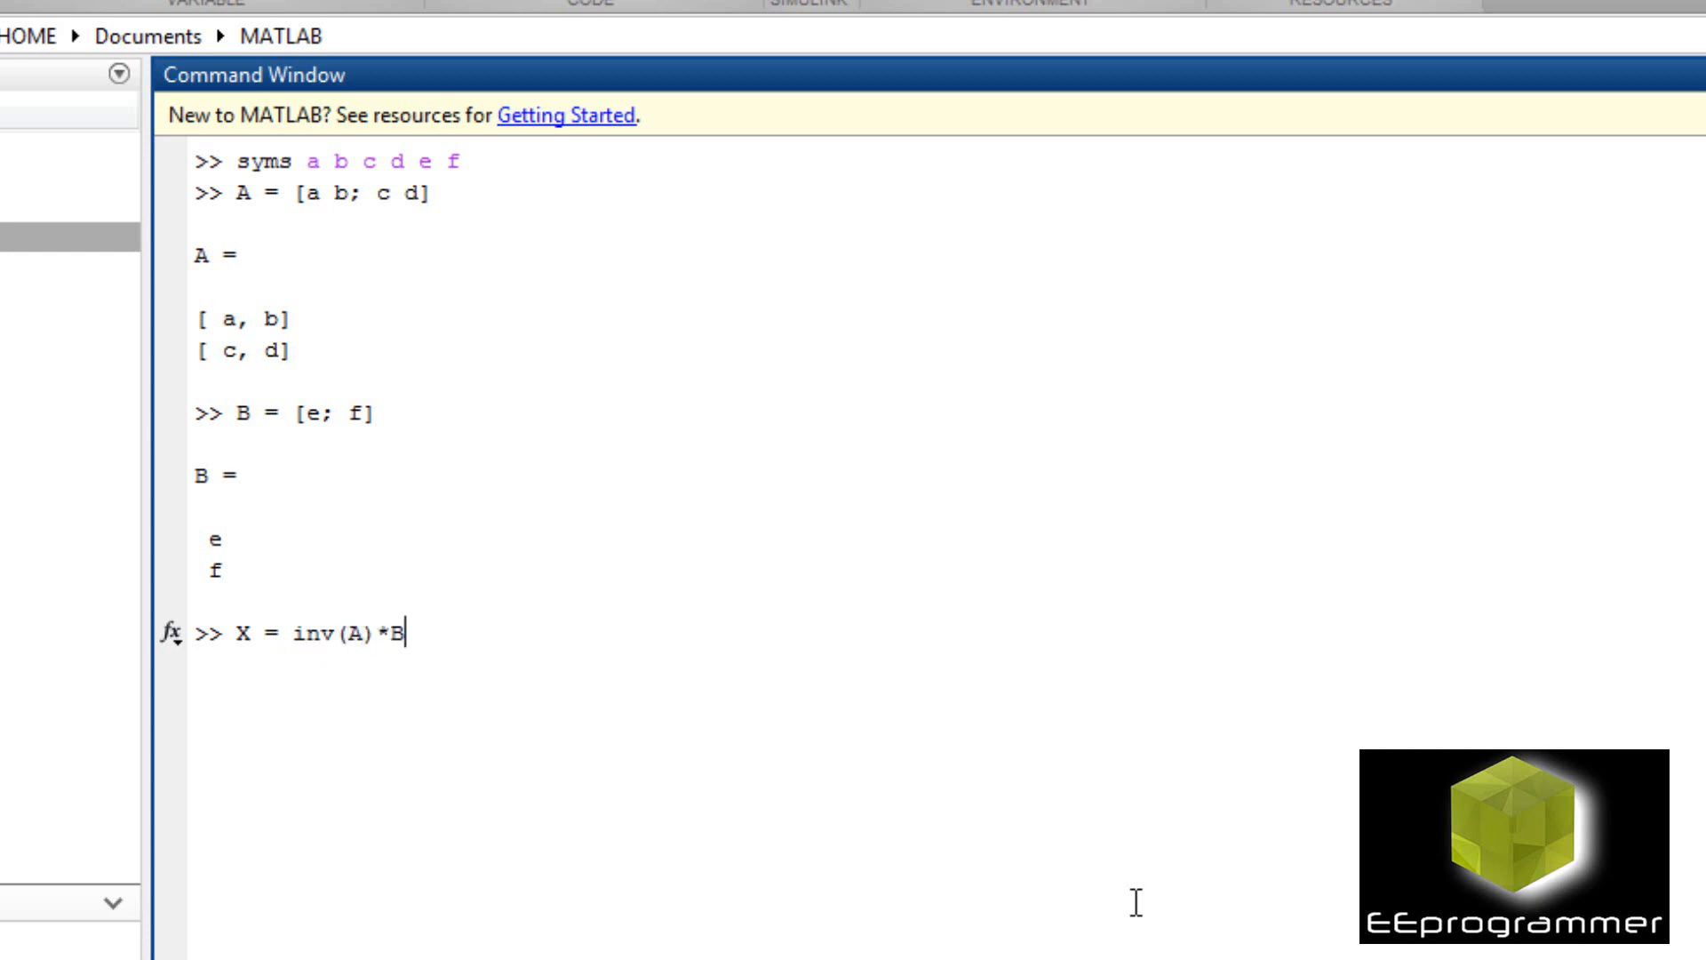